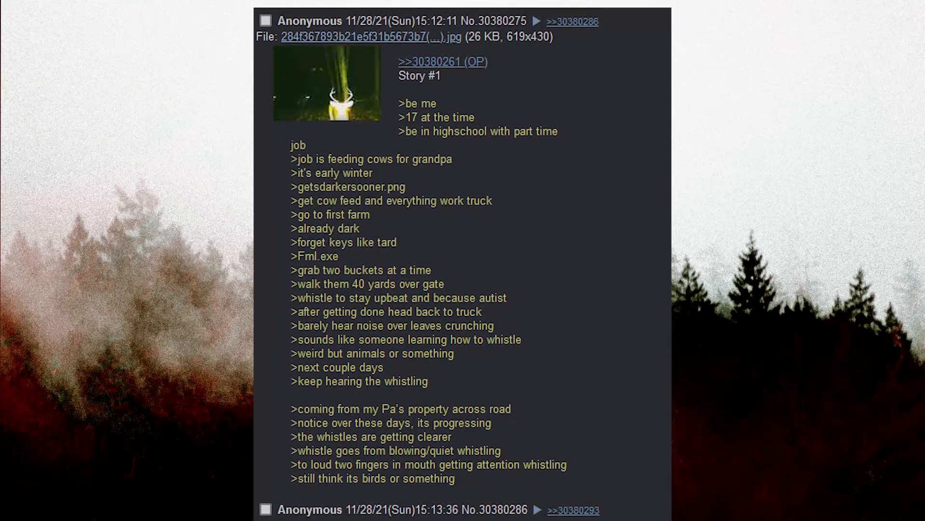
{"action": "scroll", "scroll_direction": "down", "scroll_amount": 3}
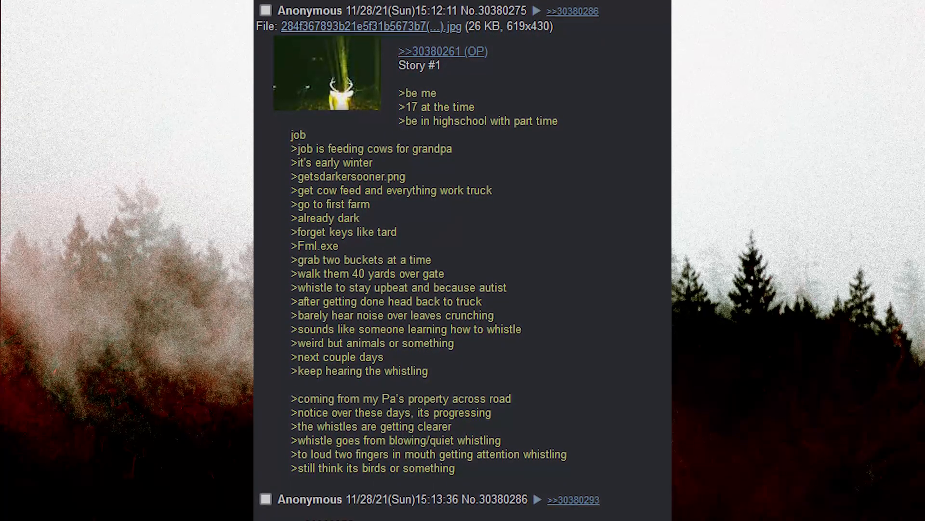
{"action": "scroll", "scroll_direction": "down", "scroll_amount": 3}
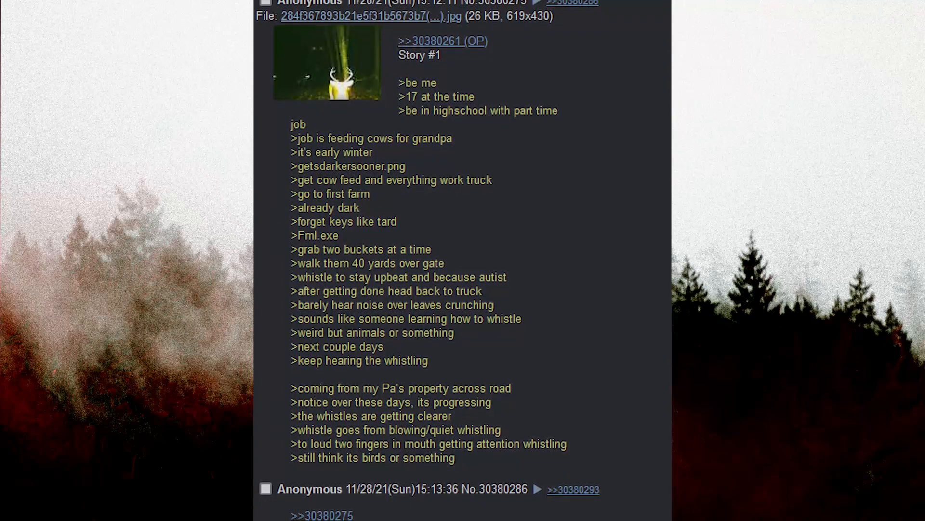
{"action": "scroll", "scroll_direction": "down", "scroll_amount": 3}
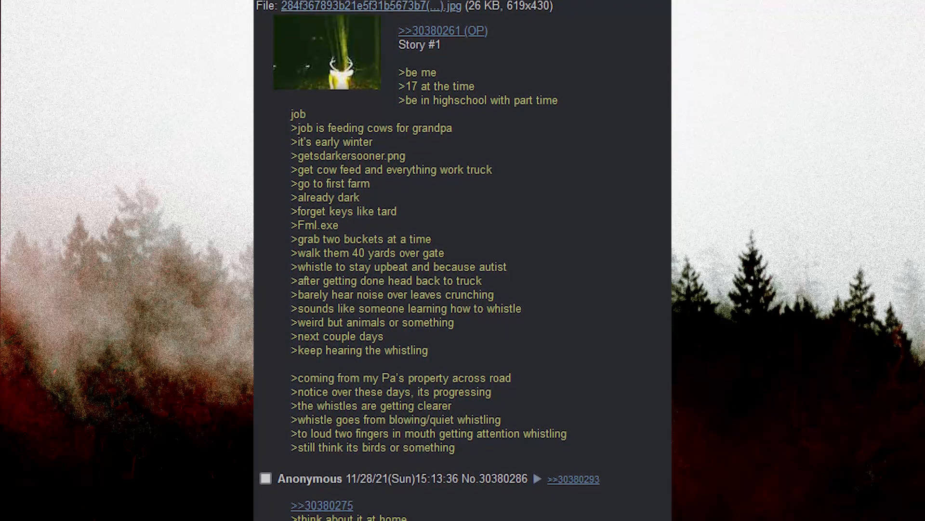
{"action": "scroll", "scroll_direction": "down", "scroll_amount": 3}
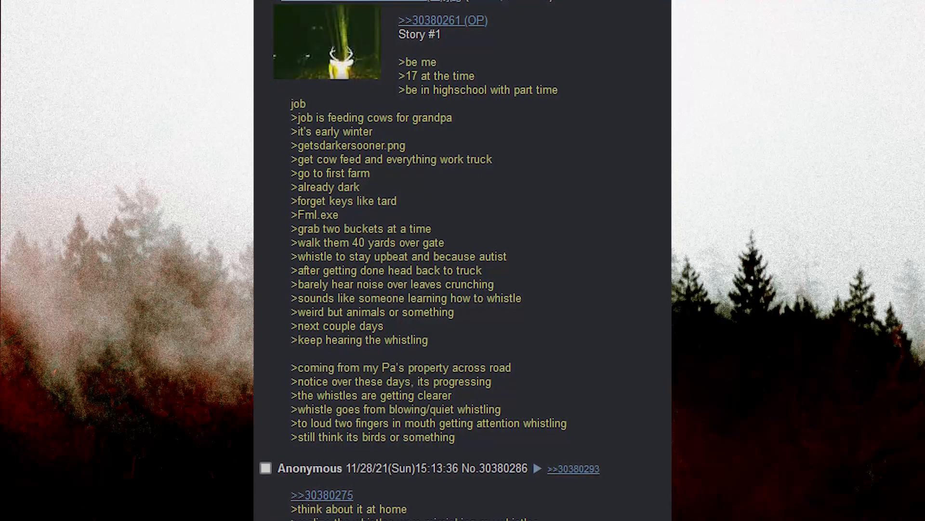
{"action": "scroll", "scroll_direction": "down", "scroll_amount": 3}
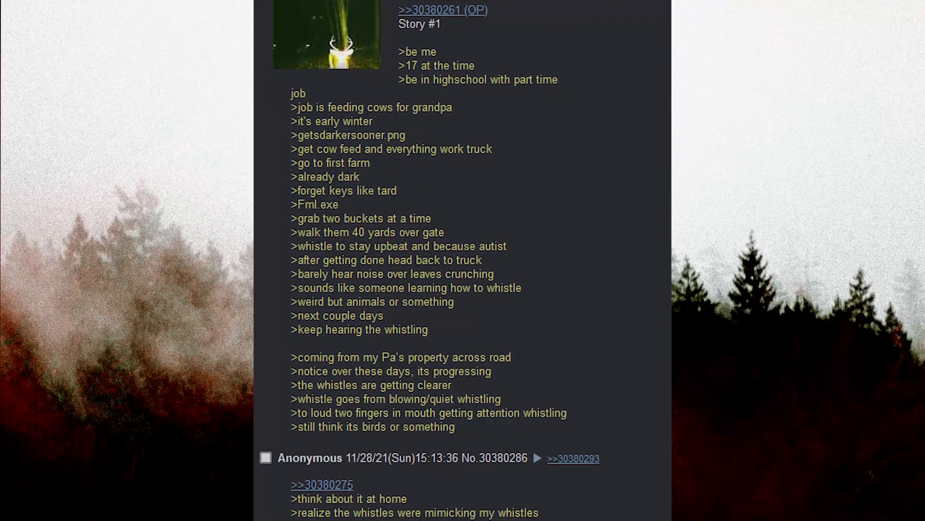
{"action": "scroll", "scroll_direction": "down", "scroll_amount": 3}
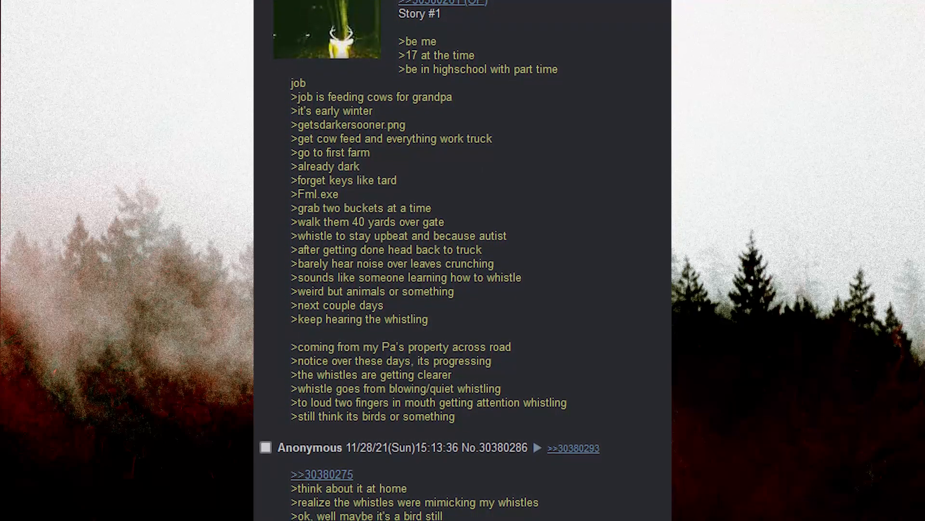
{"action": "scroll", "scroll_direction": "down", "scroll_amount": 3}
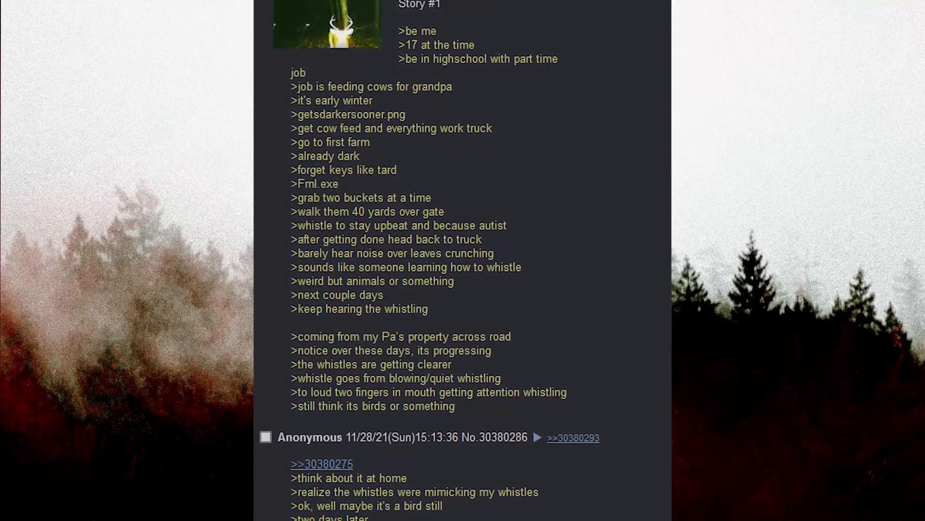
{"action": "scroll", "scroll_direction": "down", "scroll_amount": 3}
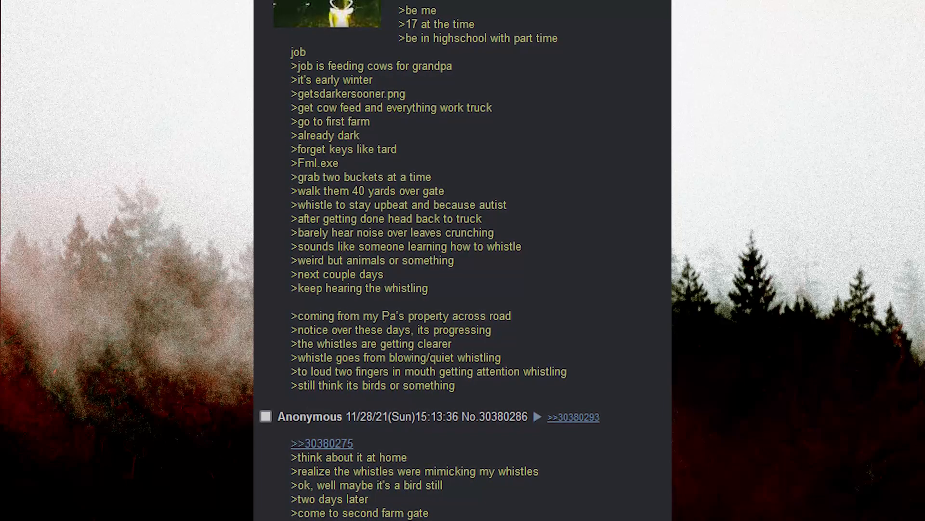
{"action": "scroll", "scroll_direction": "down", "scroll_amount": 3}
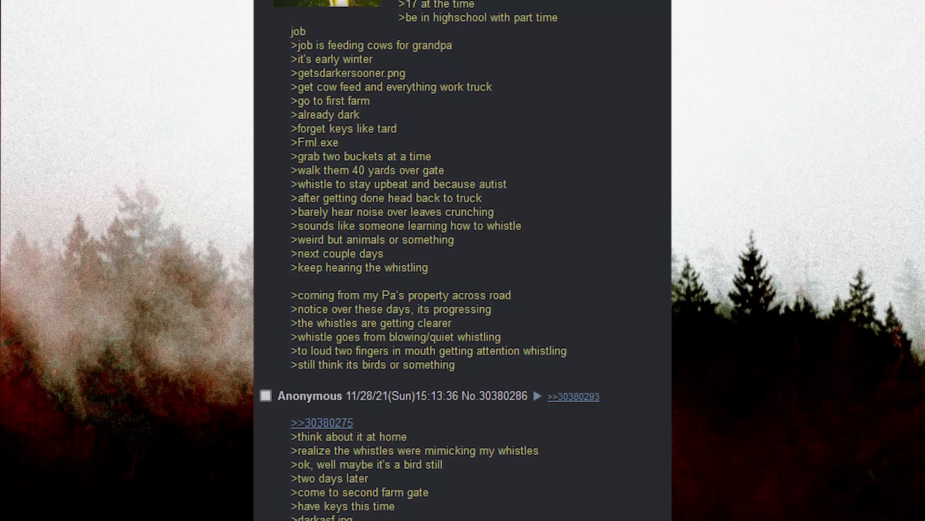
{"action": "scroll", "scroll_direction": "down", "scroll_amount": 3}
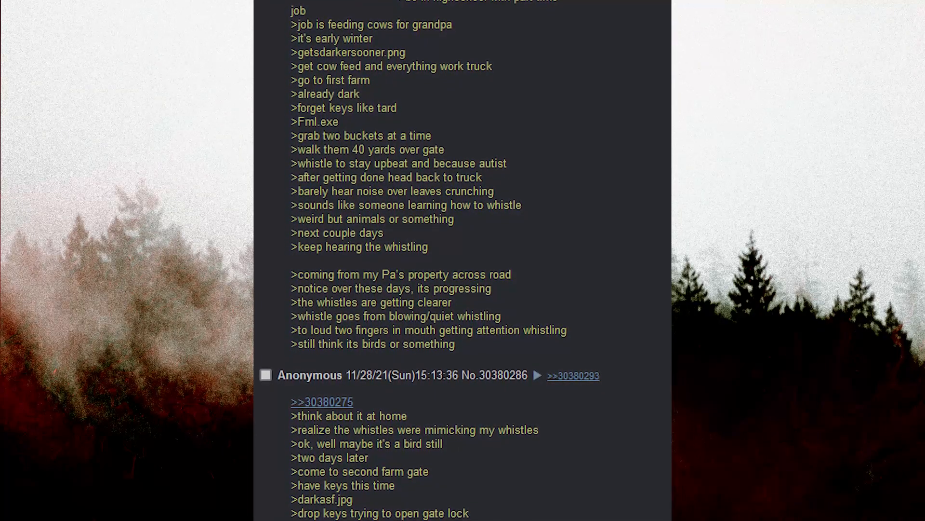
{"action": "scroll", "scroll_direction": "down", "scroll_amount": 3}
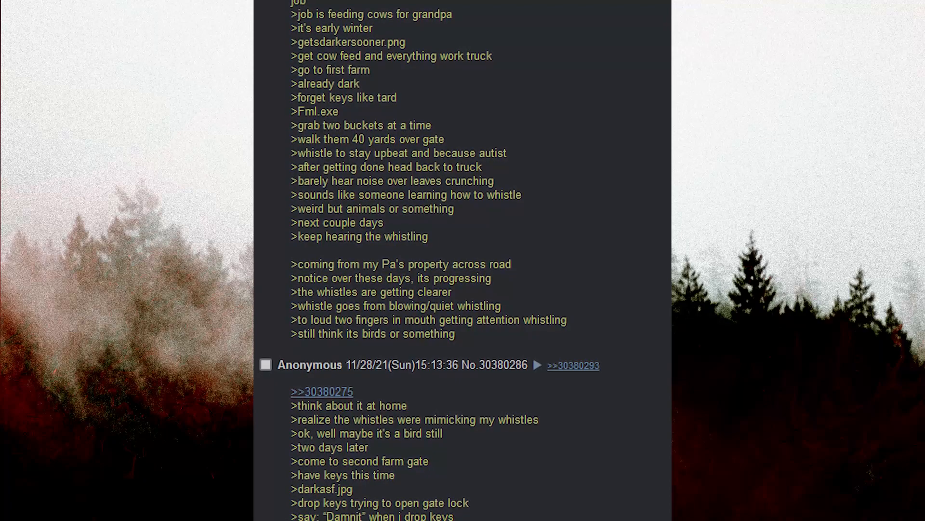
{"action": "scroll", "scroll_direction": "down", "scroll_amount": 3}
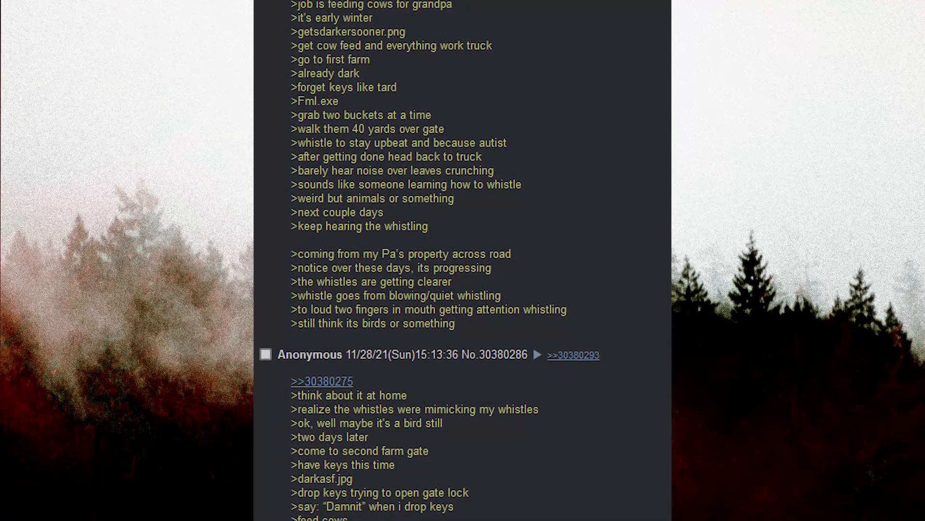
{"action": "scroll", "scroll_direction": "down", "scroll_amount": 3}
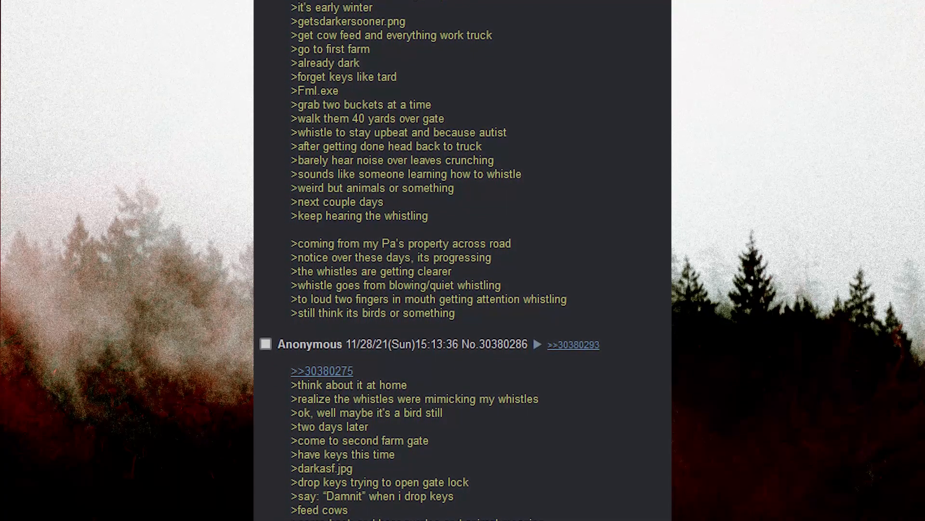
{"action": "scroll", "scroll_direction": "down", "scroll_amount": 3}
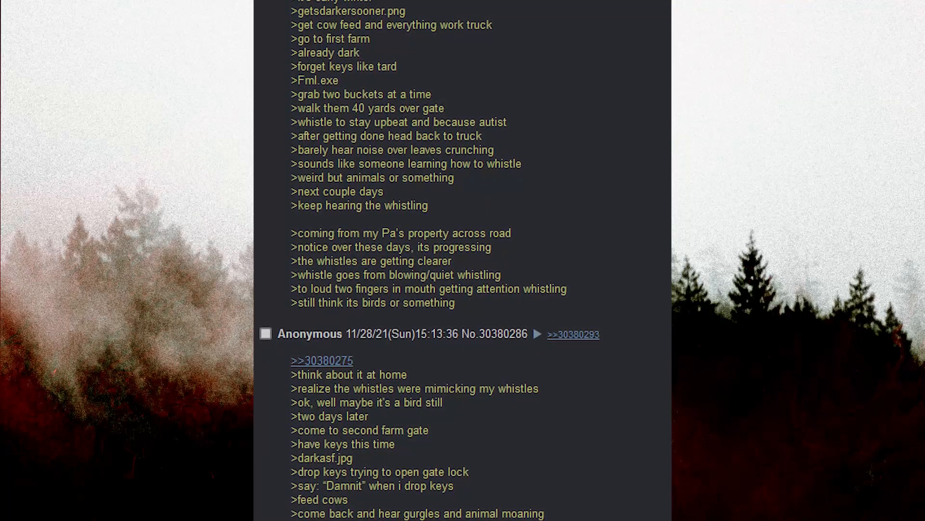
{"action": "scroll", "scroll_direction": "down", "scroll_amount": 3}
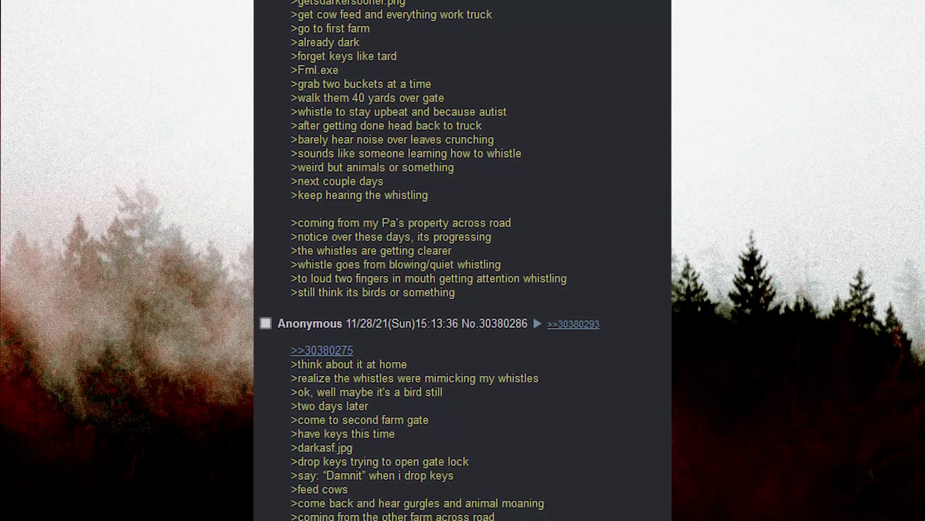
{"action": "scroll", "scroll_direction": "down", "scroll_amount": 3}
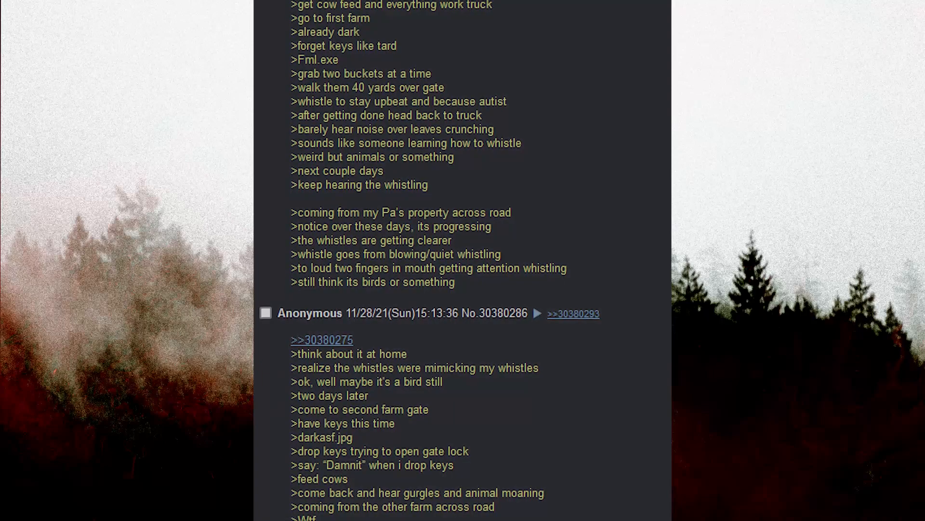
{"action": "scroll", "scroll_direction": "down", "scroll_amount": 3}
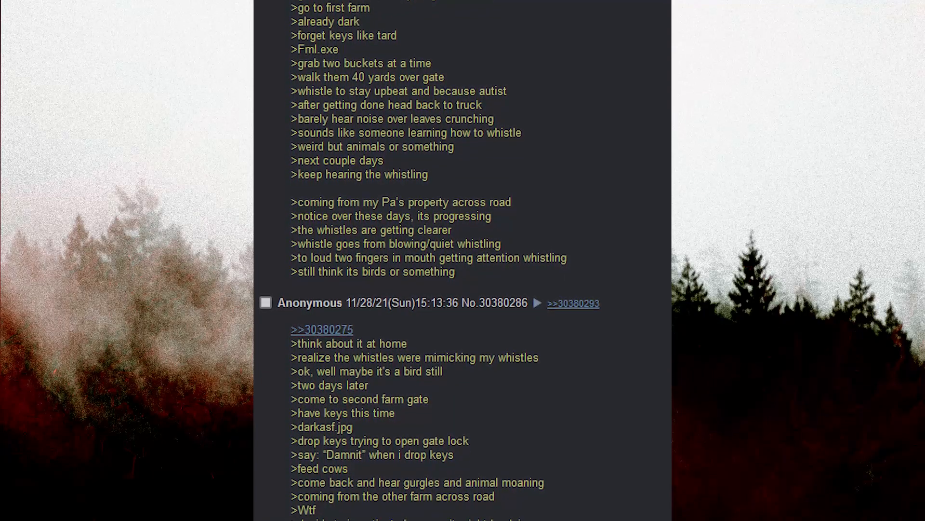
{"action": "scroll", "scroll_direction": "down", "scroll_amount": 3}
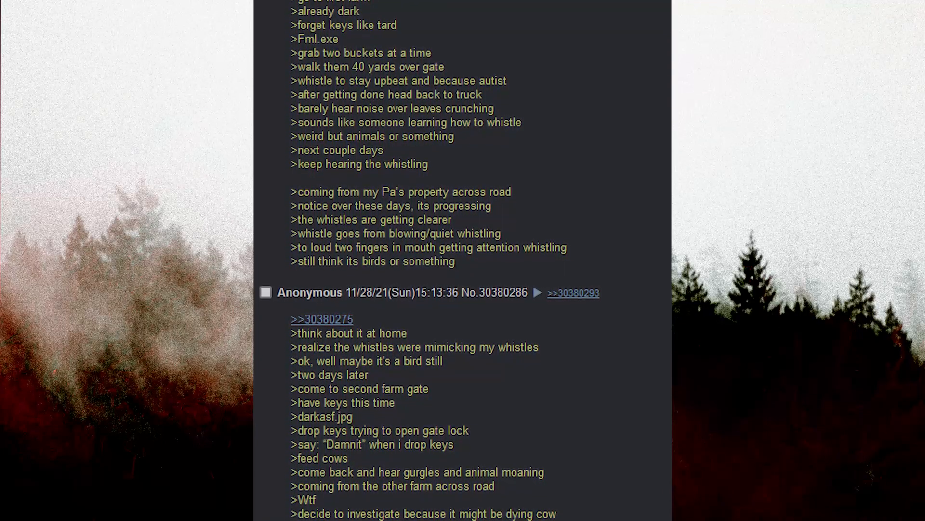
{"action": "scroll", "scroll_direction": "down", "scroll_amount": 3}
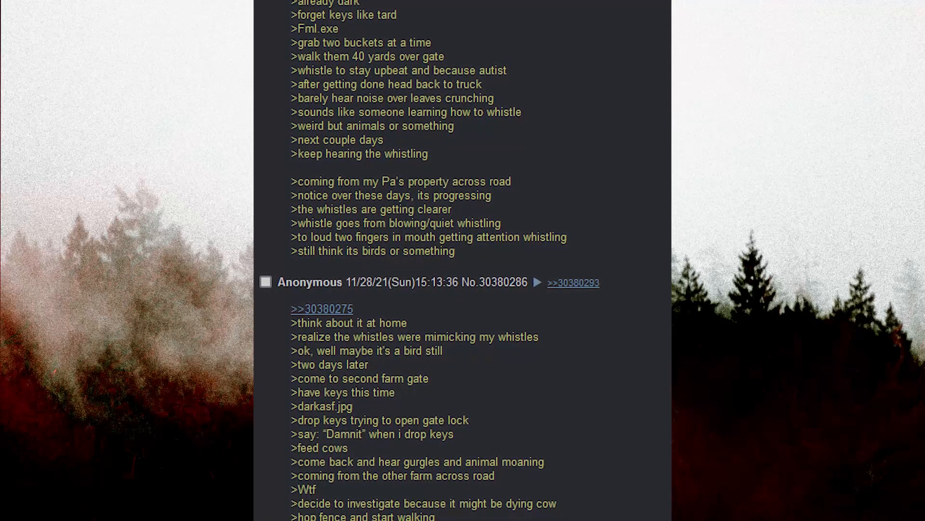
{"action": "scroll", "scroll_direction": "down", "scroll_amount": 3}
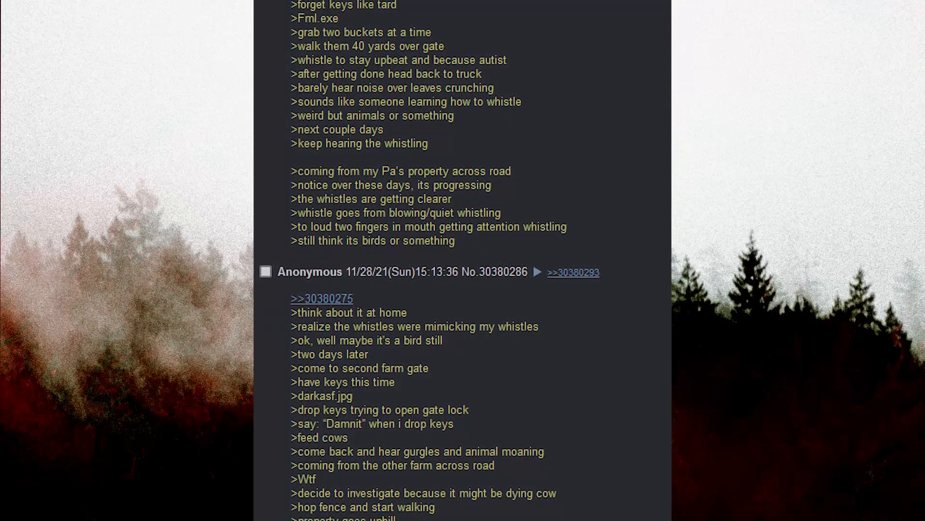
{"action": "scroll", "scroll_direction": "down", "scroll_amount": 3}
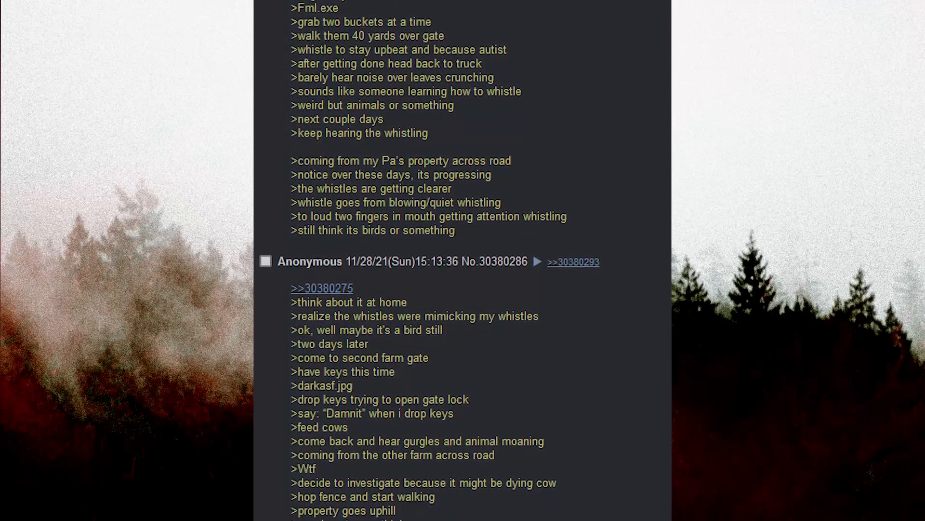
{"action": "scroll", "scroll_direction": "down", "scroll_amount": 3}
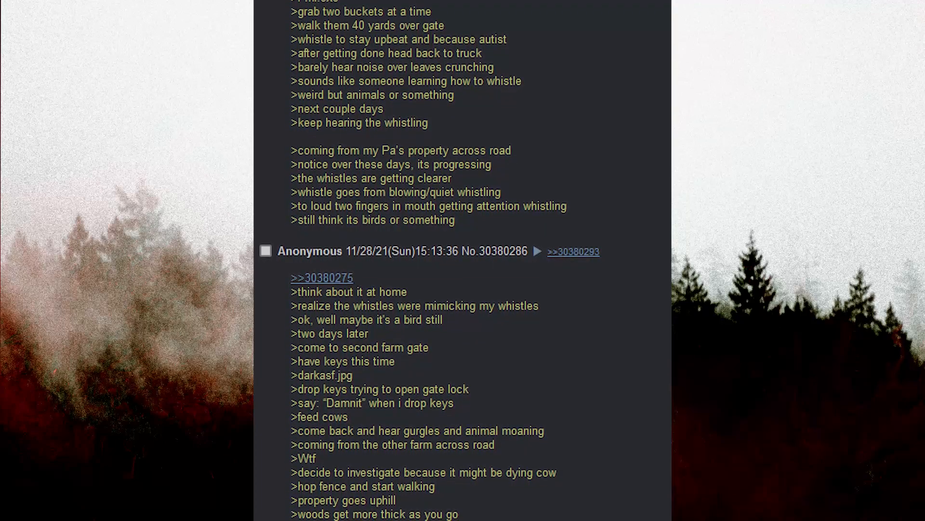
{"action": "scroll", "scroll_direction": "down", "scroll_amount": 3}
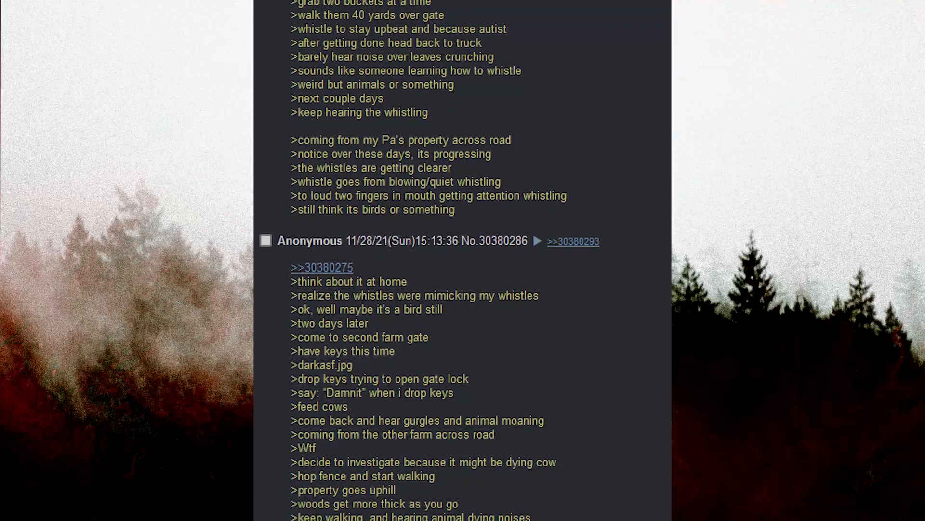
{"action": "scroll", "scroll_direction": "down", "scroll_amount": 3}
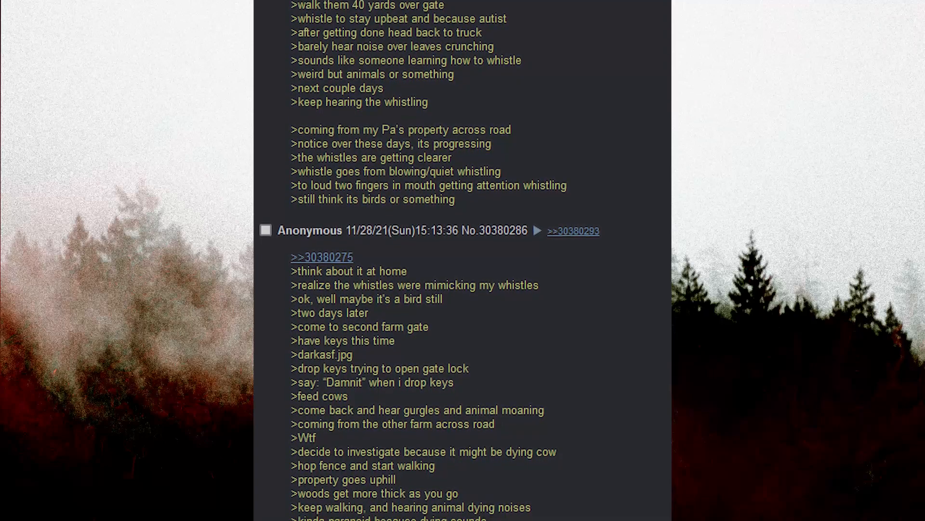
{"action": "scroll", "scroll_direction": "down", "scroll_amount": 3}
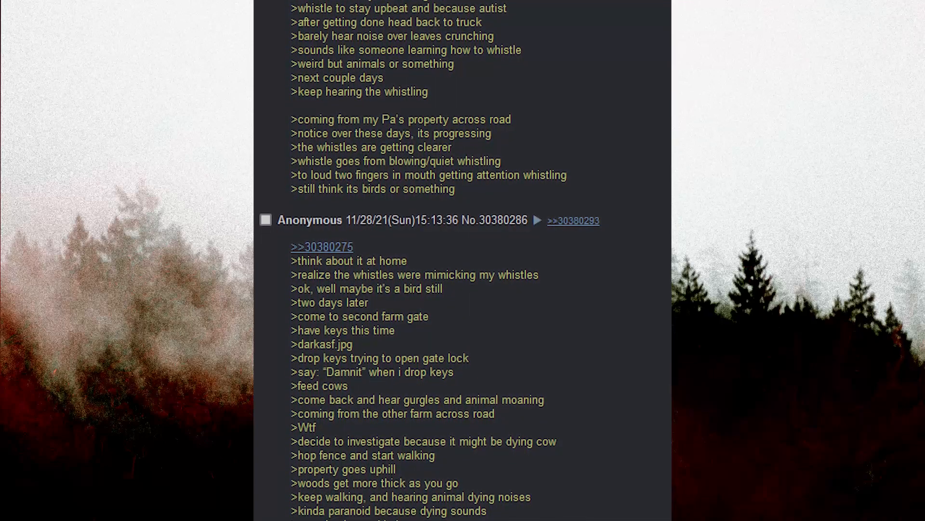
{"action": "scroll", "scroll_direction": "down", "scroll_amount": 3}
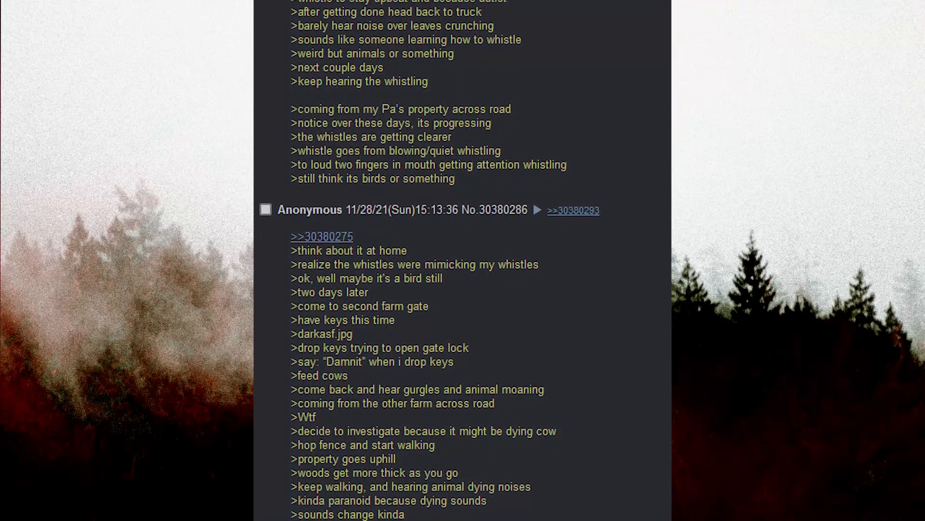
{"action": "scroll", "scroll_direction": "down", "scroll_amount": 3}
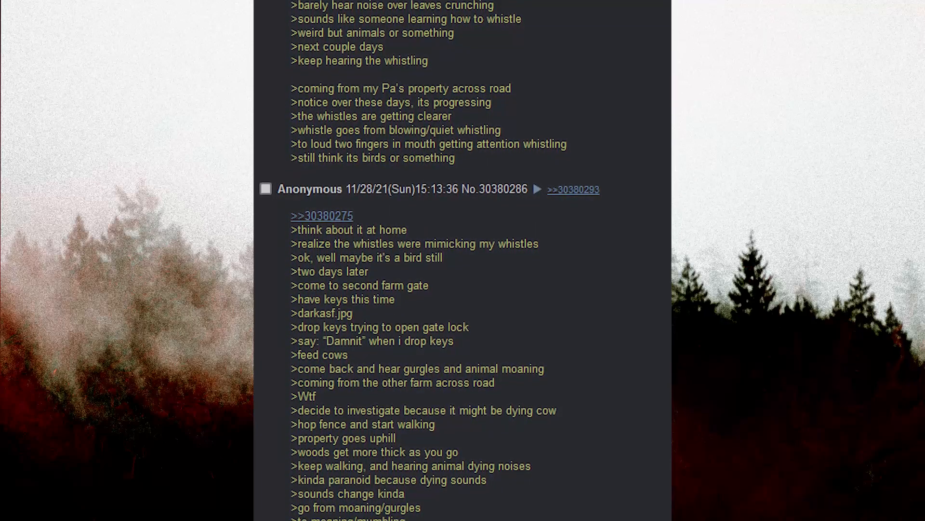
{"action": "scroll", "scroll_direction": "down", "scroll_amount": 3}
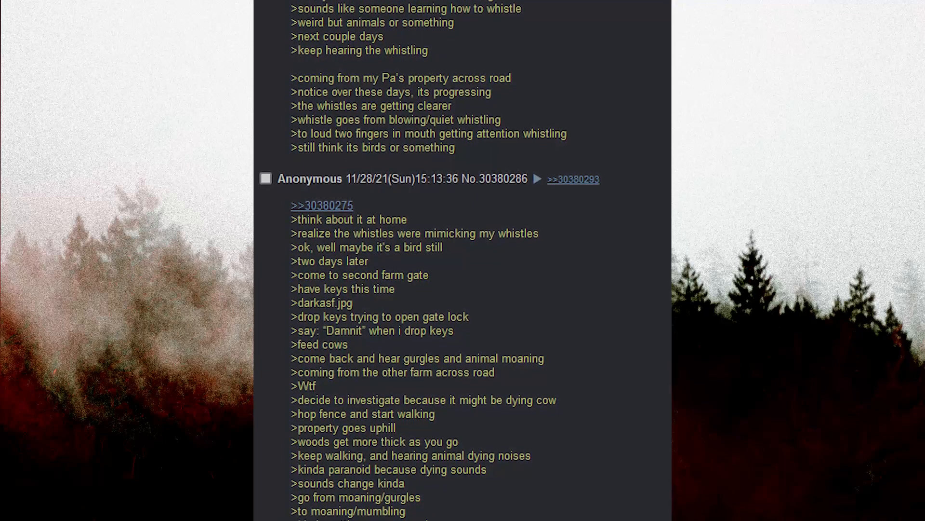
{"action": "scroll", "scroll_direction": "down", "scroll_amount": 3}
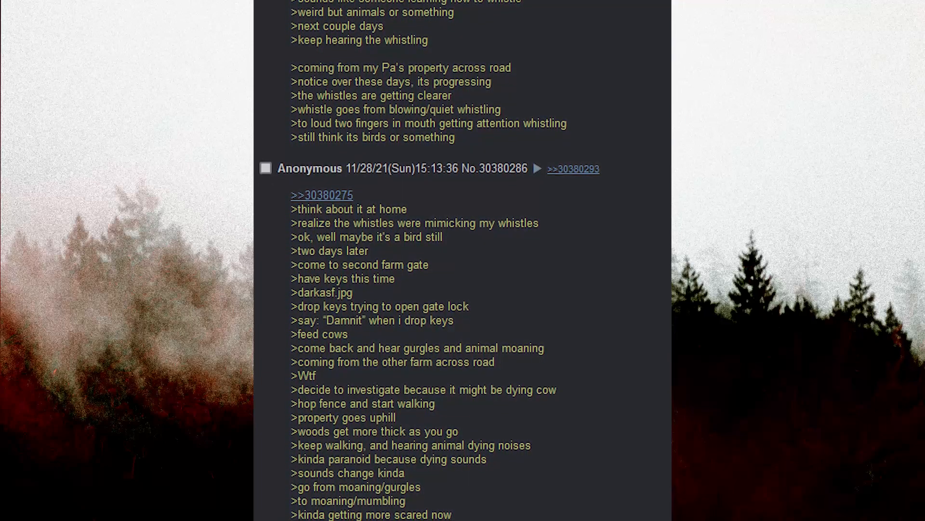
{"action": "scroll", "scroll_direction": "down", "scroll_amount": 3}
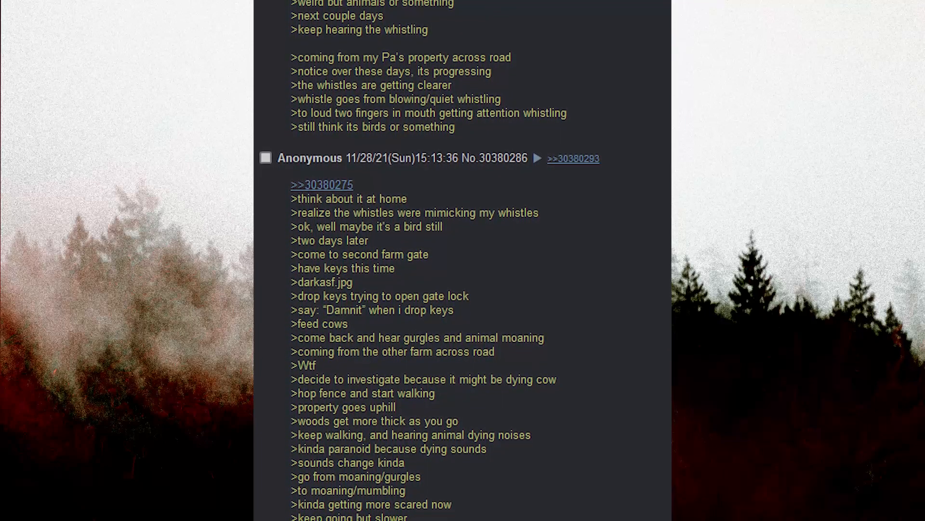
{"action": "scroll", "scroll_direction": "down", "scroll_amount": 3}
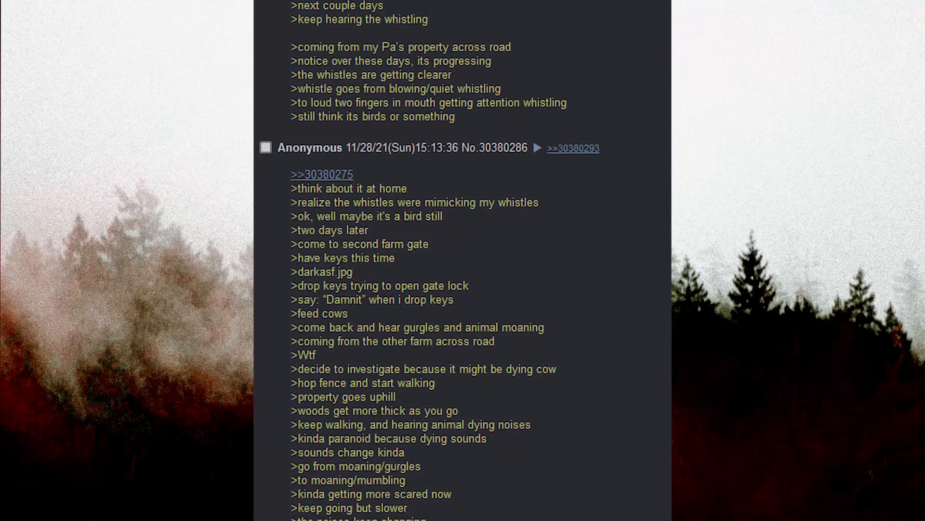
{"action": "scroll", "scroll_direction": "down", "scroll_amount": 3}
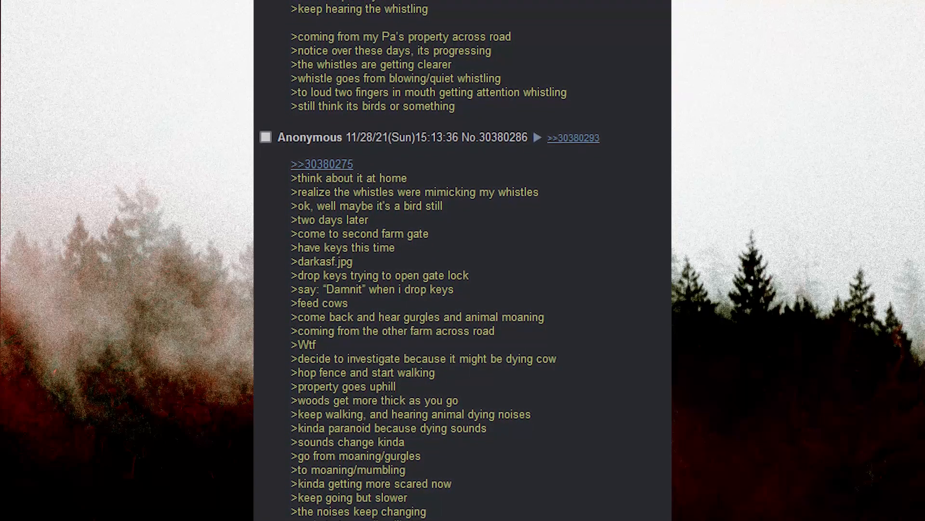
{"action": "scroll", "scroll_direction": "down", "scroll_amount": 3}
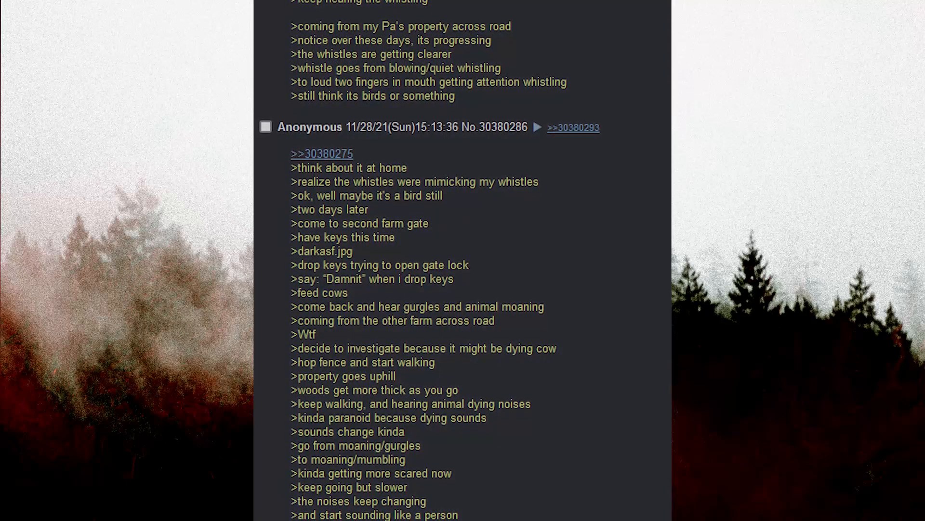
{"action": "scroll", "scroll_direction": "down", "scroll_amount": 3}
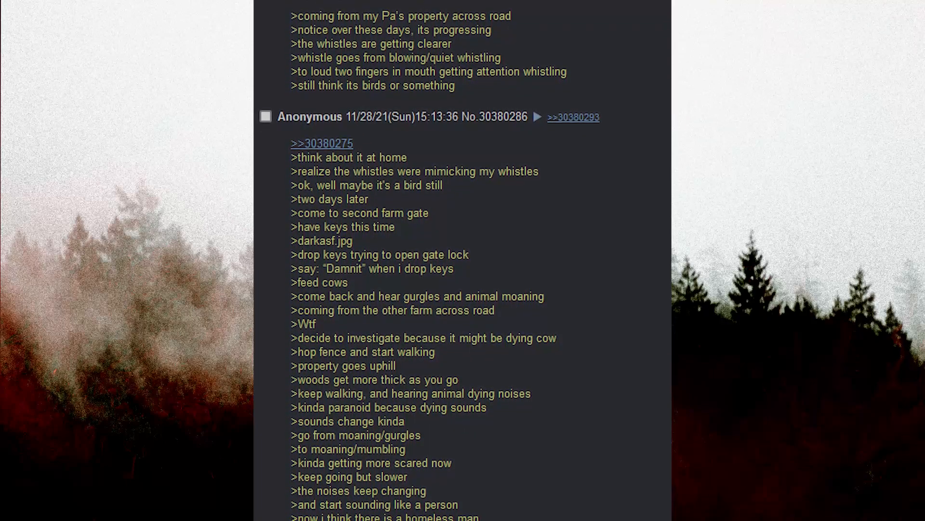
{"action": "scroll", "scroll_direction": "down", "scroll_amount": 3}
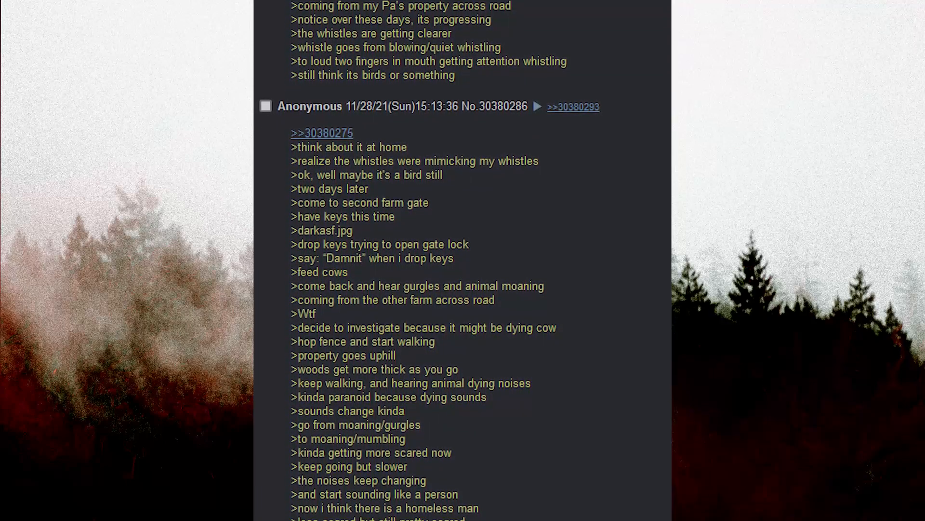
{"action": "scroll", "scroll_direction": "down", "scroll_amount": 3}
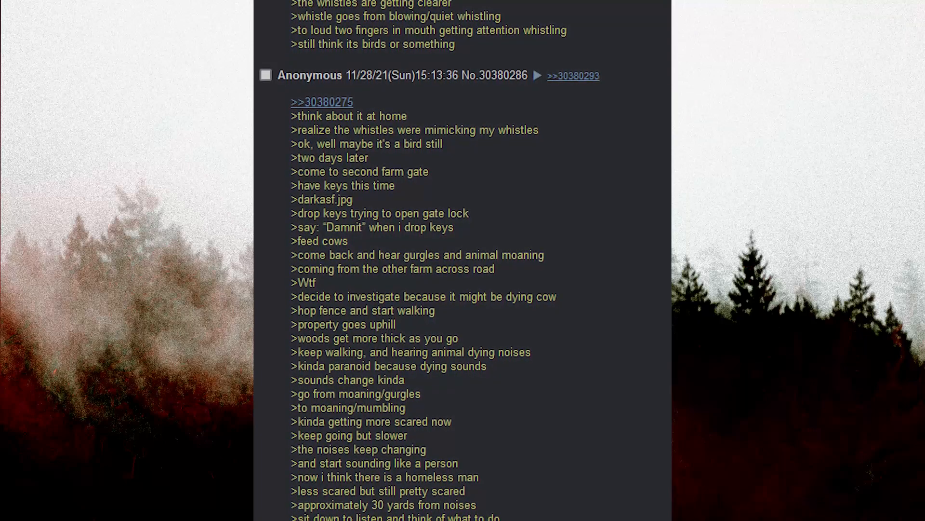
{"action": "scroll", "scroll_direction": "down", "scroll_amount": 3}
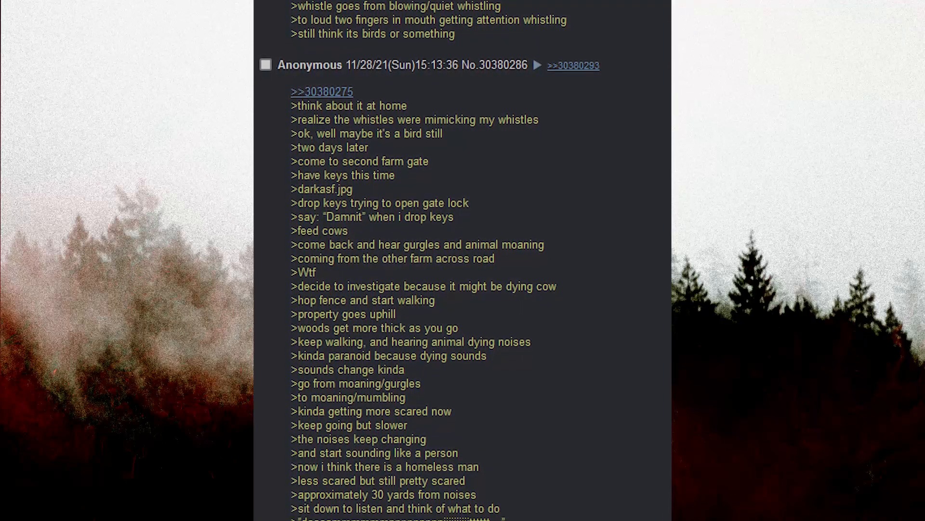
{"action": "scroll", "scroll_direction": "down", "scroll_amount": 3}
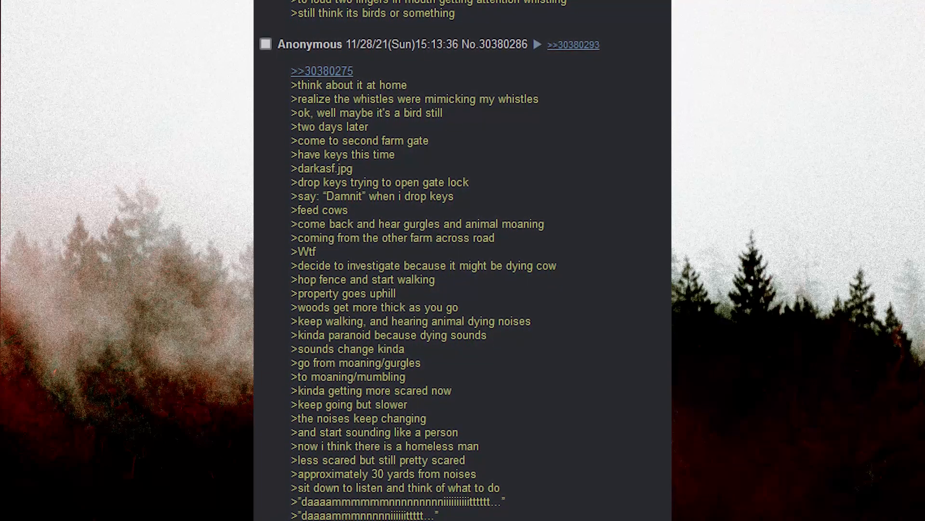
{"action": "scroll", "scroll_direction": "down", "scroll_amount": 3}
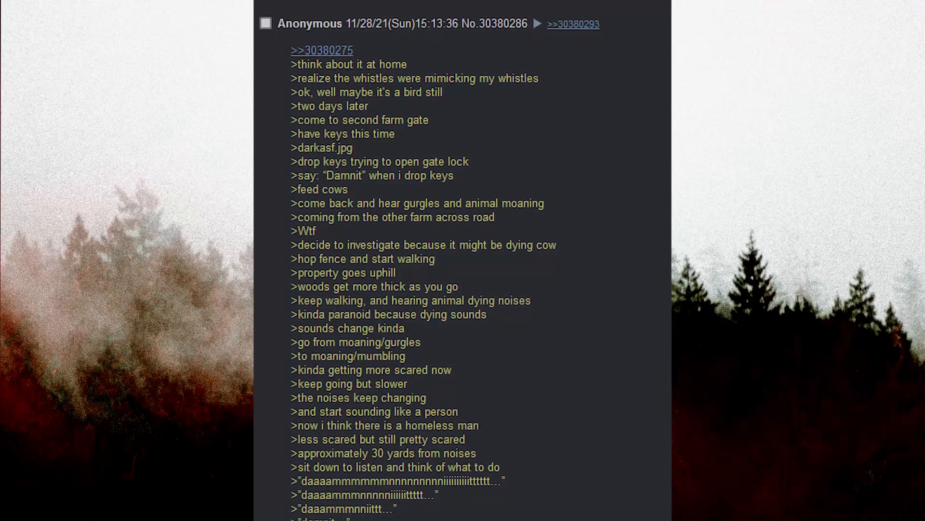
{"action": "scroll", "scroll_direction": "down", "scroll_amount": 3}
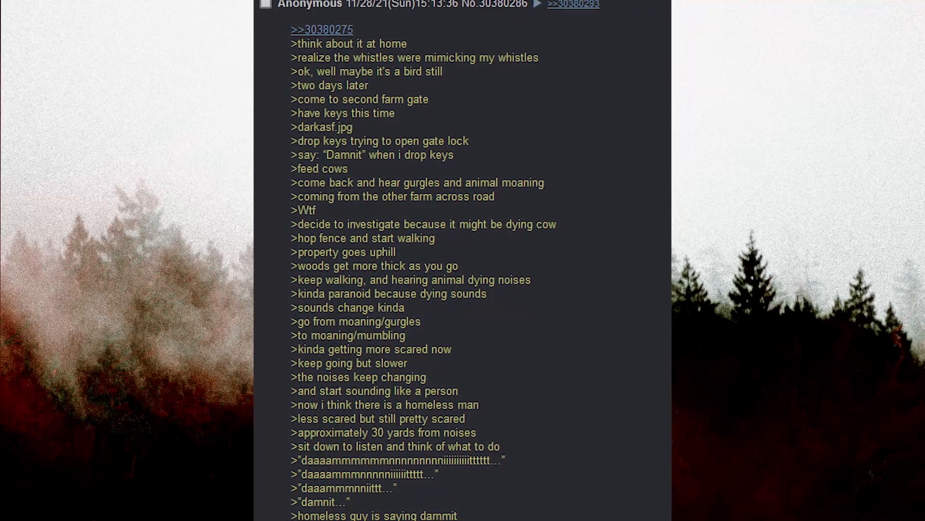
{"action": "scroll", "scroll_direction": "down", "scroll_amount": 3}
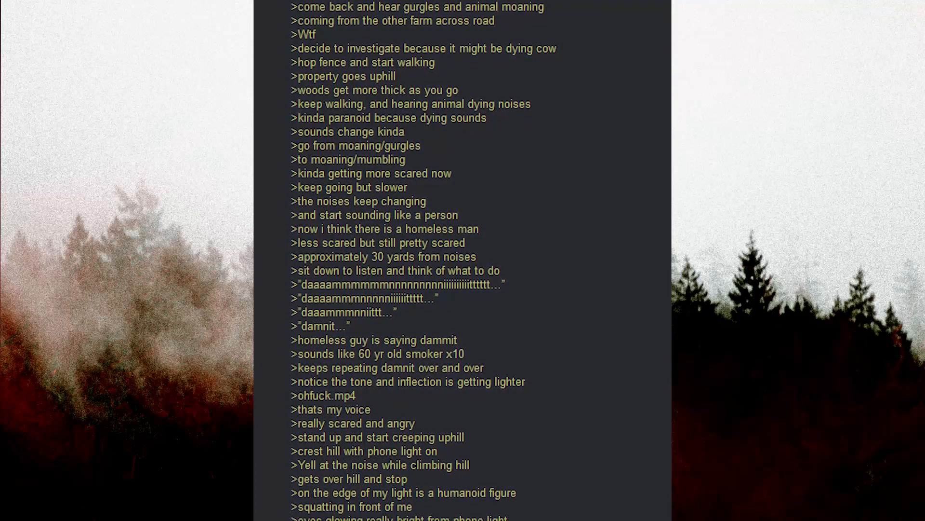
{"action": "scroll", "scroll_direction": "down", "scroll_amount": 3}
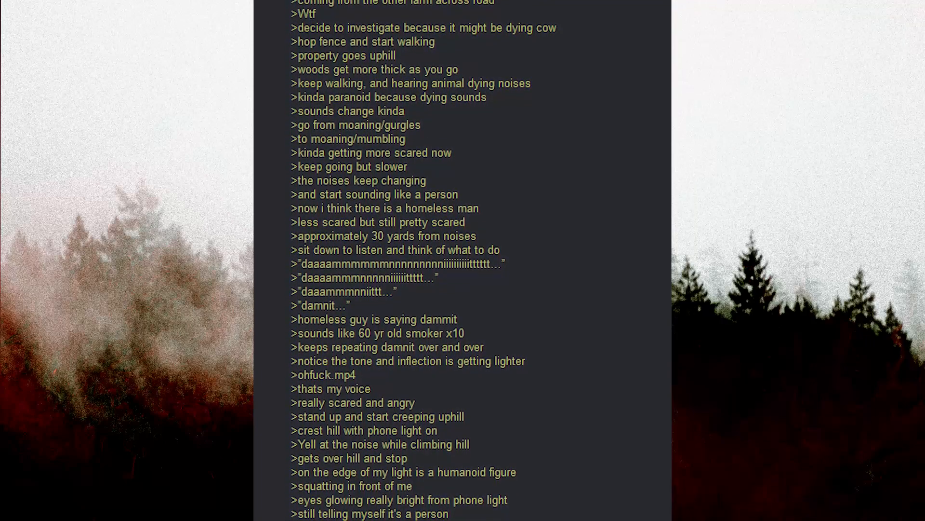
{"action": "scroll", "scroll_direction": "down", "scroll_amount": 3}
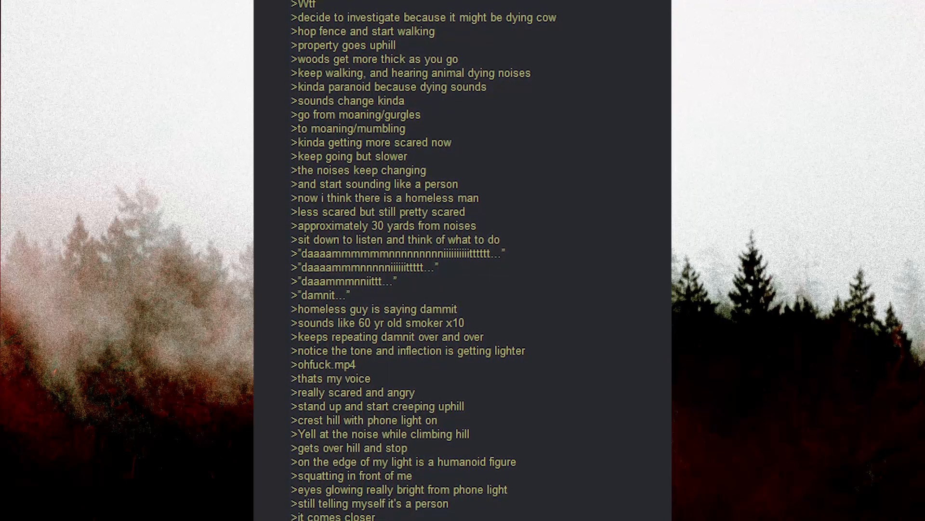
{"action": "scroll", "scroll_direction": "down", "scroll_amount": 3}
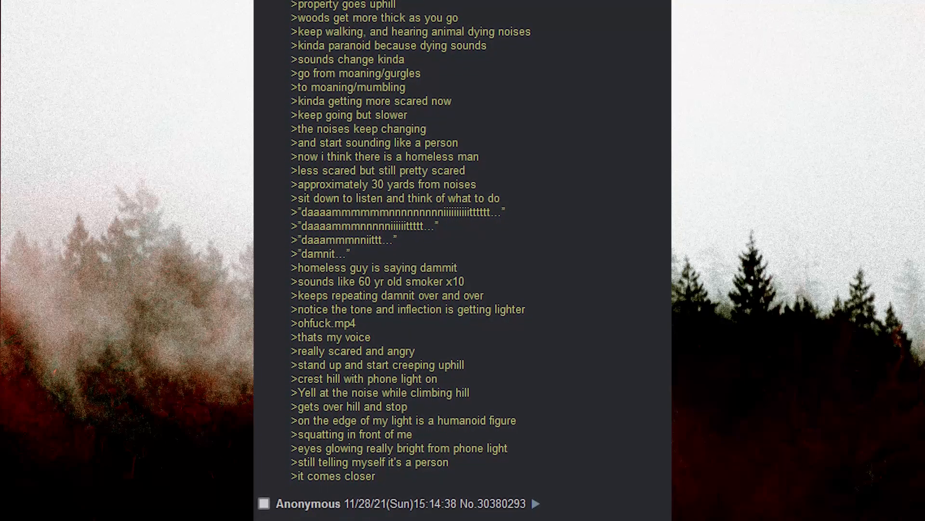
{"action": "scroll", "scroll_direction": "down", "scroll_amount": 3}
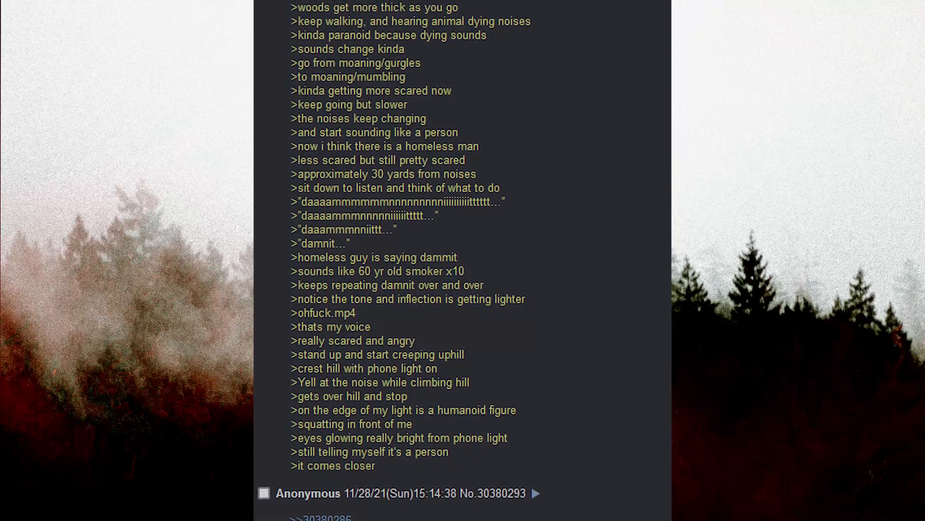
{"action": "scroll", "scroll_direction": "down", "scroll_amount": 3}
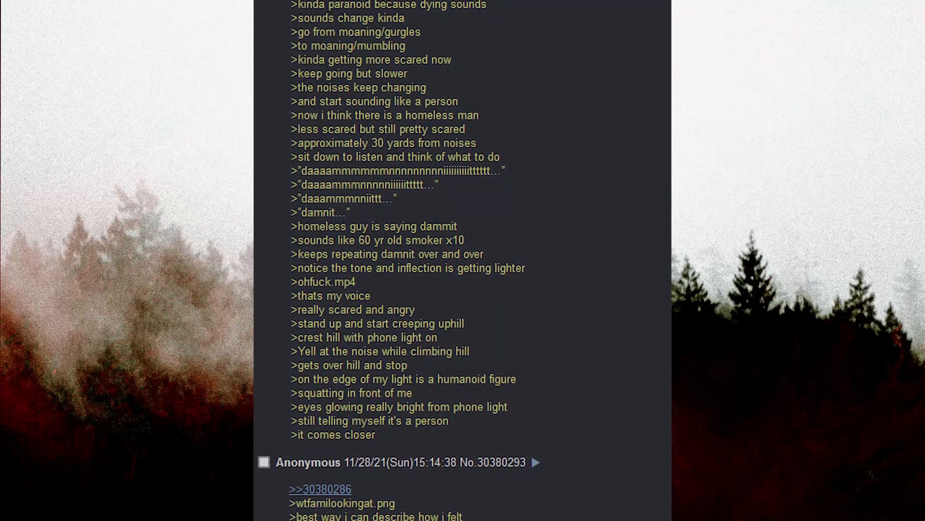
{"action": "scroll", "scroll_direction": "down", "scroll_amount": 3}
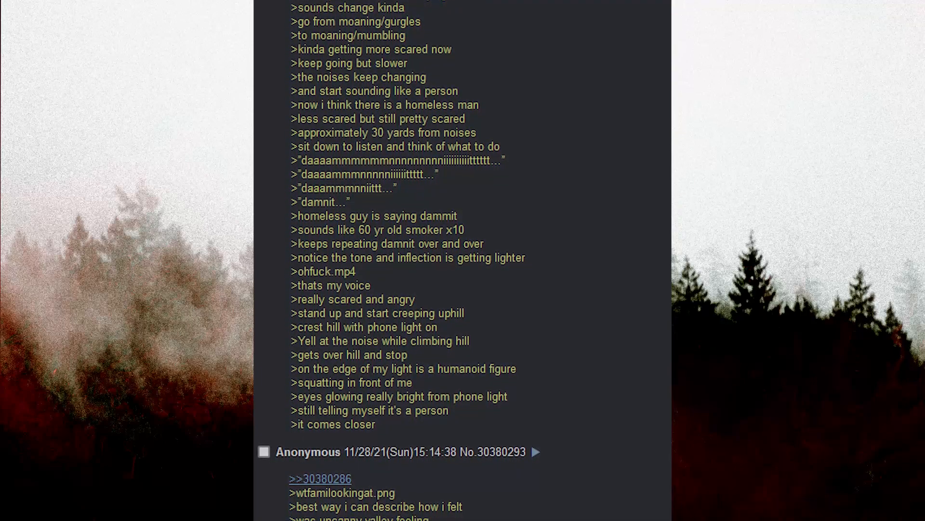
{"action": "scroll", "scroll_direction": "down", "scroll_amount": 3}
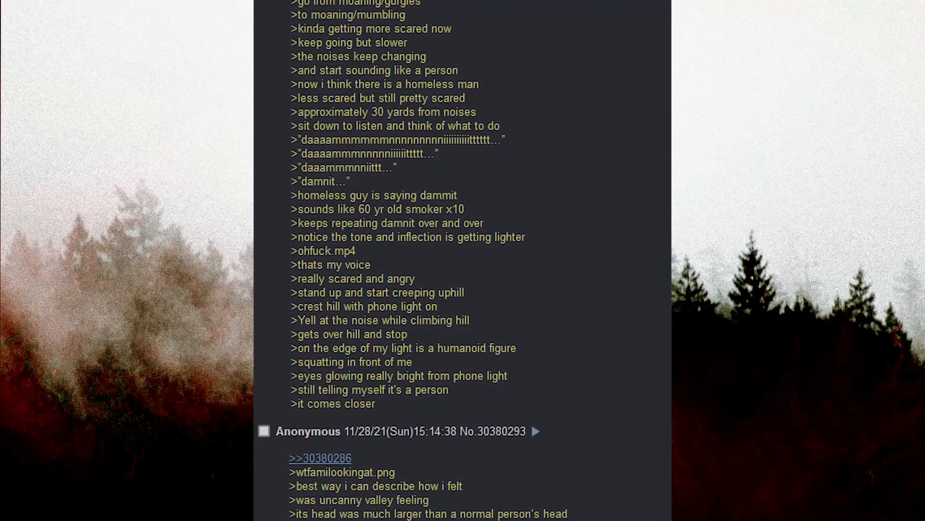
{"action": "scroll", "scroll_direction": "down", "scroll_amount": 3}
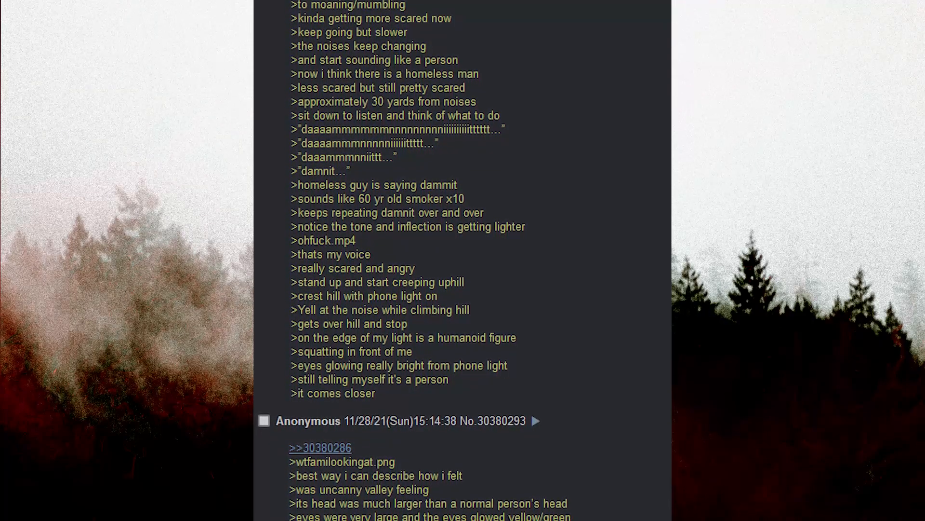
{"action": "scroll", "scroll_direction": "down", "scroll_amount": 3}
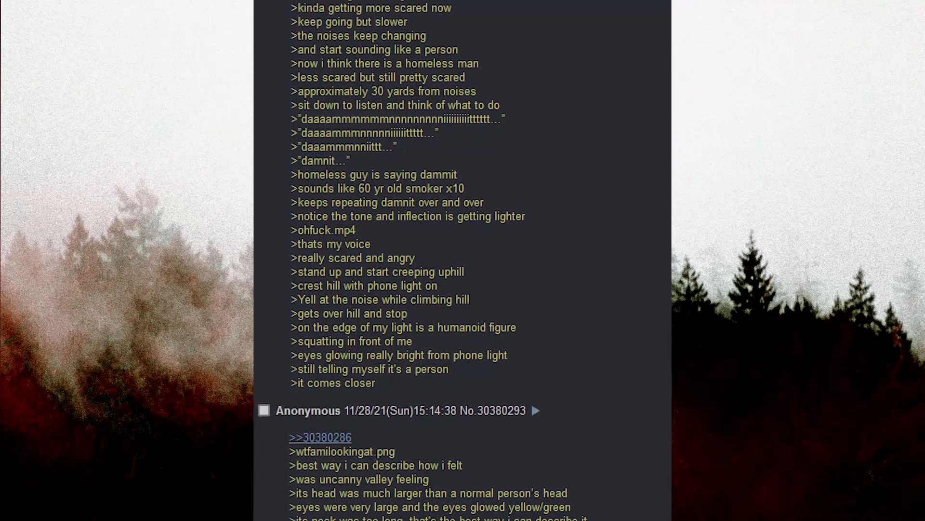
{"action": "scroll", "scroll_direction": "down", "scroll_amount": 3}
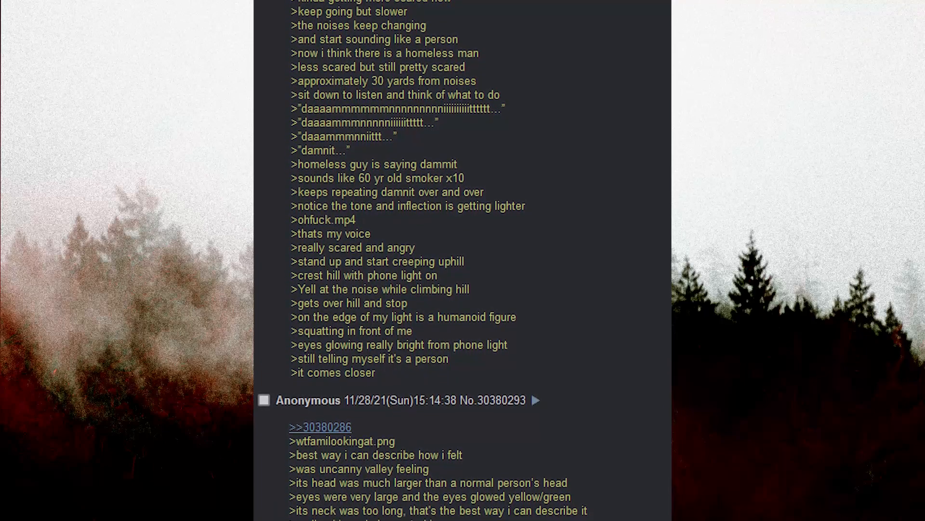
{"action": "scroll", "scroll_direction": "down", "scroll_amount": 3}
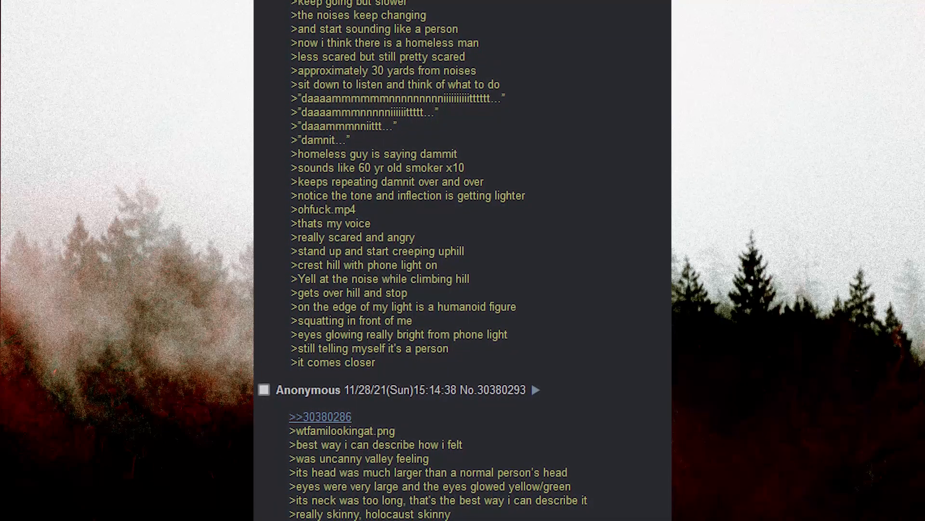
{"action": "scroll", "scroll_direction": "down", "scroll_amount": 3}
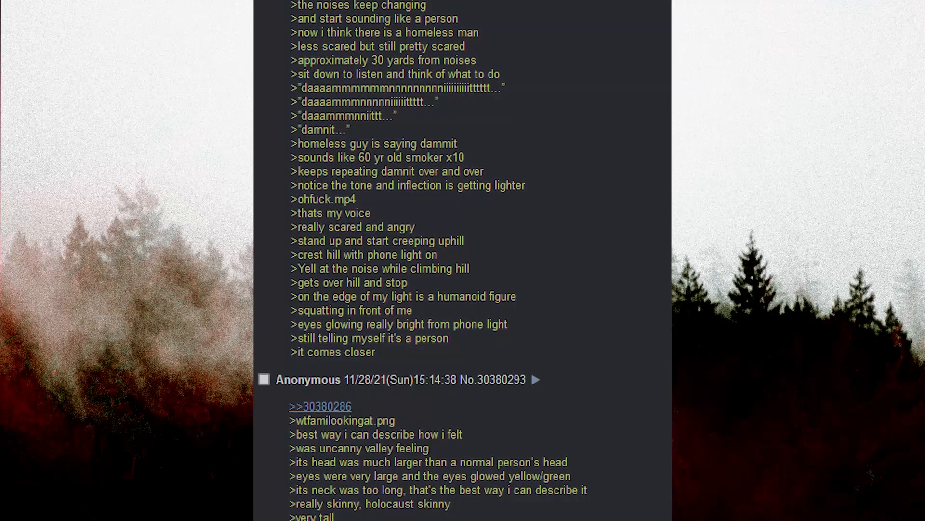
{"action": "scroll", "scroll_direction": "down", "scroll_amount": 3}
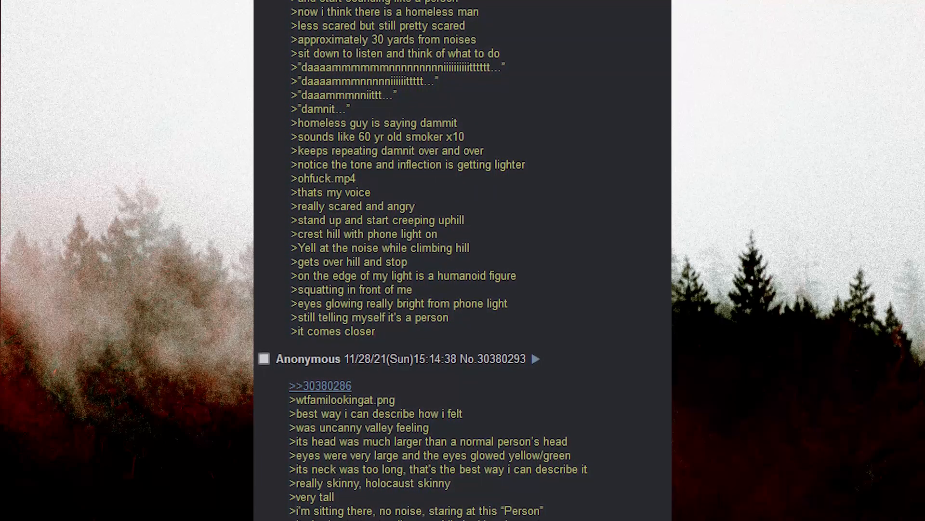
{"action": "scroll", "scroll_direction": "down", "scroll_amount": 3}
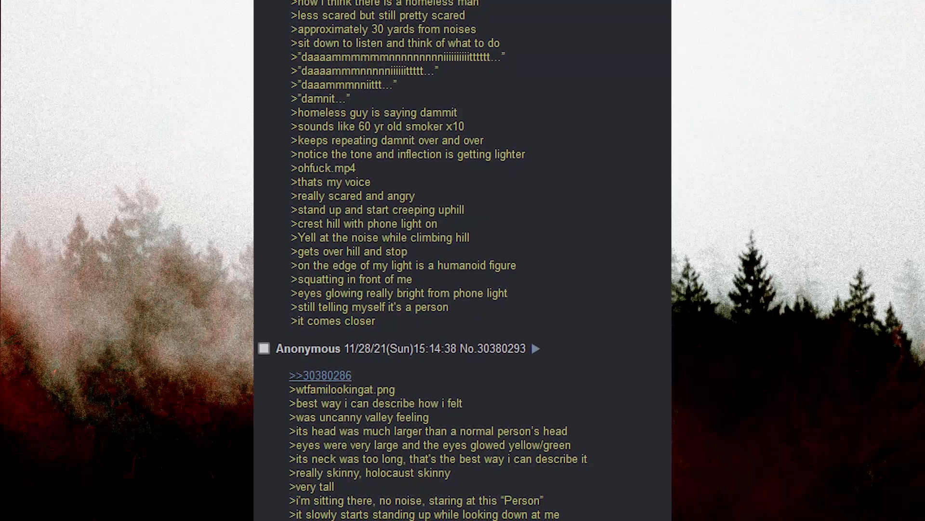
{"action": "scroll", "scroll_direction": "down", "scroll_amount": 3}
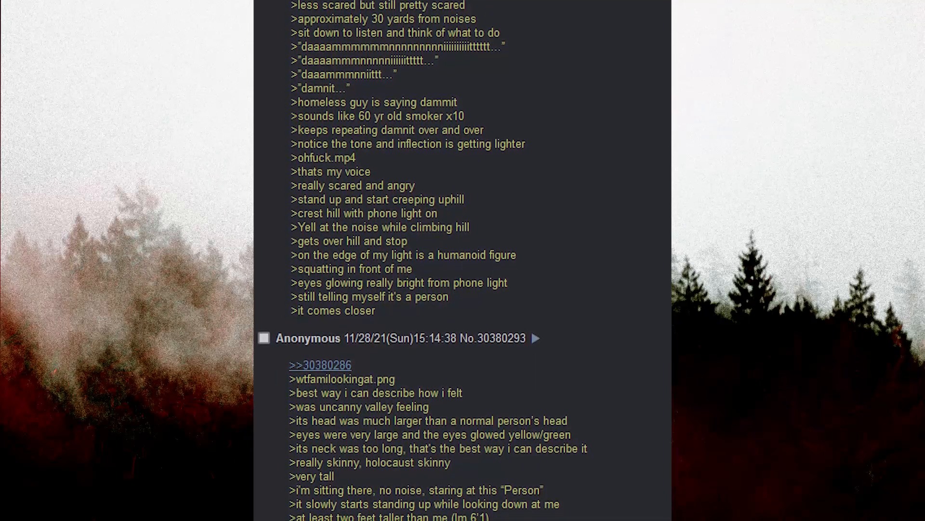
{"action": "scroll", "scroll_direction": "down", "scroll_amount": 3}
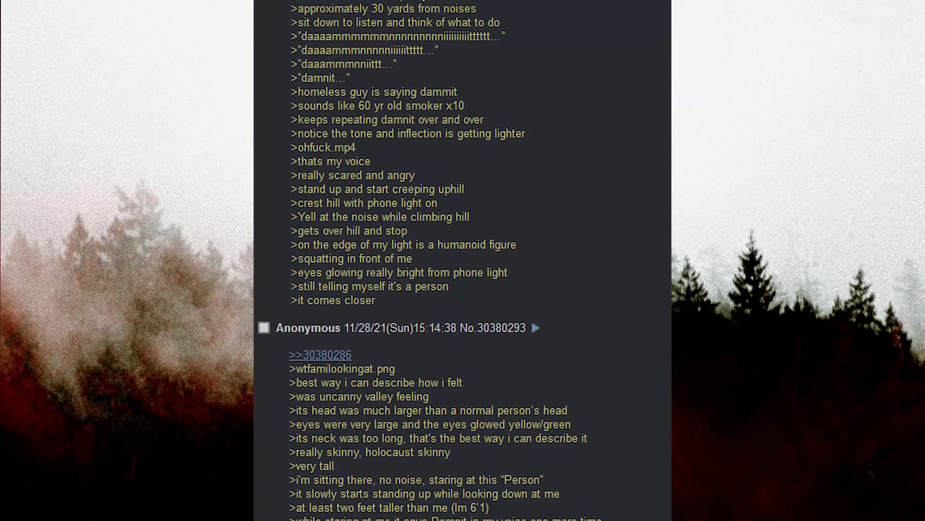
{"action": "scroll", "scroll_direction": "down", "scroll_amount": 3}
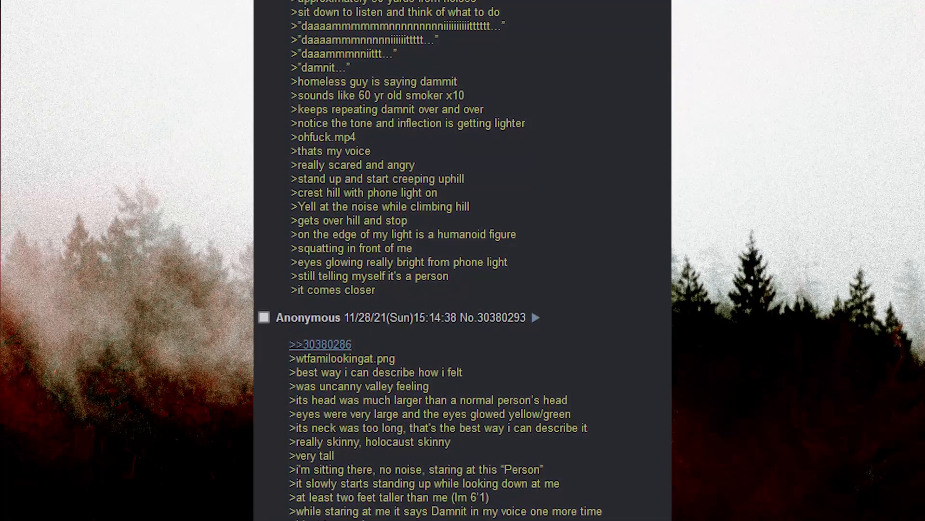
{"action": "scroll", "scroll_direction": "down", "scroll_amount": 3}
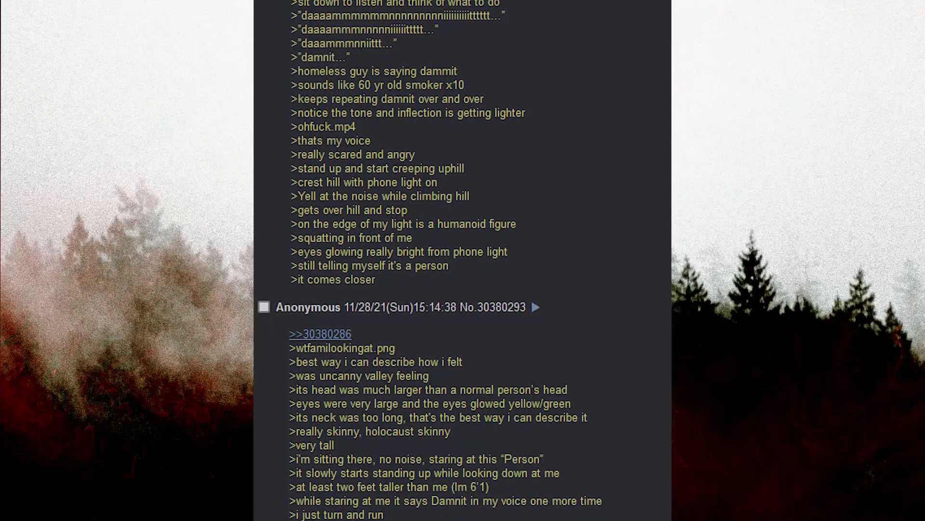
{"action": "scroll", "scroll_direction": "down", "scroll_amount": 3}
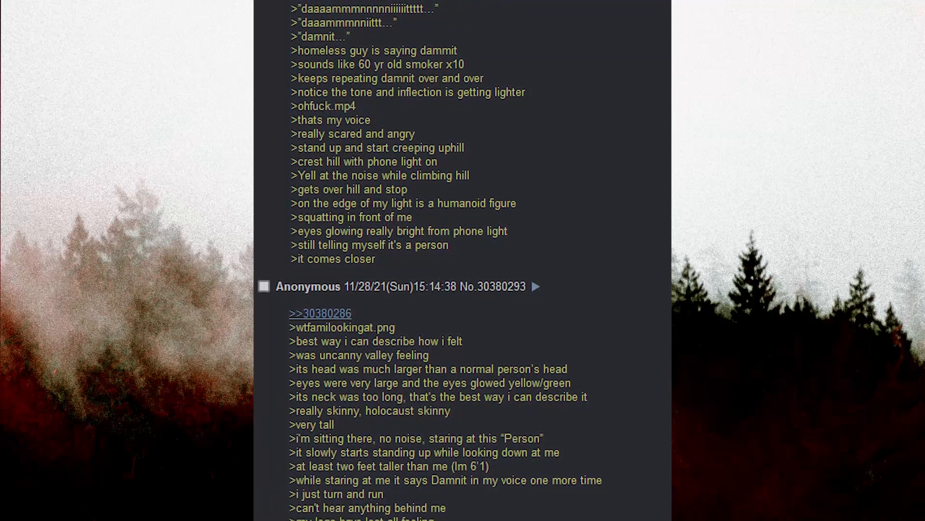
{"action": "scroll", "scroll_direction": "down", "scroll_amount": 3}
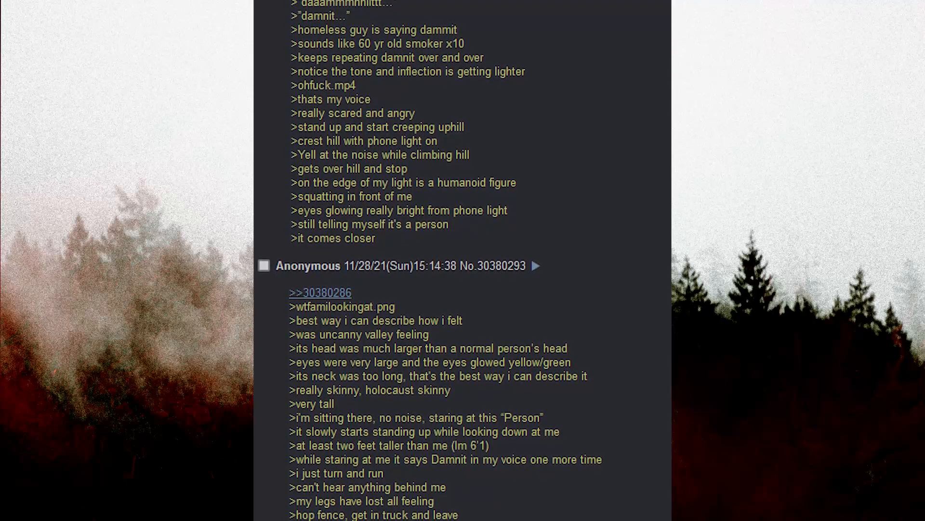
{"action": "scroll", "scroll_direction": "down", "scroll_amount": 3}
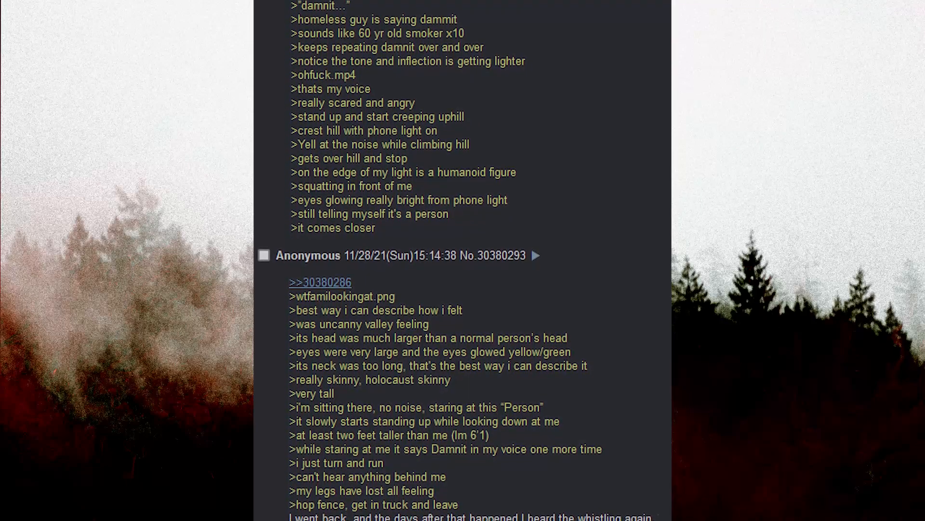
{"action": "scroll", "scroll_direction": "down", "scroll_amount": 3}
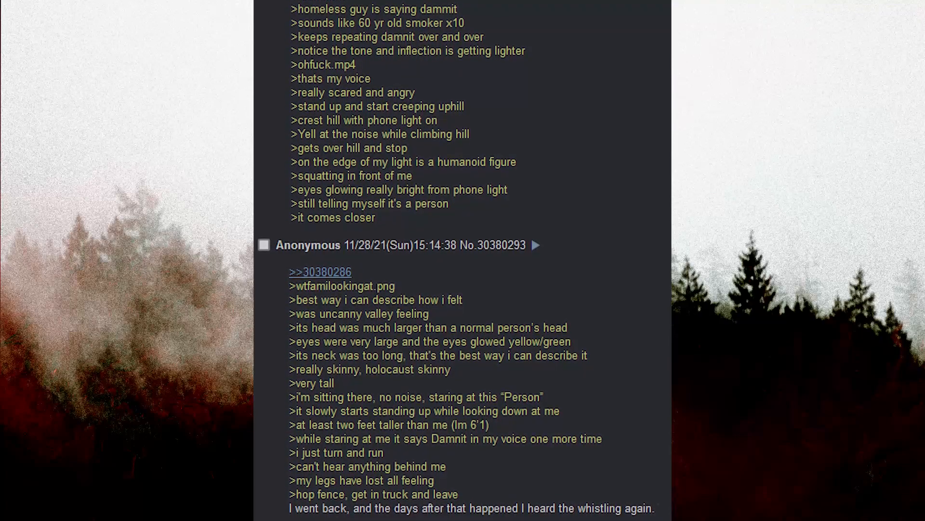
{"action": "scroll", "scroll_direction": "down", "scroll_amount": 3}
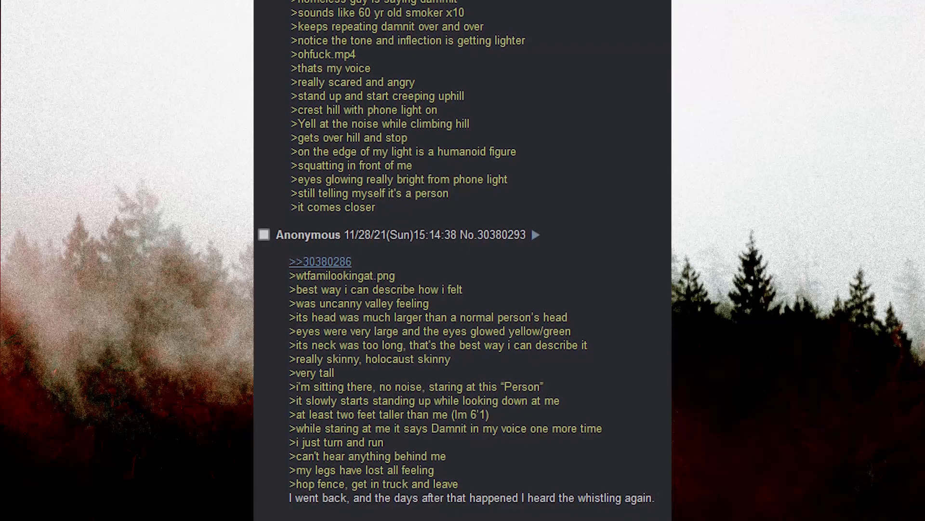
{"action": "scroll", "scroll_direction": "down", "scroll_amount": 3}
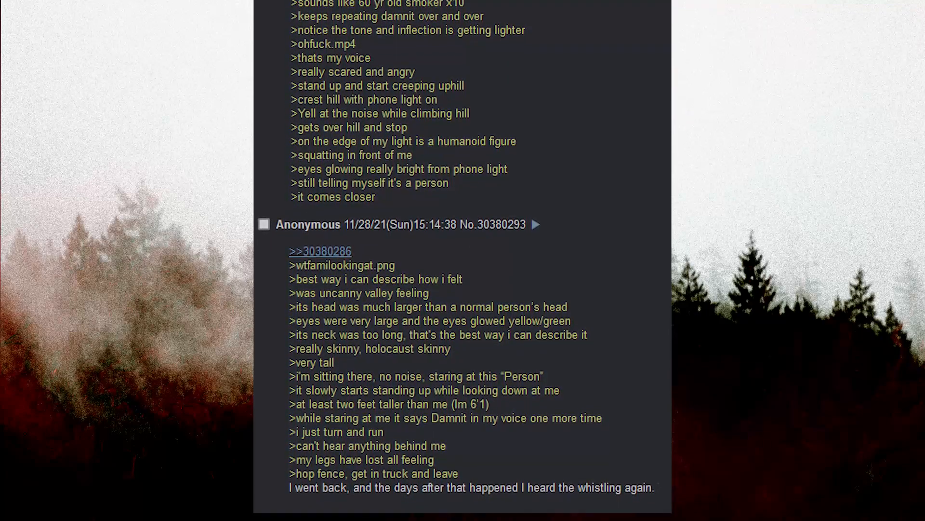
{"action": "scroll", "scroll_direction": "down", "scroll_amount": 3}
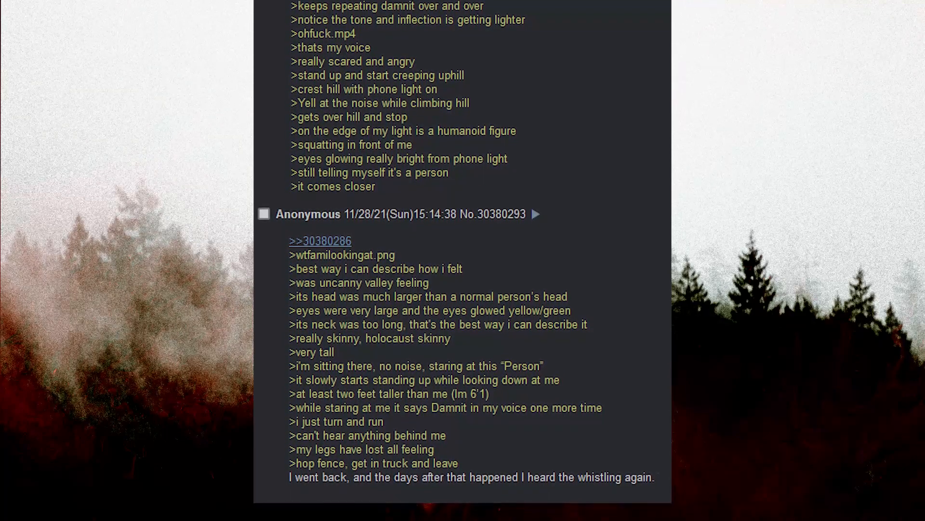
{"action": "scroll", "scroll_direction": "down", "scroll_amount": 3}
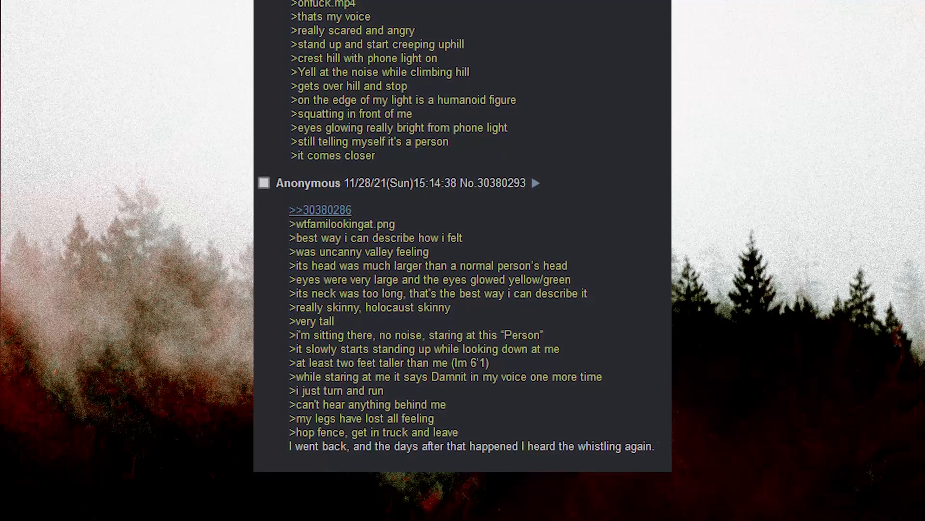
{"action": "scroll", "scroll_direction": "down", "scroll_amount": 3}
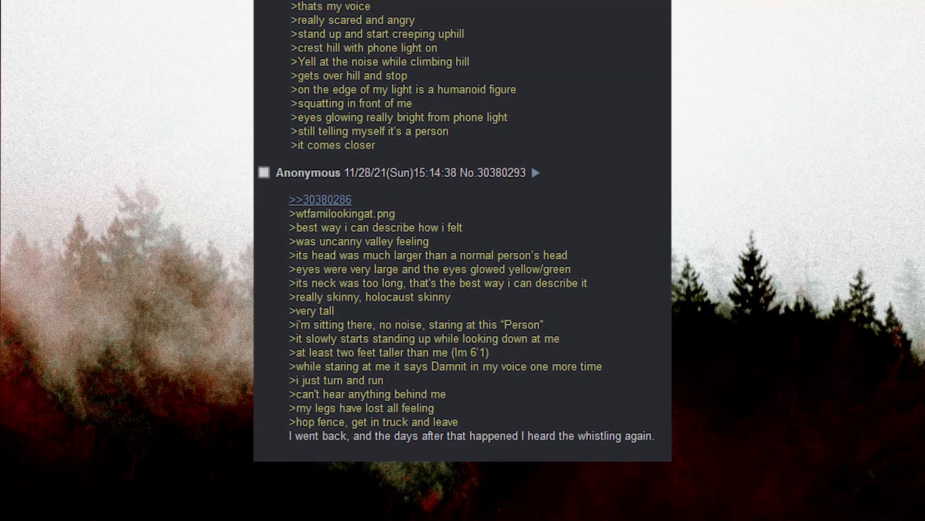
{"action": "scroll", "scroll_direction": "down", "scroll_amount": 3}
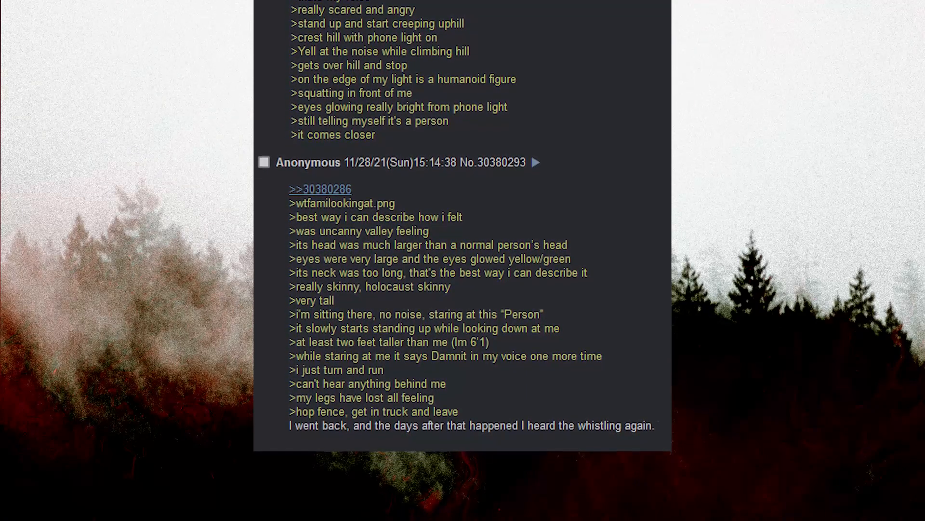
{"action": "scroll", "scroll_direction": "down", "scroll_amount": 3}
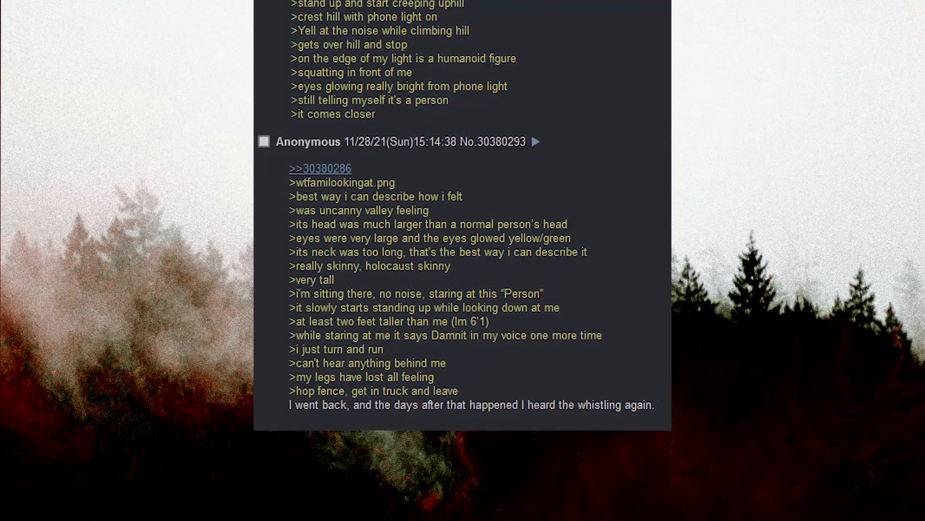
{"action": "scroll", "scroll_direction": "down", "scroll_amount": 3}
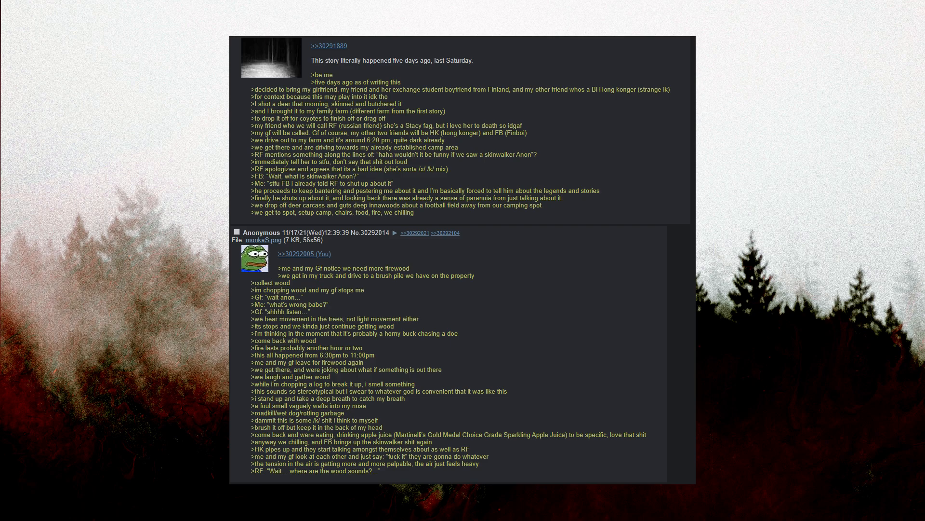
{"action": "scroll", "scroll_direction": "down", "scroll_amount": 3}
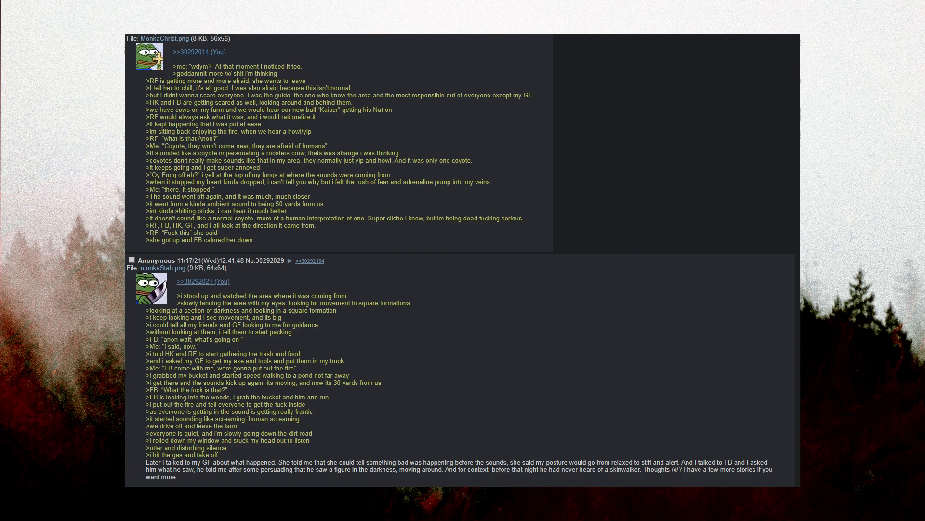
{"action": "scroll", "scroll_direction": "down", "scroll_amount": 3}
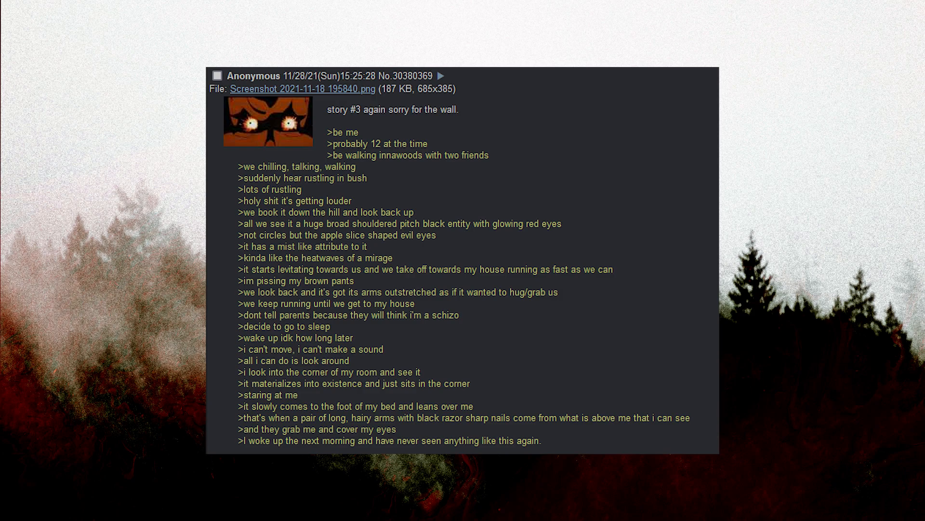
{"action": "scroll", "scroll_direction": "down", "scroll_amount": 3}
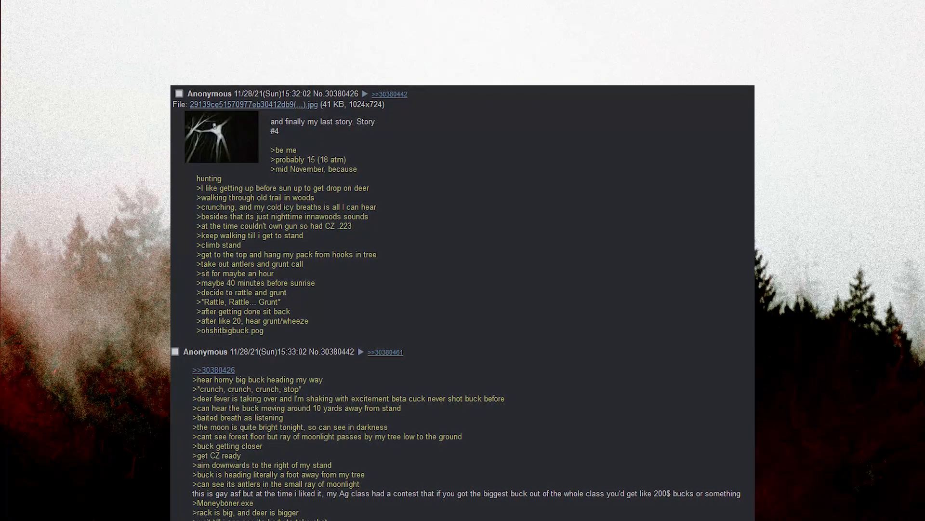
{"action": "scroll", "scroll_direction": "down", "scroll_amount": 3}
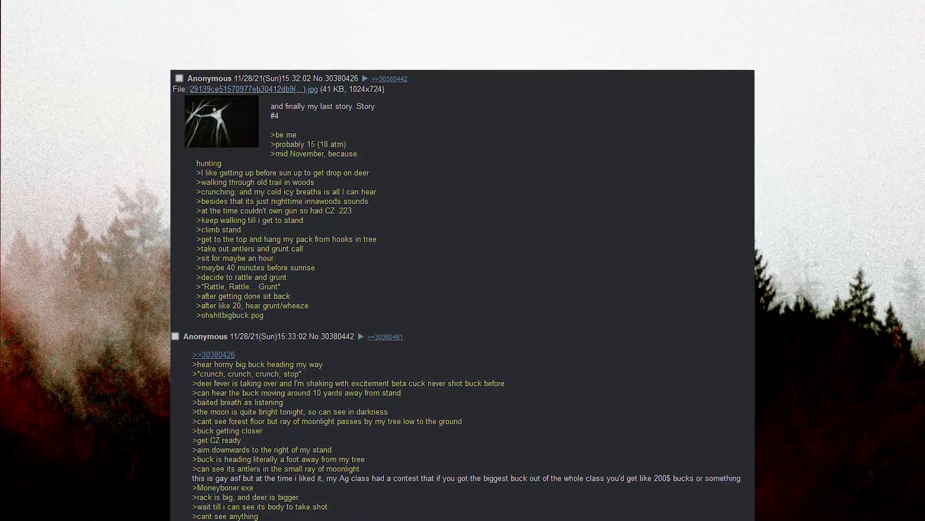
{"action": "scroll", "scroll_direction": "down", "scroll_amount": 3}
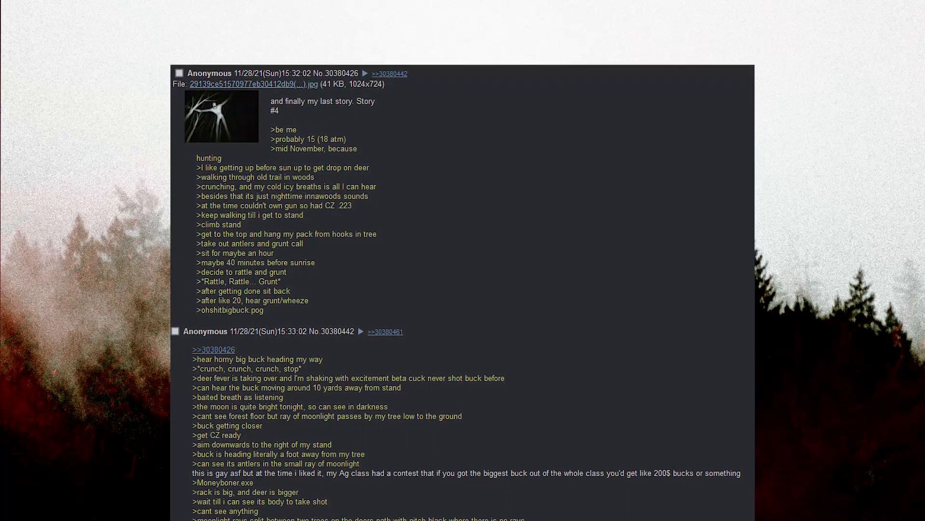
{"action": "scroll", "scroll_direction": "up", "scroll_amount": 3}
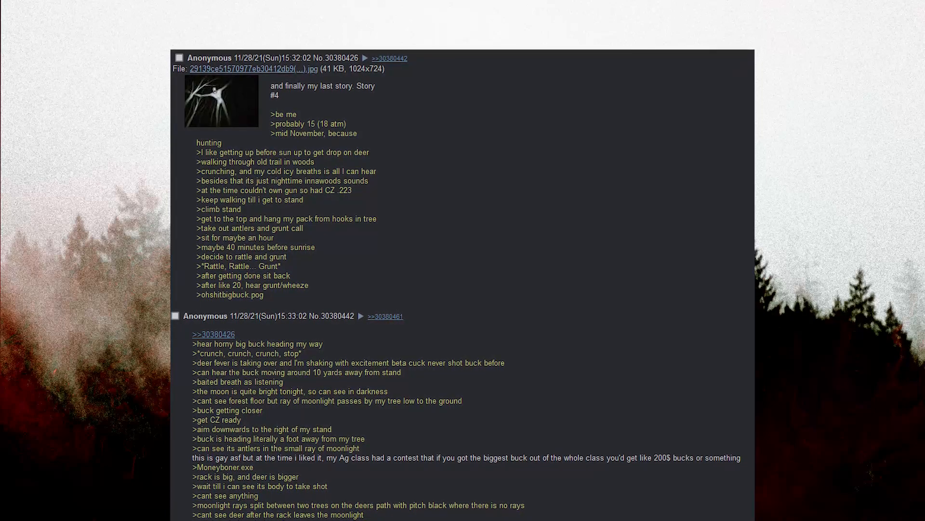
{"action": "scroll", "scroll_direction": "down", "scroll_amount": 3}
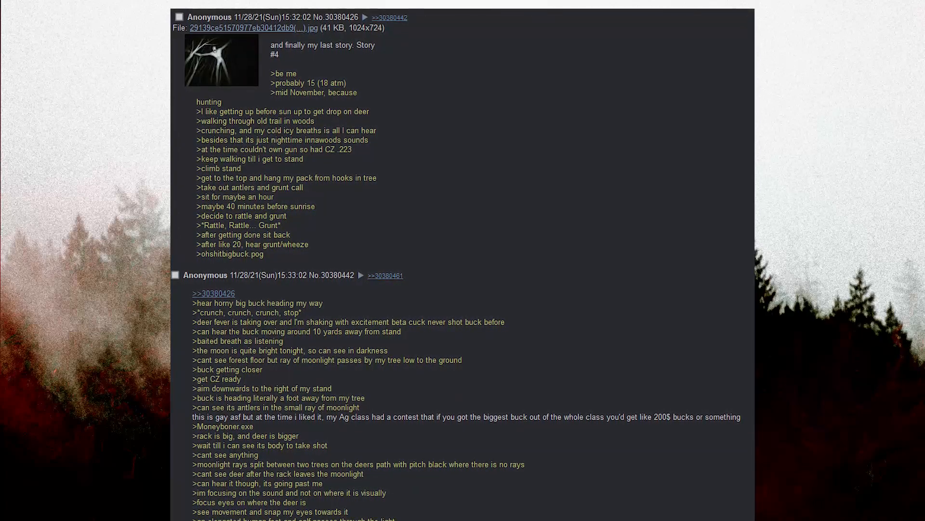
{"action": "scroll", "scroll_direction": "down", "scroll_amount": 3}
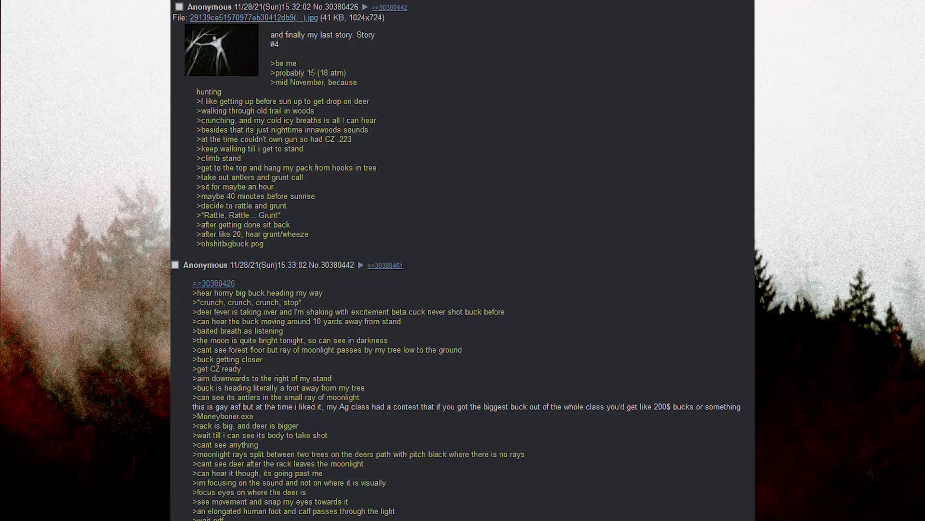
{"action": "scroll", "scroll_direction": "down", "scroll_amount": 3}
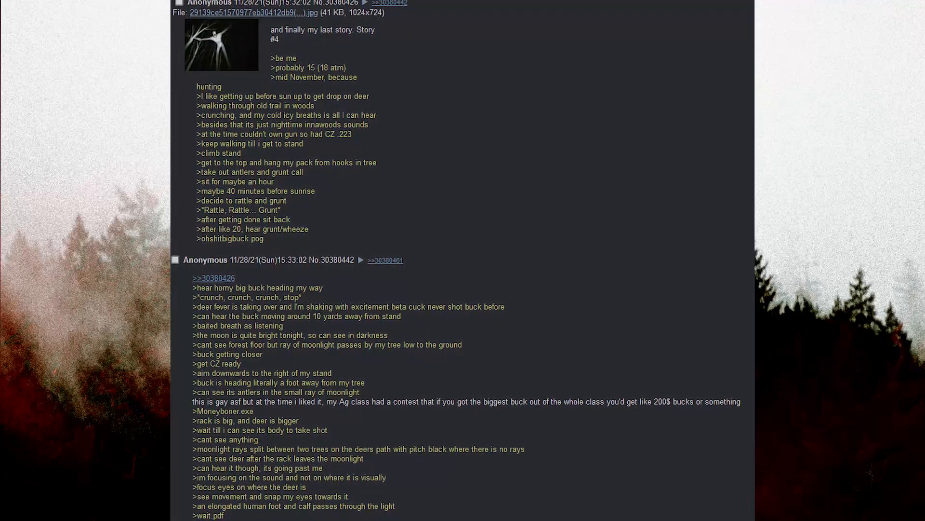
{"action": "scroll", "scroll_direction": "down", "scroll_amount": 3}
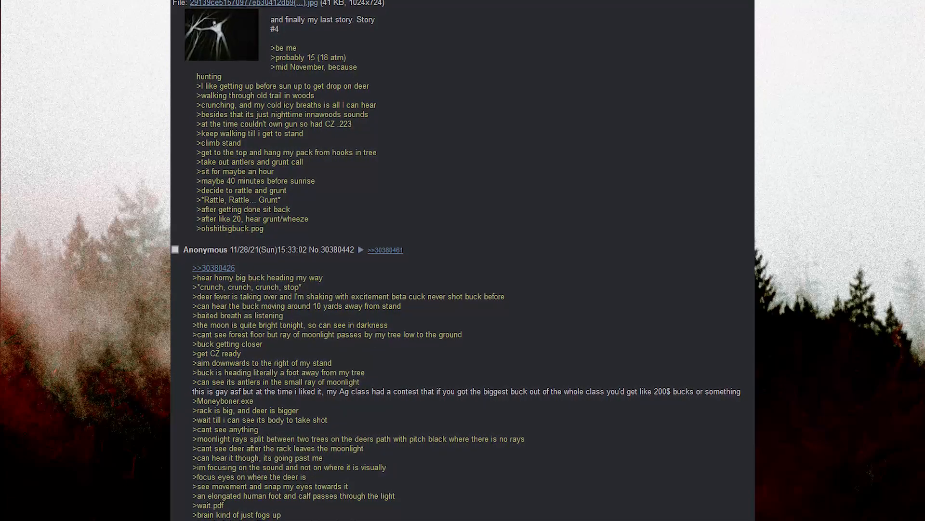
{"action": "scroll", "scroll_direction": "down", "scroll_amount": 3}
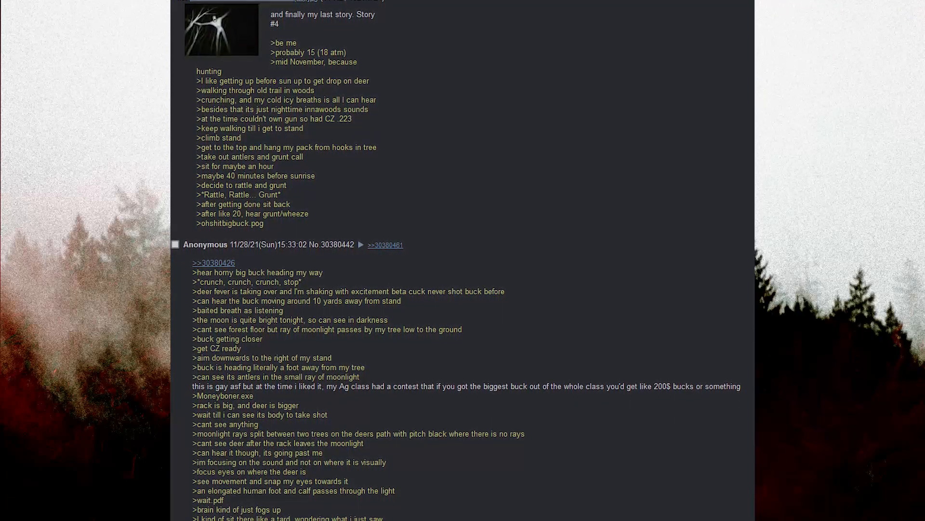
{"action": "scroll", "scroll_direction": "down", "scroll_amount": 3}
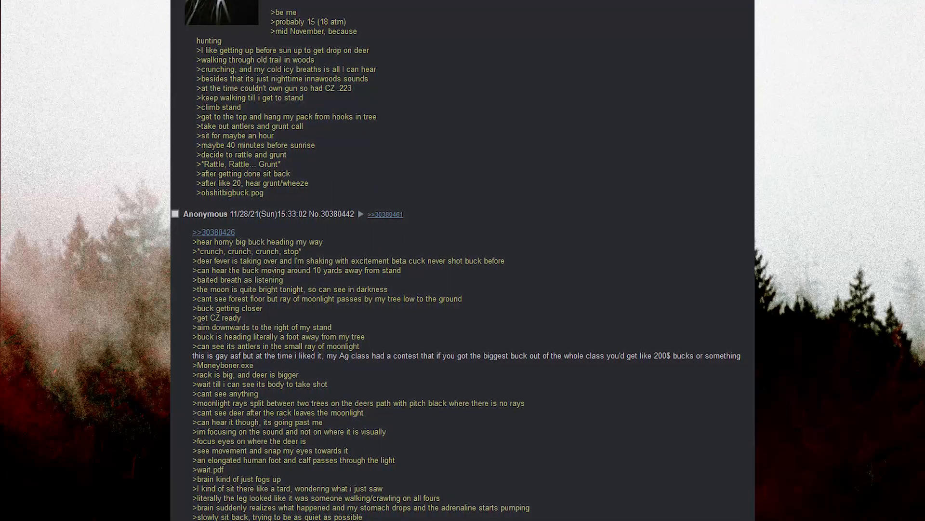
{"action": "scroll", "scroll_direction": "down", "scroll_amount": 3}
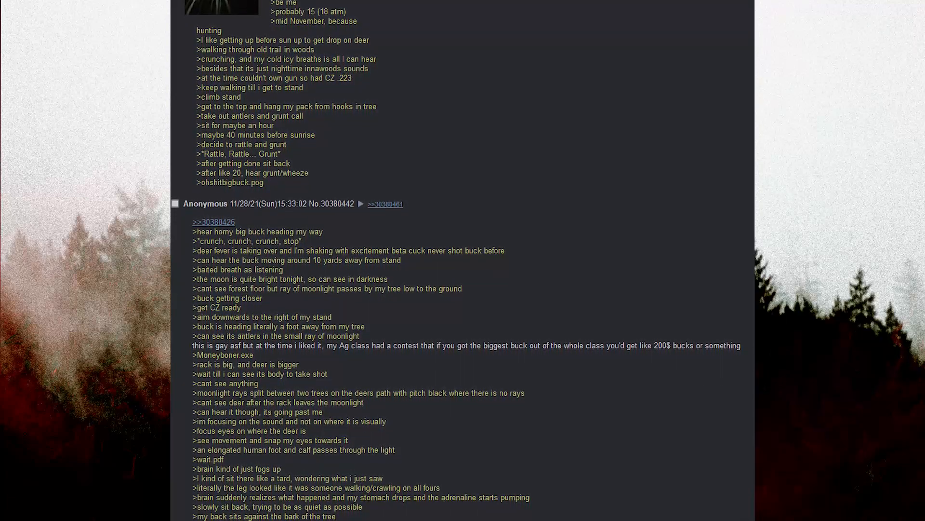
{"action": "scroll", "scroll_direction": "down", "scroll_amount": 3}
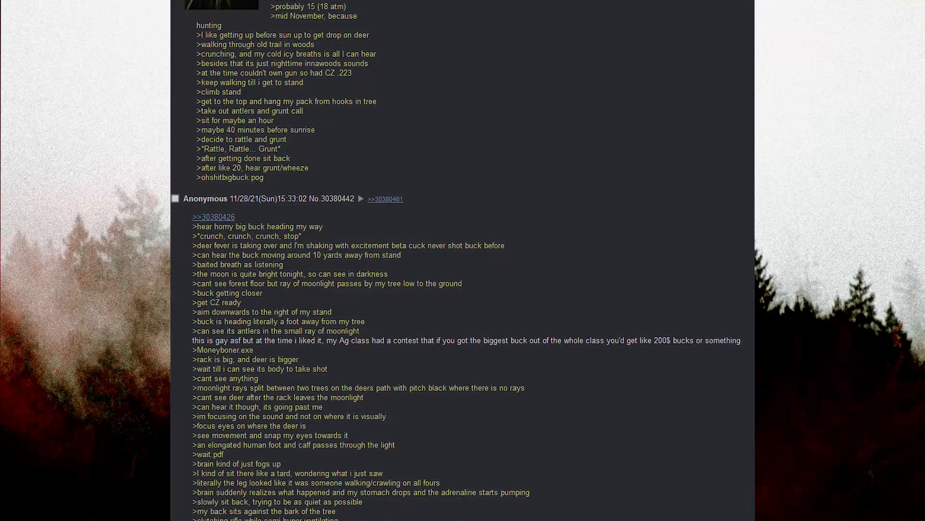
{"action": "scroll", "scroll_direction": "down", "scroll_amount": 3}
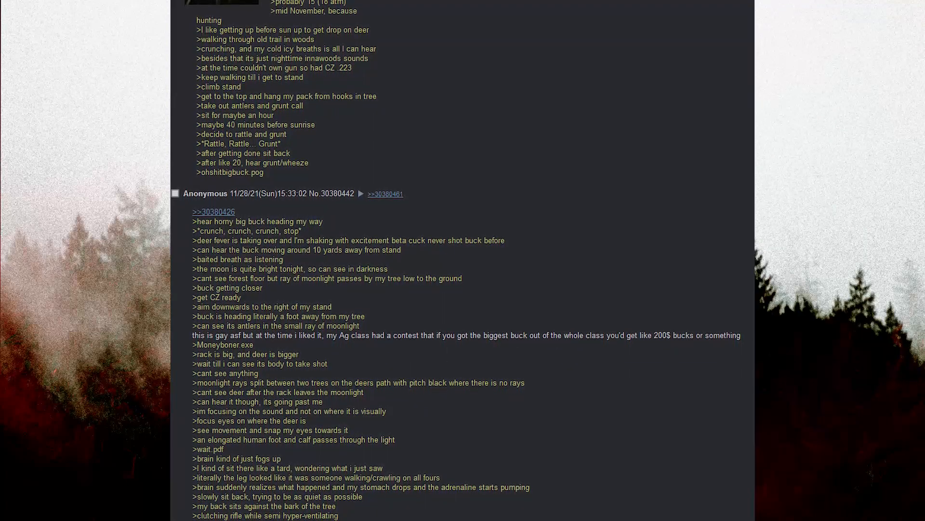
{"action": "scroll", "scroll_direction": "down", "scroll_amount": 3}
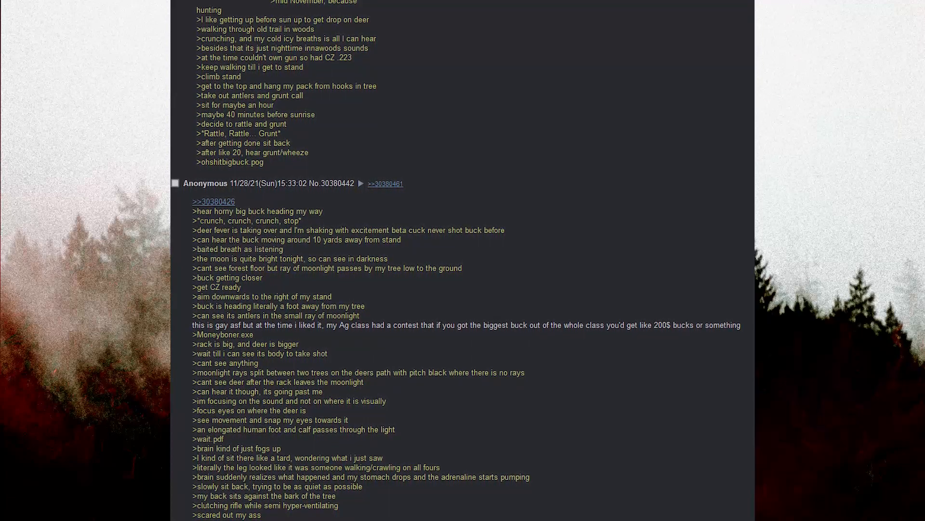
{"action": "scroll", "scroll_direction": "down", "scroll_amount": 3}
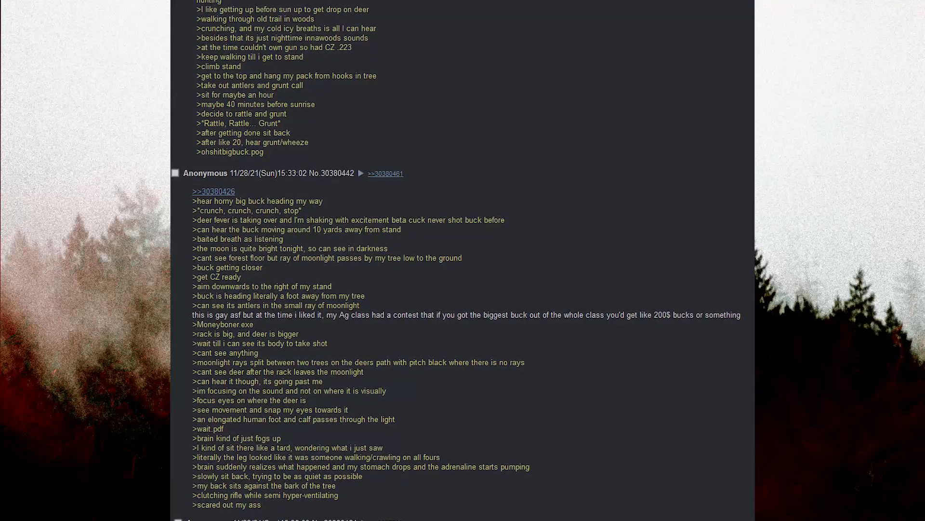
{"action": "scroll", "scroll_direction": "down", "scroll_amount": 3}
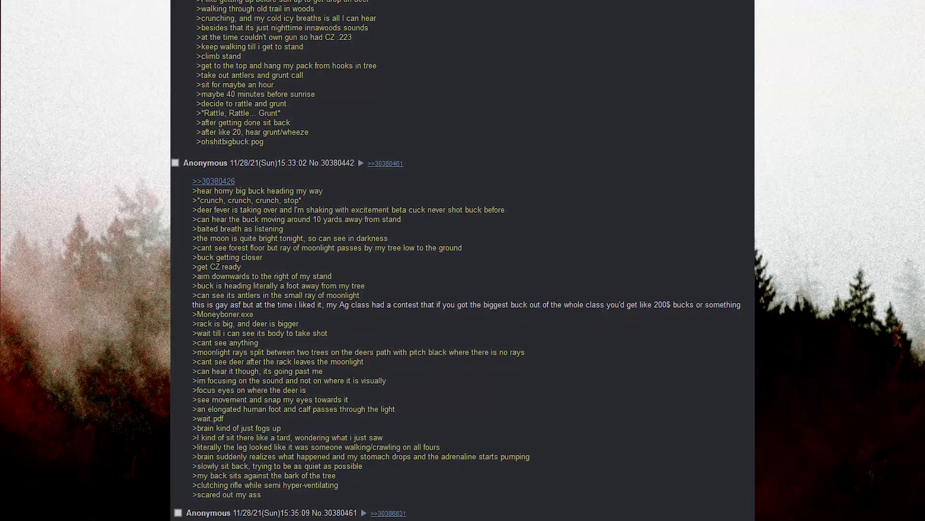
{"action": "scroll", "scroll_direction": "down", "scroll_amount": 3}
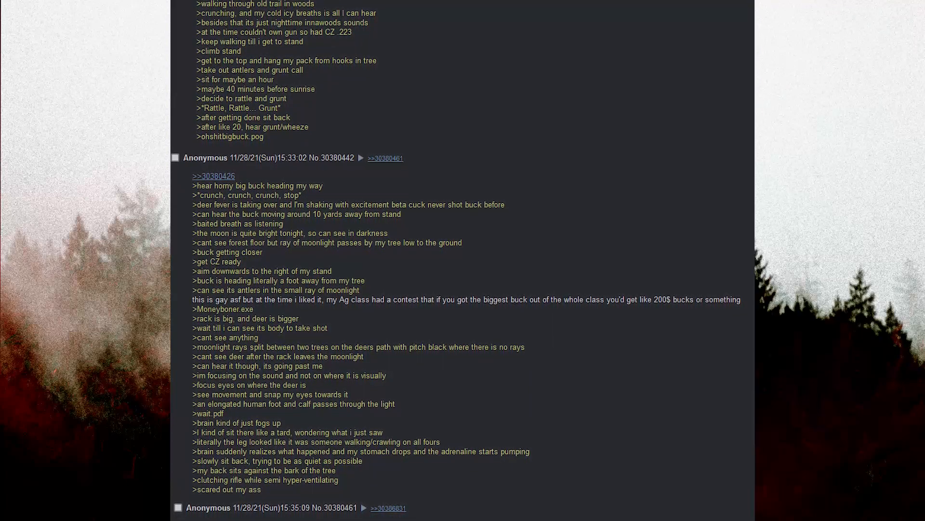
{"action": "scroll", "scroll_direction": "down", "scroll_amount": 3}
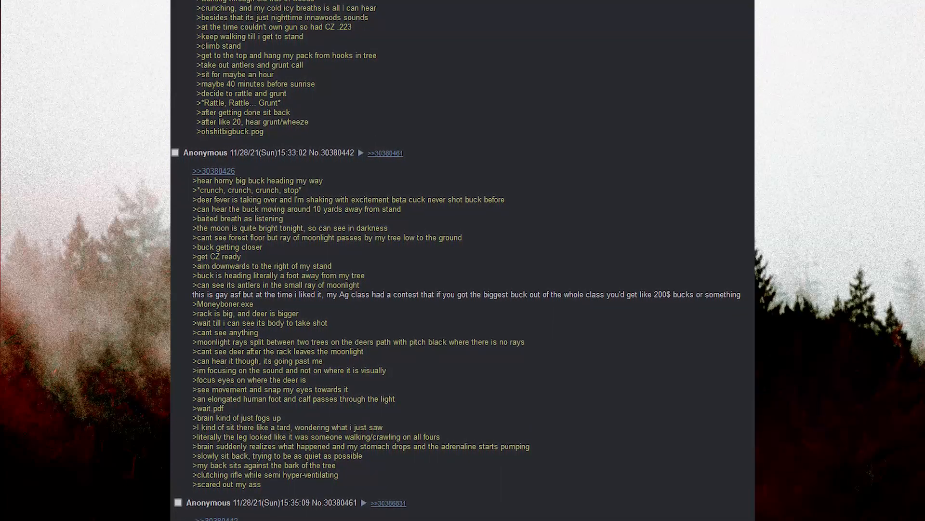
{"action": "scroll", "scroll_direction": "down", "scroll_amount": 3}
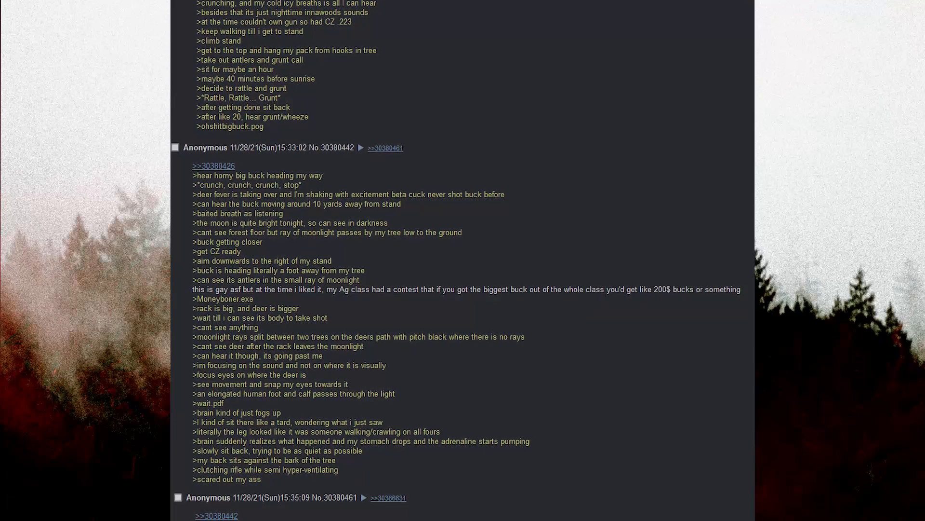
{"action": "scroll", "scroll_direction": "down", "scroll_amount": 3}
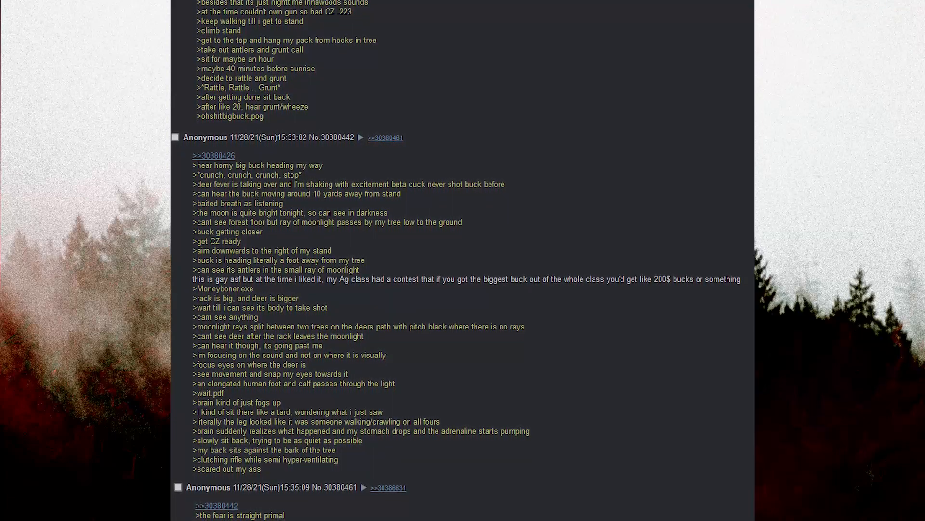
{"action": "scroll", "scroll_direction": "down", "scroll_amount": 3}
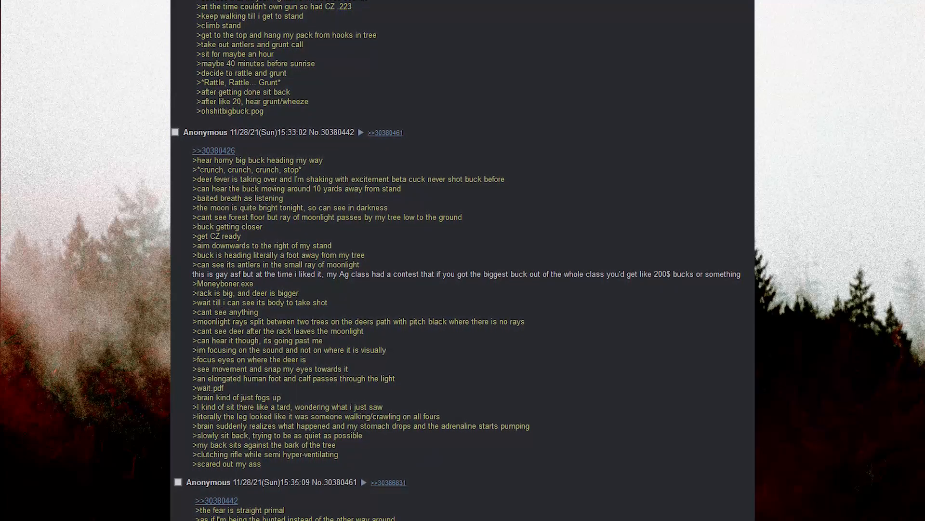
{"action": "scroll", "scroll_direction": "up", "scroll_amount": 3}
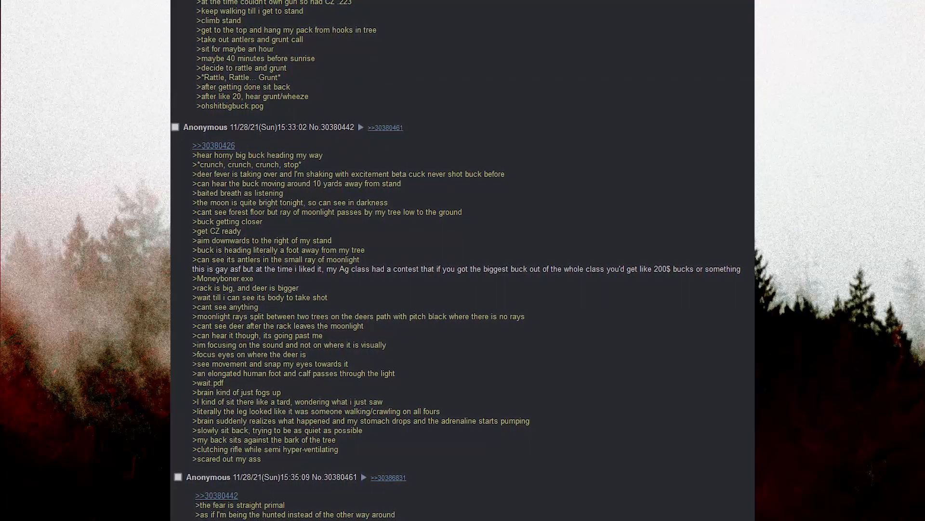
{"action": "scroll", "scroll_direction": "down", "scroll_amount": 3}
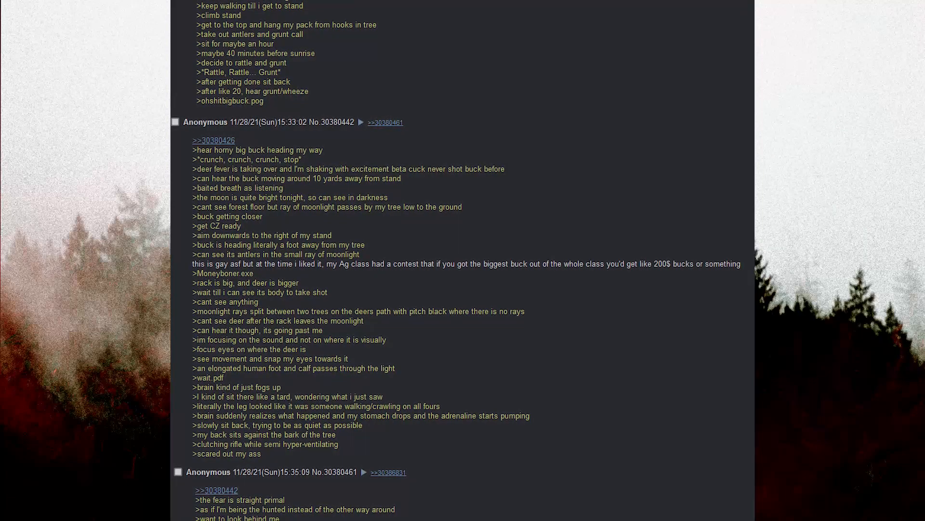
{"action": "scroll", "scroll_direction": "down", "scroll_amount": 3}
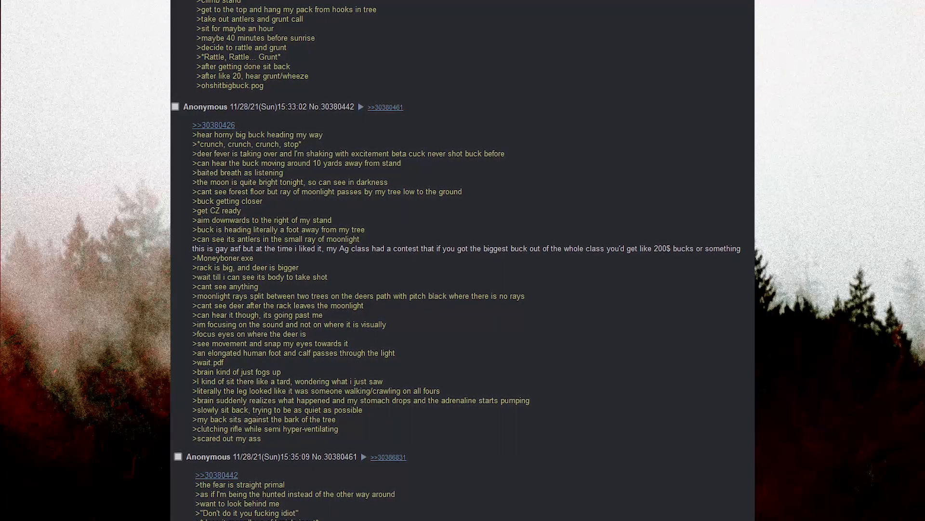
{"action": "scroll", "scroll_direction": "down", "scroll_amount": 3}
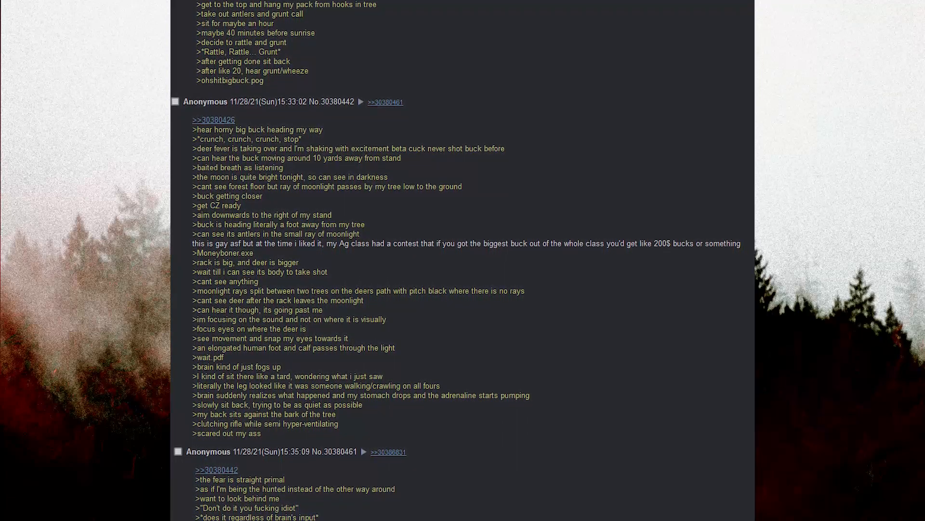
{"action": "scroll", "scroll_direction": "down", "scroll_amount": 3}
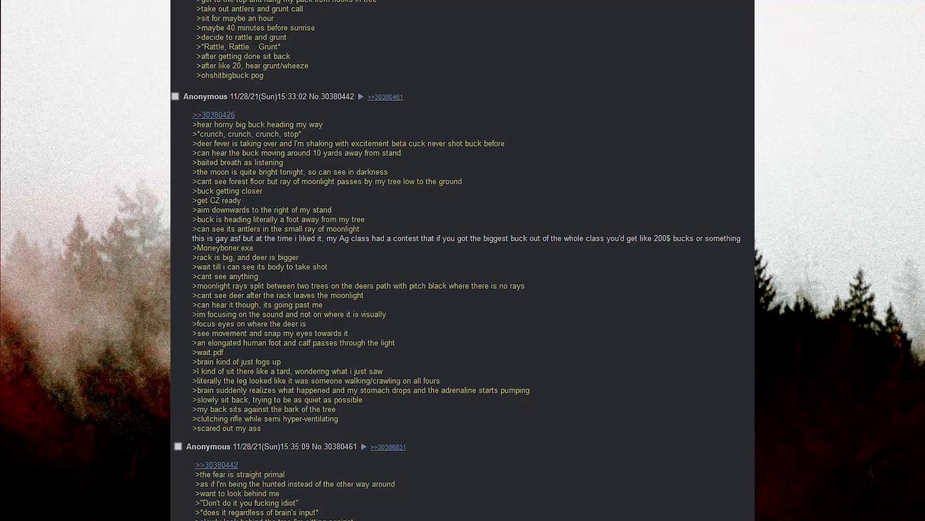
{"action": "scroll", "scroll_direction": "down", "scroll_amount": 3}
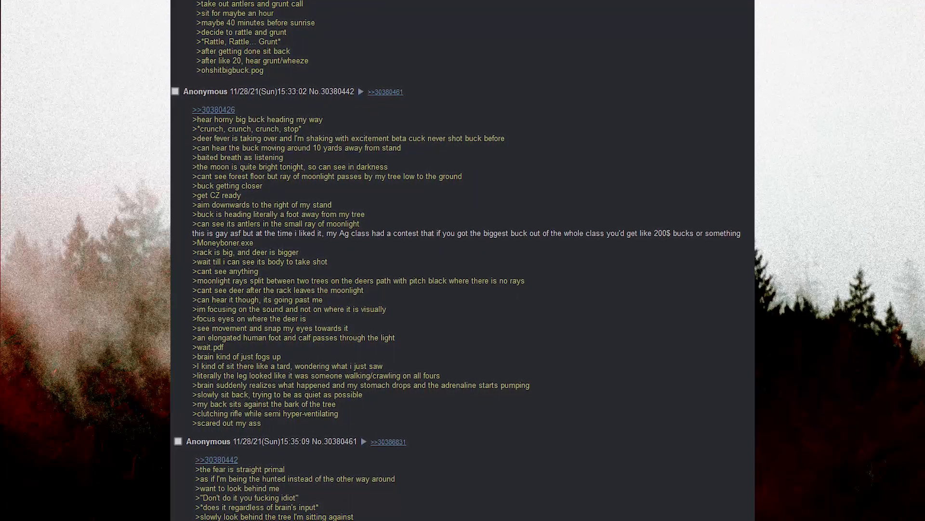
{"action": "scroll", "scroll_direction": "down", "scroll_amount": 3}
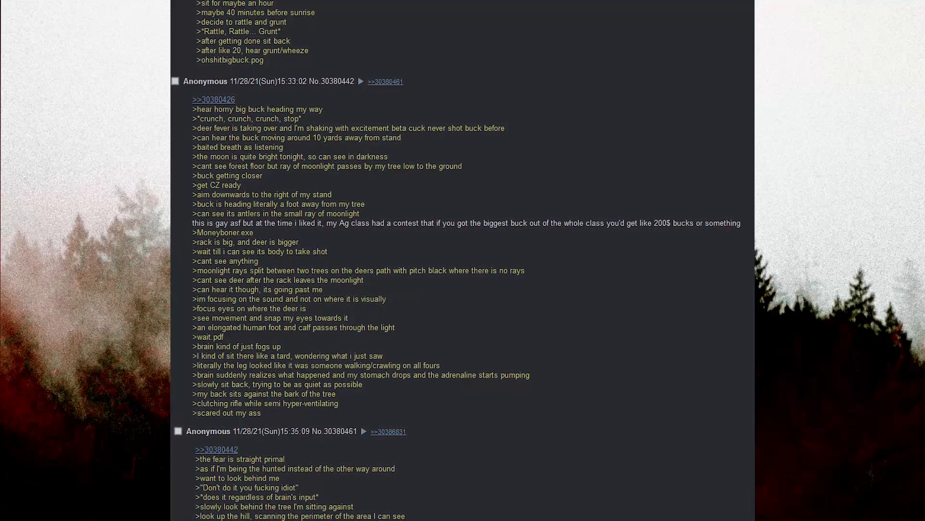
{"action": "scroll", "scroll_direction": "down", "scroll_amount": 3}
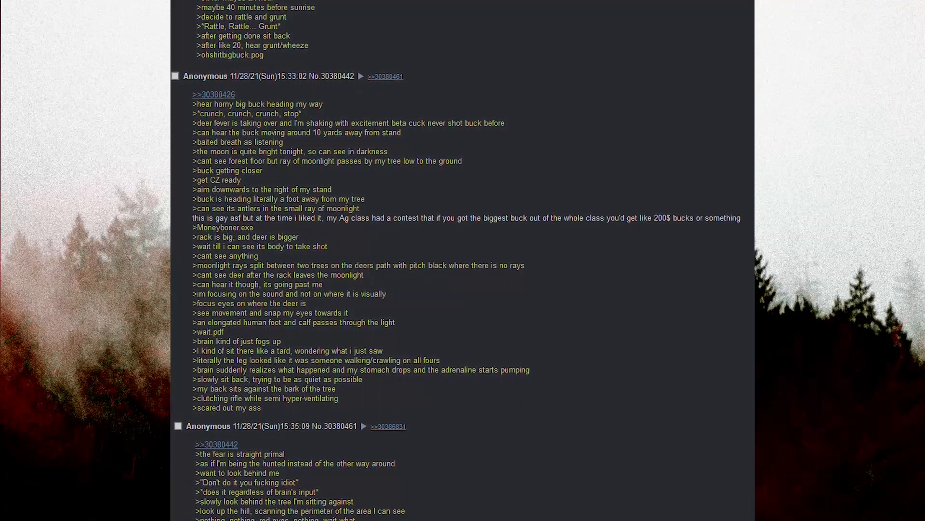
{"action": "scroll", "scroll_direction": "up", "scroll_amount": 3}
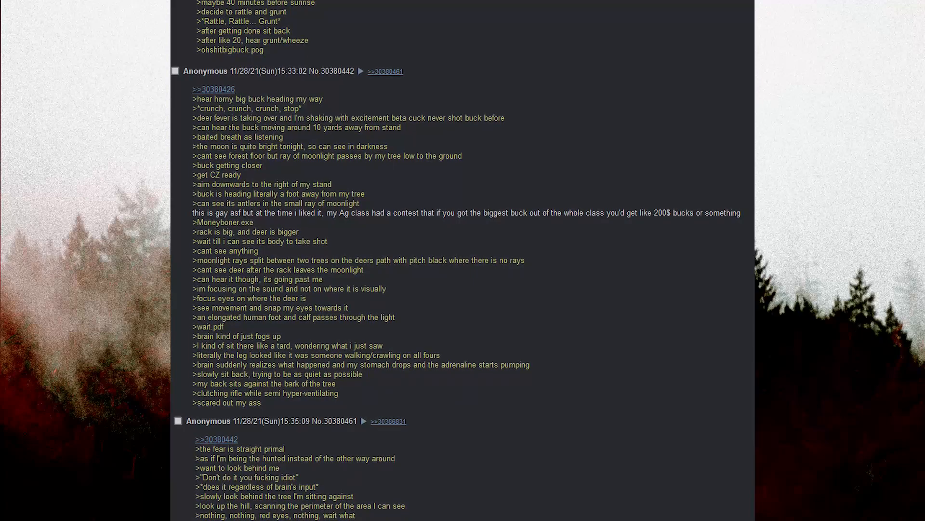
{"action": "scroll", "scroll_direction": "down", "scroll_amount": 3}
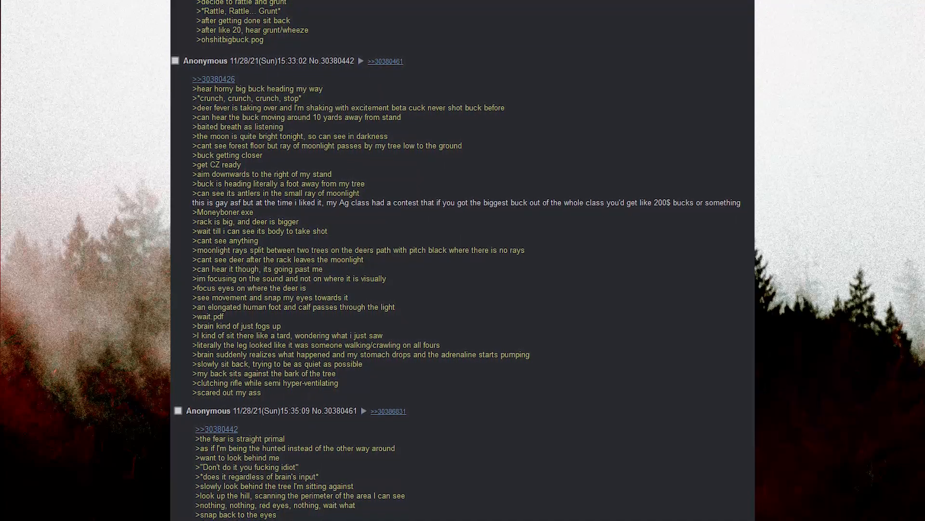
{"action": "scroll", "scroll_direction": "down", "scroll_amount": 3}
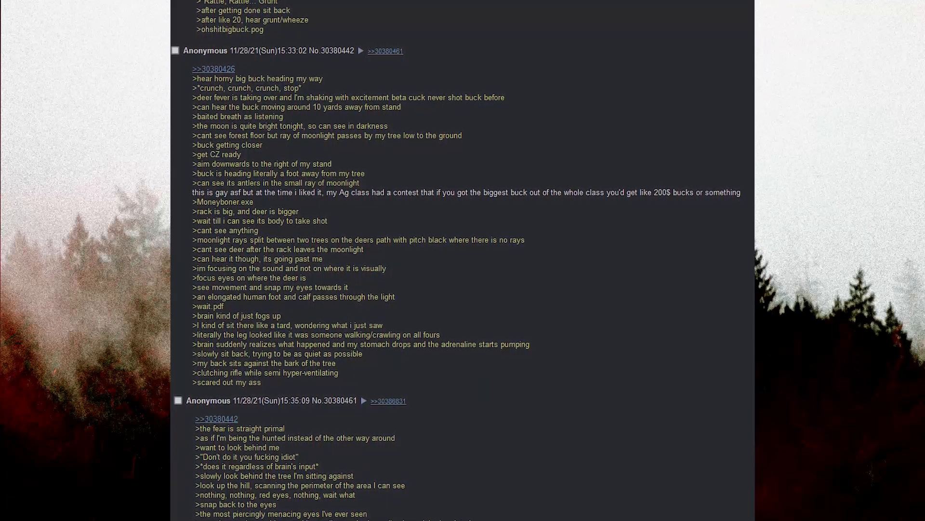
{"action": "scroll", "scroll_direction": "down", "scroll_amount": 3}
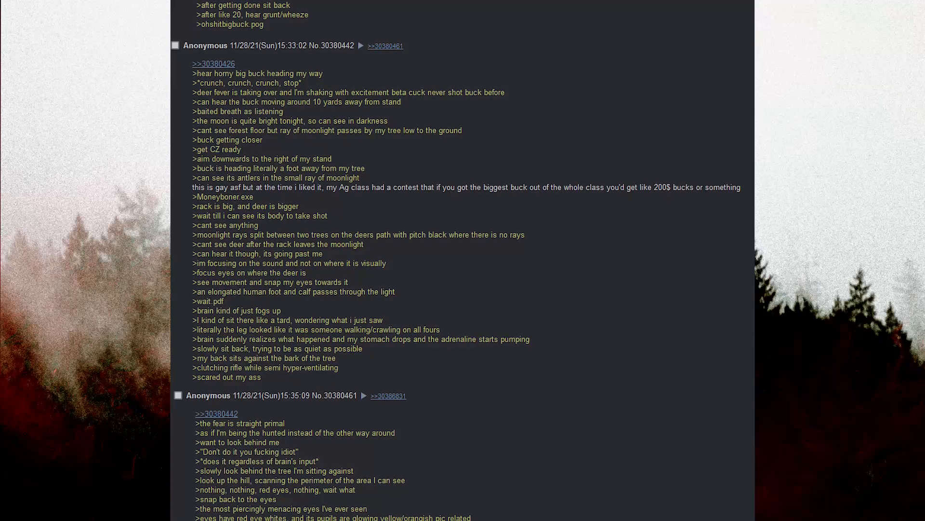
{"action": "scroll", "scroll_direction": "down", "scroll_amount": 3}
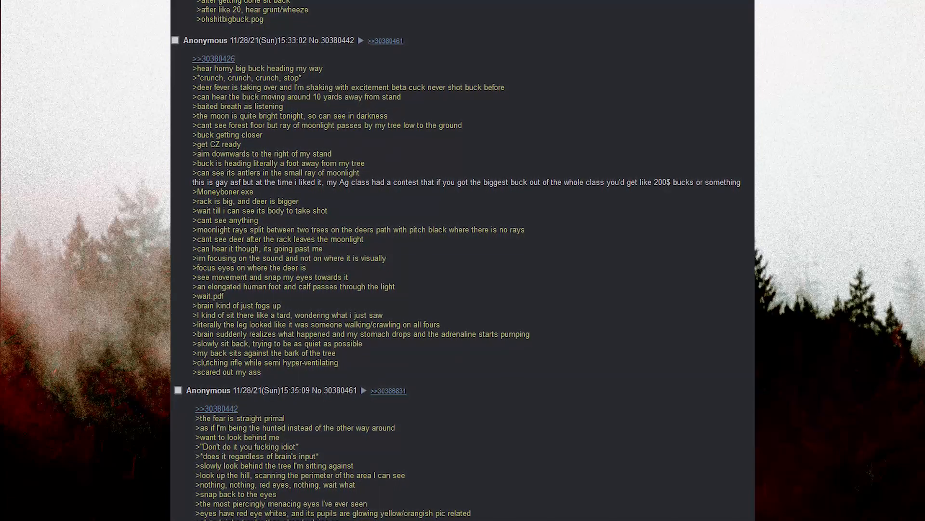
{"action": "scroll", "scroll_direction": "down", "scroll_amount": 3}
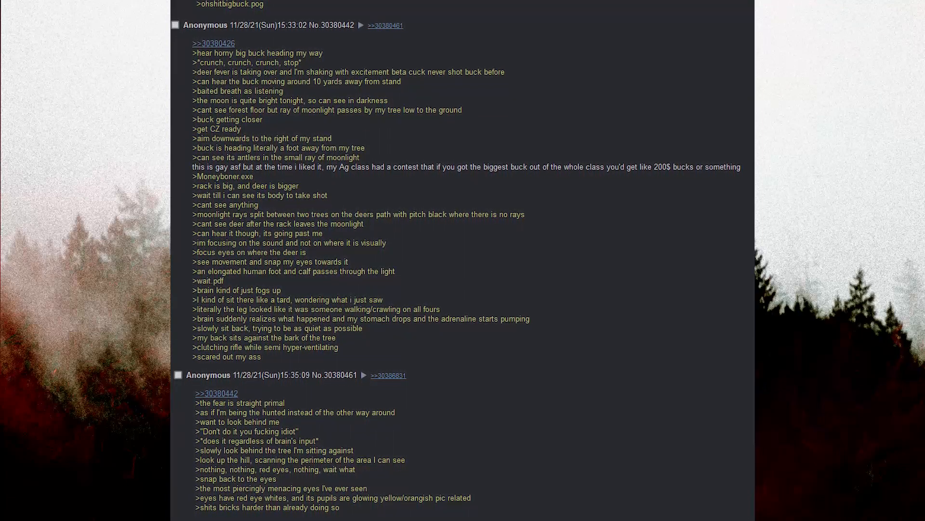
{"action": "scroll", "scroll_direction": "down", "scroll_amount": 3}
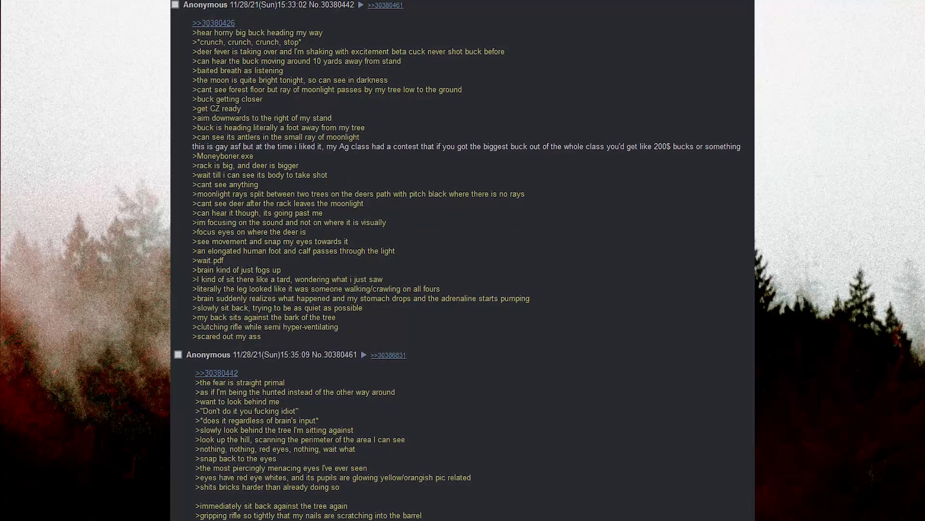
{"action": "scroll", "scroll_direction": "down", "scroll_amount": 3}
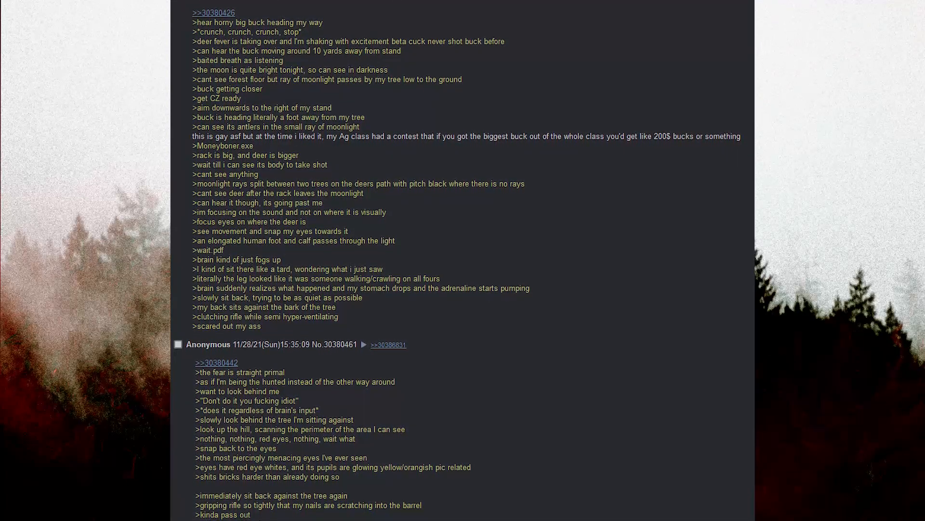
{"action": "scroll", "scroll_direction": "down", "scroll_amount": 3}
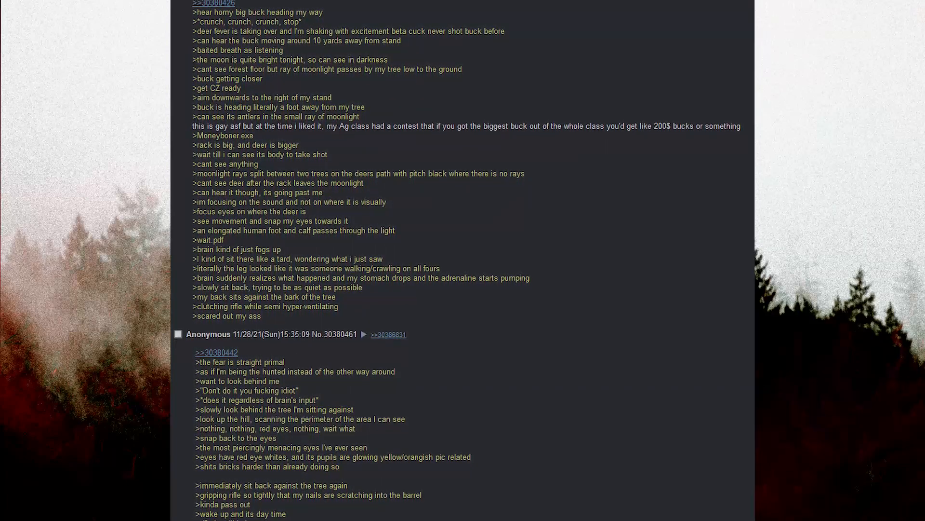
{"action": "scroll", "scroll_direction": "down", "scroll_amount": 3}
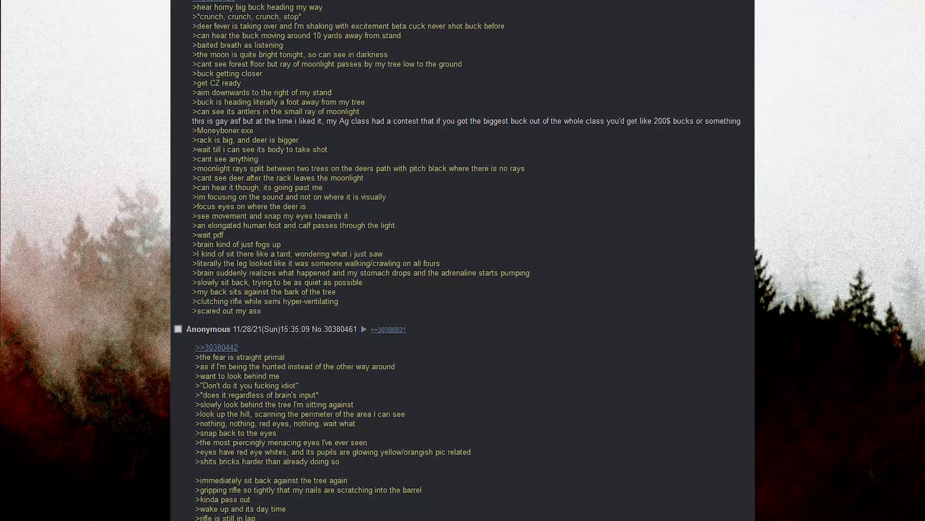
{"action": "scroll", "scroll_direction": "up", "scroll_amount": 3}
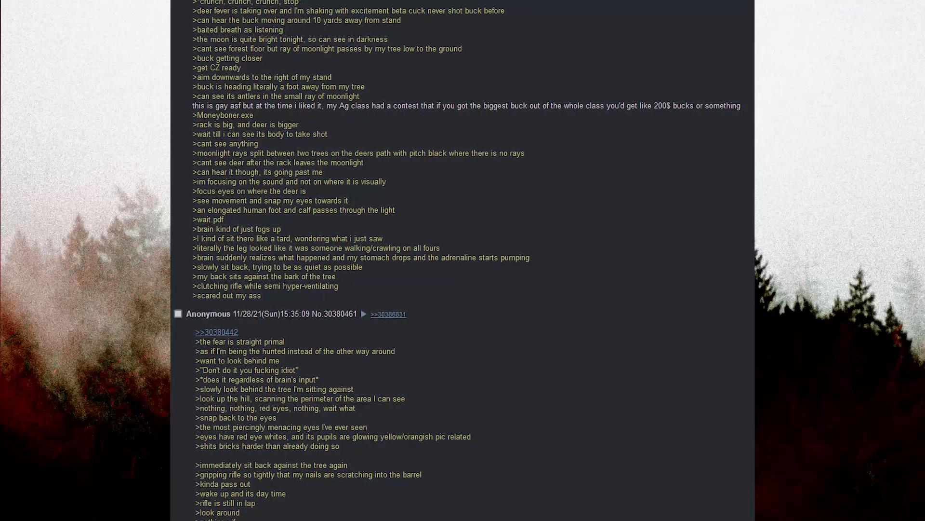
{"action": "scroll", "scroll_direction": "down", "scroll_amount": 3}
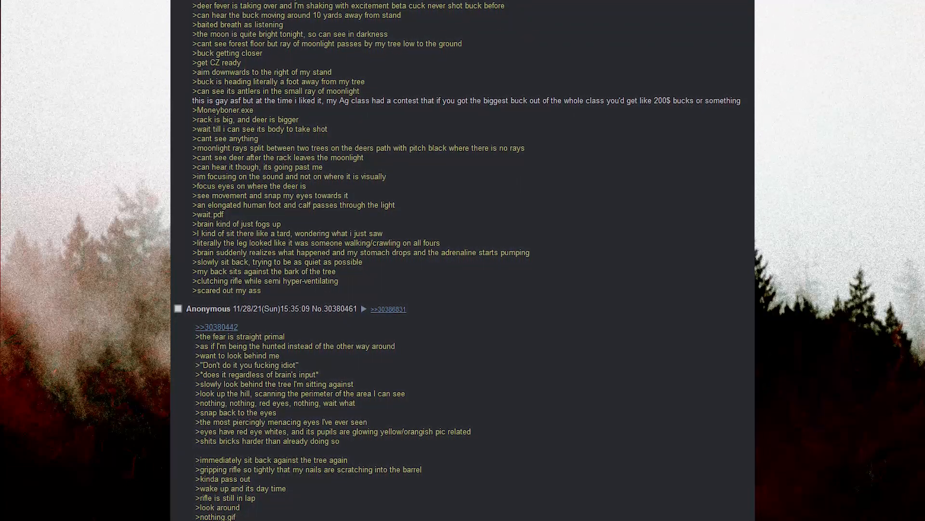
{"action": "scroll", "scroll_direction": "down", "scroll_amount": 3}
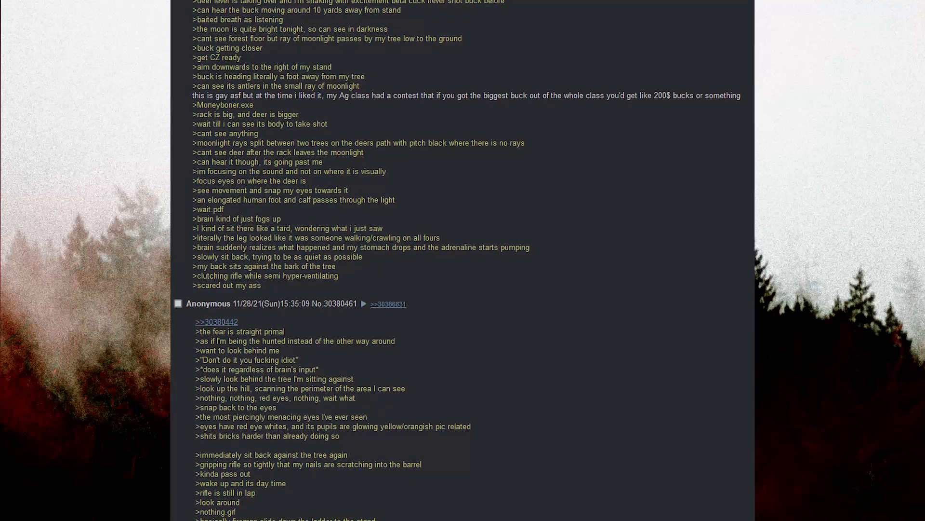
{"action": "scroll", "scroll_direction": "down", "scroll_amount": 3}
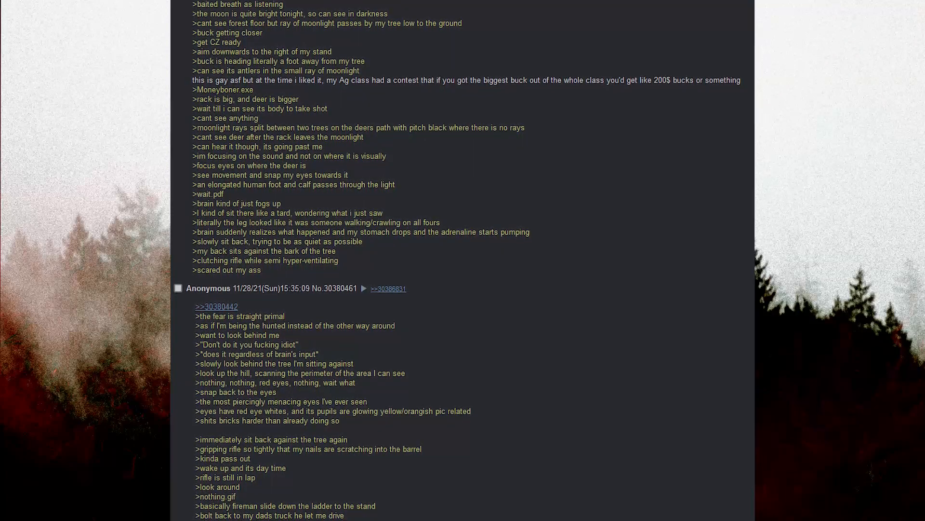
{"action": "scroll", "scroll_direction": "down", "scroll_amount": 3}
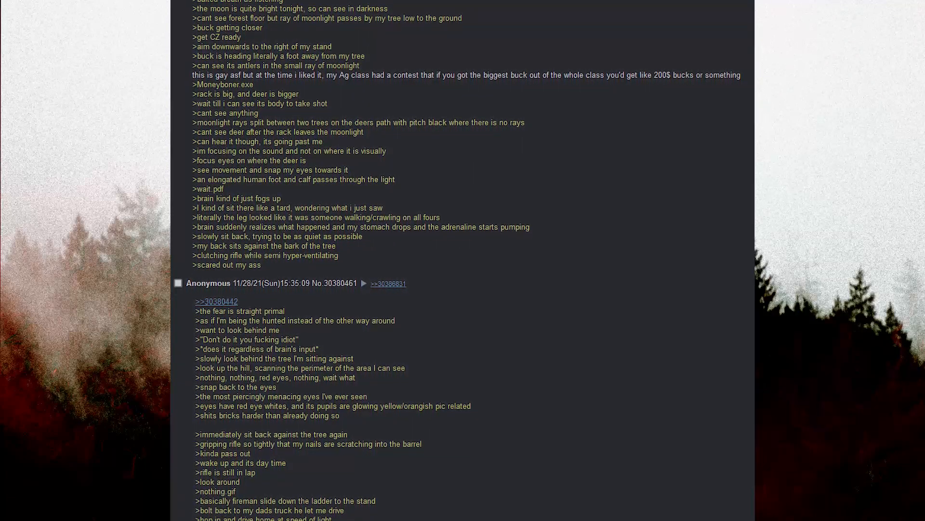
{"action": "scroll", "scroll_direction": "down", "scroll_amount": 3}
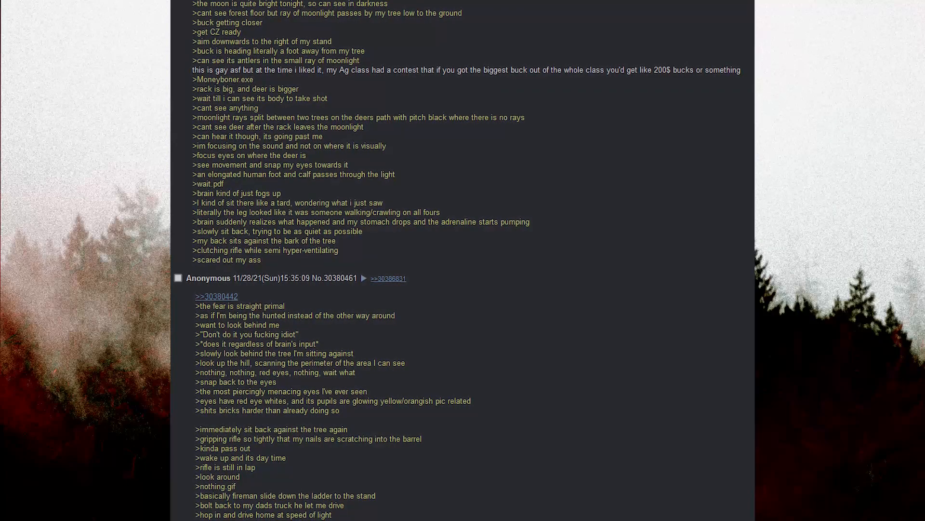
{"action": "scroll", "scroll_direction": "down", "scroll_amount": 3}
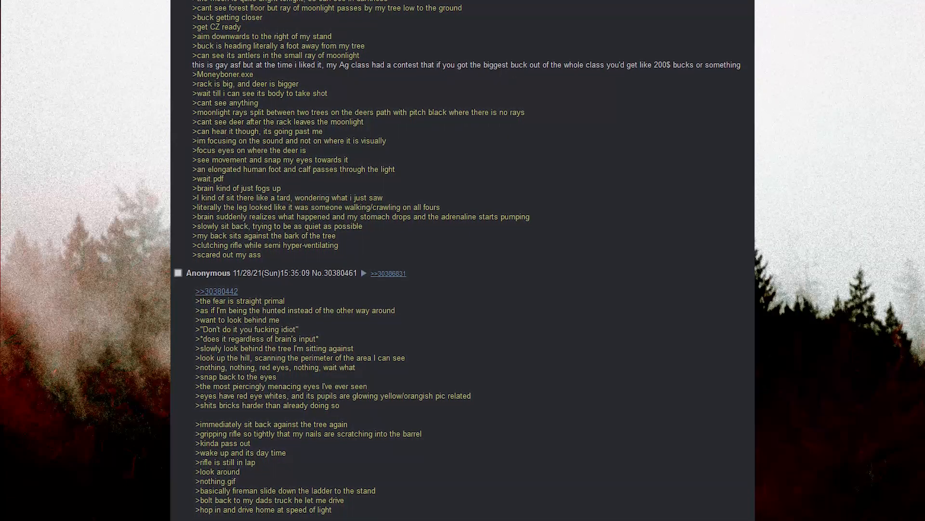
{"action": "scroll", "scroll_direction": "down", "scroll_amount": 3}
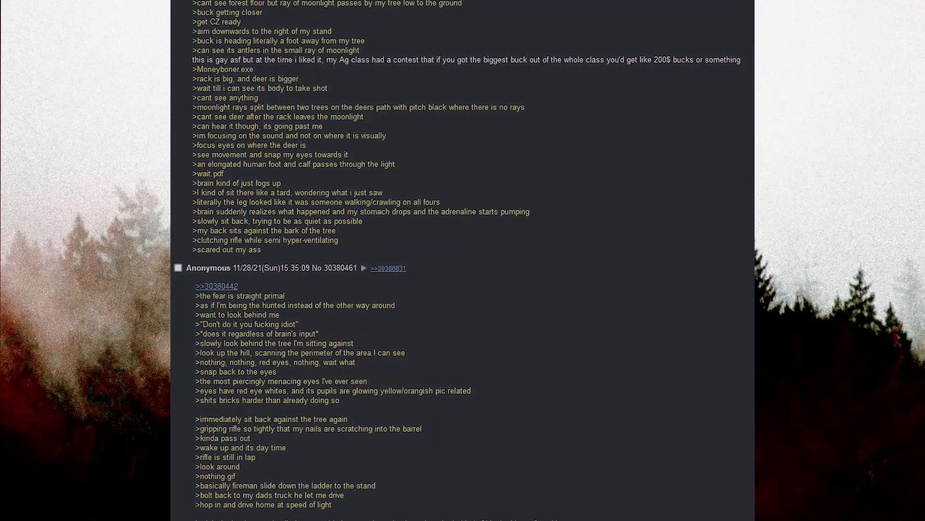
{"action": "scroll", "scroll_direction": "down", "scroll_amount": 3}
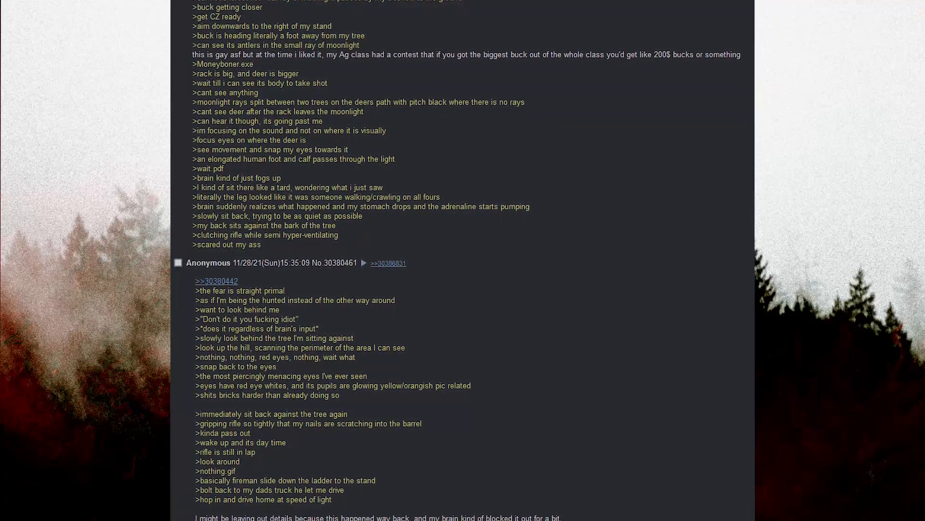
{"action": "scroll", "scroll_direction": "down", "scroll_amount": 3}
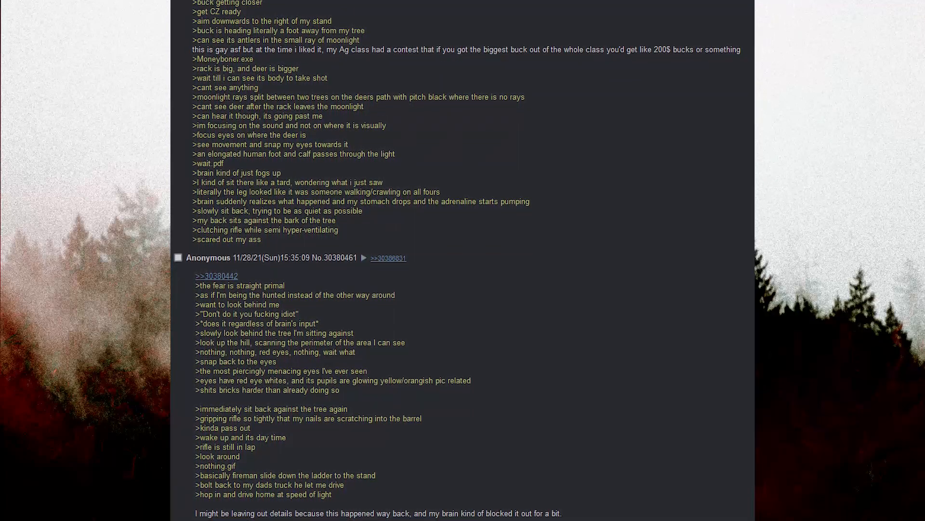
{"action": "scroll", "scroll_direction": "down", "scroll_amount": 3}
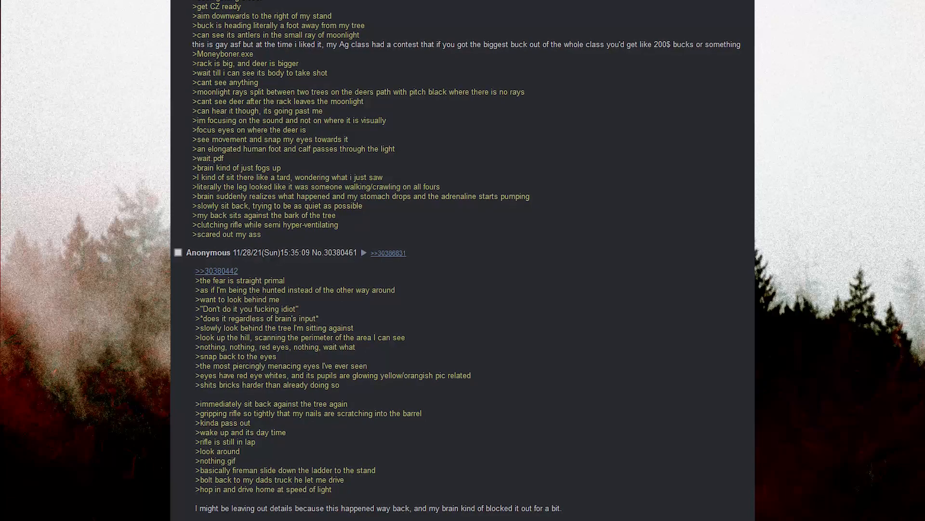
{"action": "scroll", "scroll_direction": "down", "scroll_amount": 3}
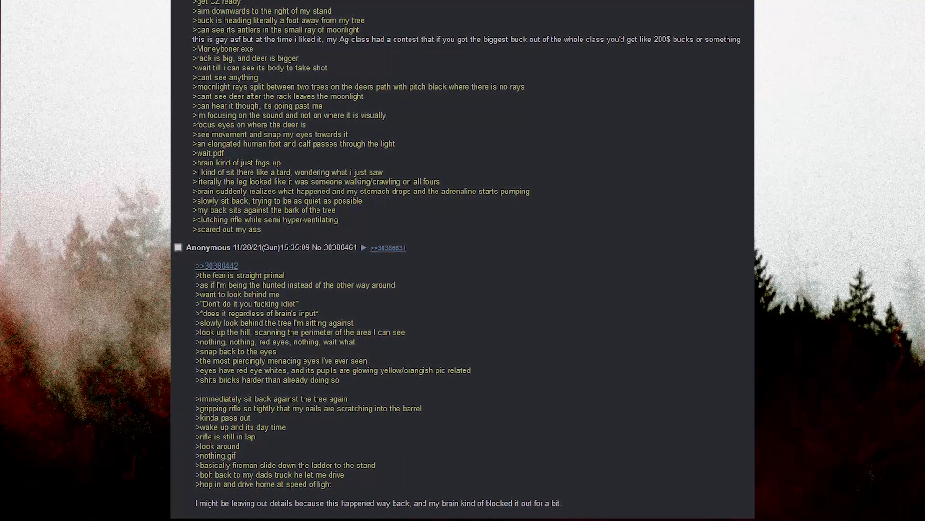
{"action": "scroll", "scroll_direction": "down", "scroll_amount": 3}
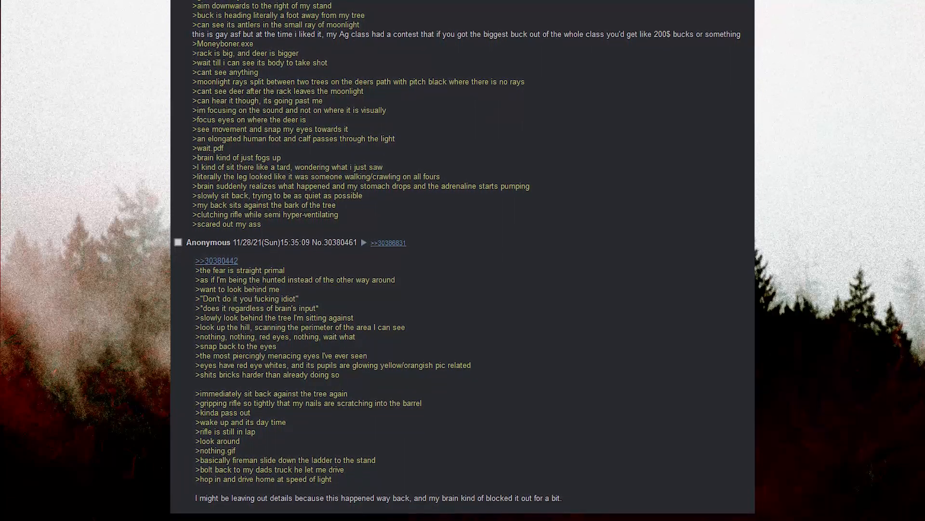
{"action": "scroll", "scroll_direction": "down", "scroll_amount": 3}
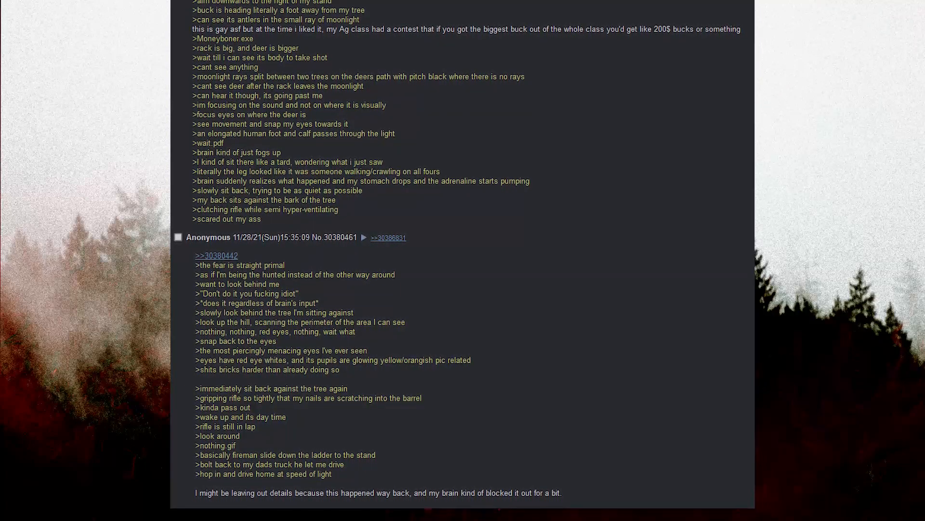
{"action": "scroll", "scroll_direction": "down", "scroll_amount": 3}
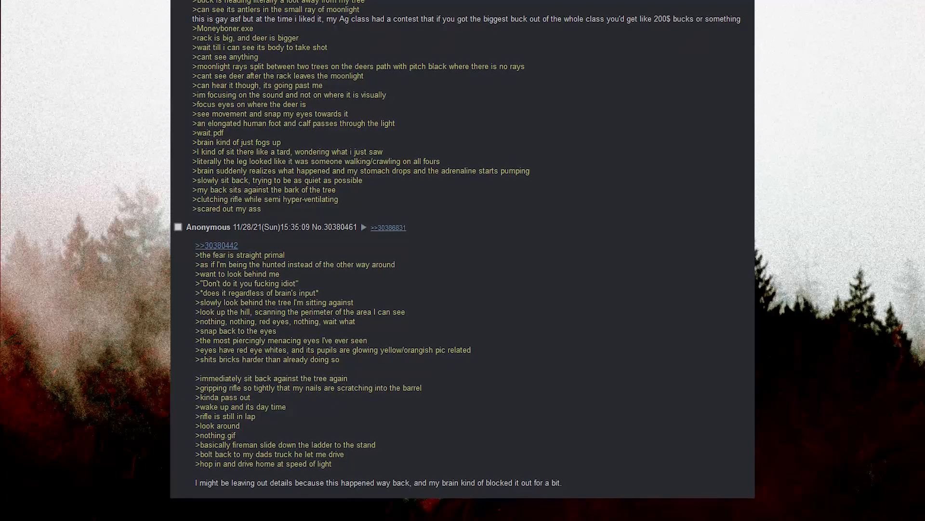
{"action": "scroll", "scroll_direction": "down", "scroll_amount": 3}
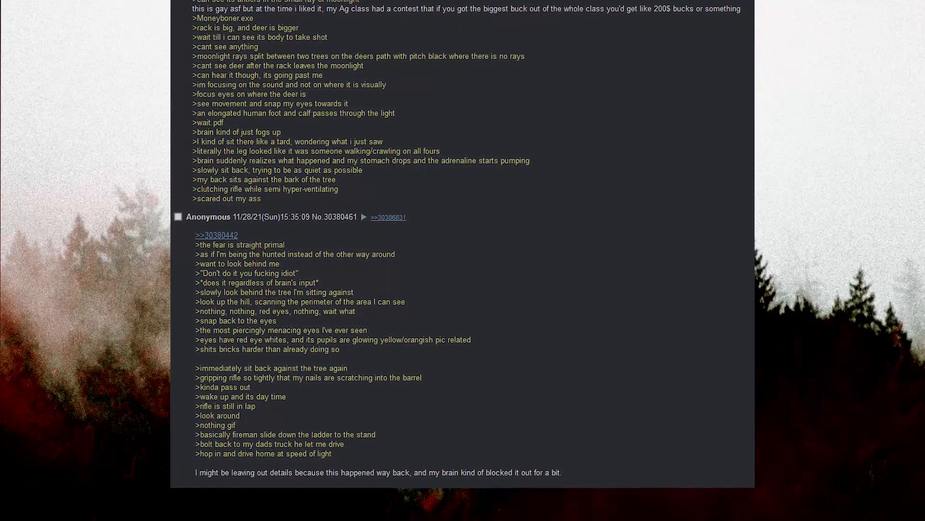
{"action": "scroll", "scroll_direction": "down", "scroll_amount": 3}
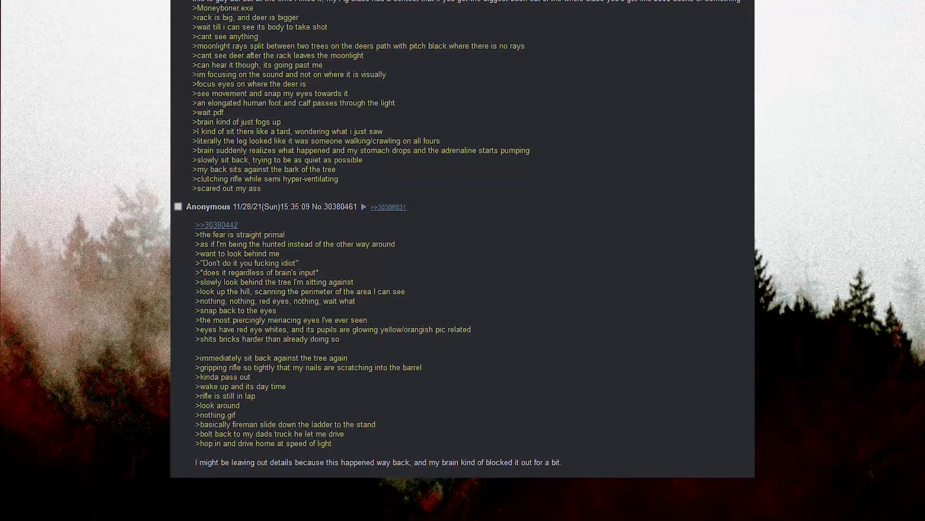
{"action": "scroll", "scroll_direction": "down", "scroll_amount": 3}
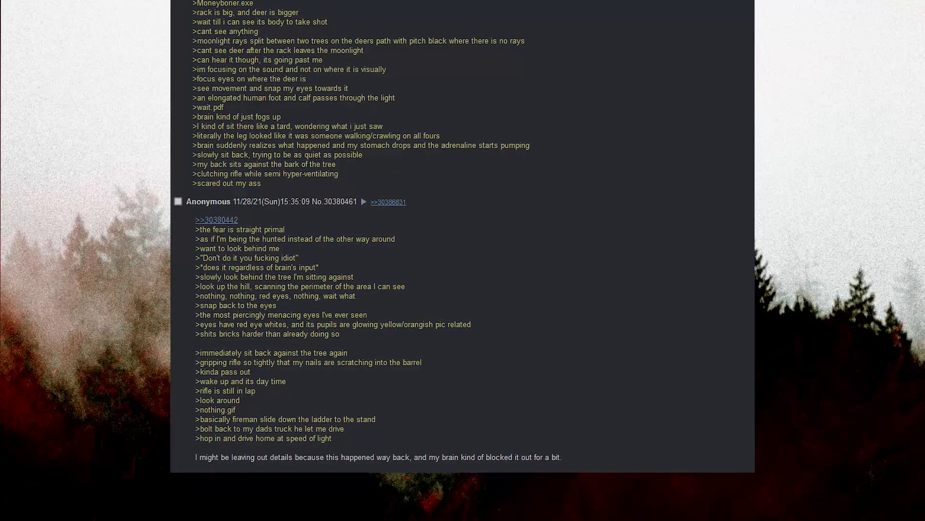
{"action": "scroll", "scroll_direction": "down", "scroll_amount": 3}
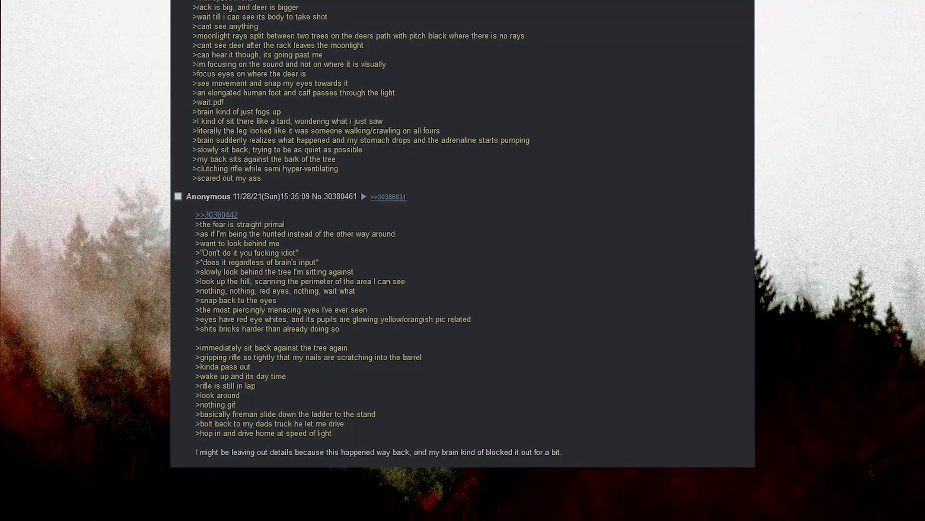
{"action": "scroll", "scroll_direction": "down", "scroll_amount": 3}
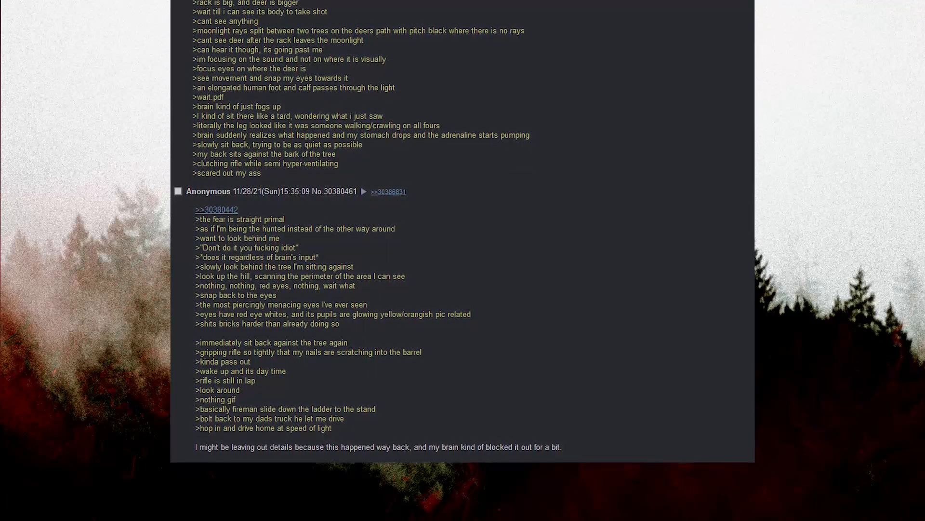
{"action": "scroll", "scroll_direction": "down", "scroll_amount": 3}
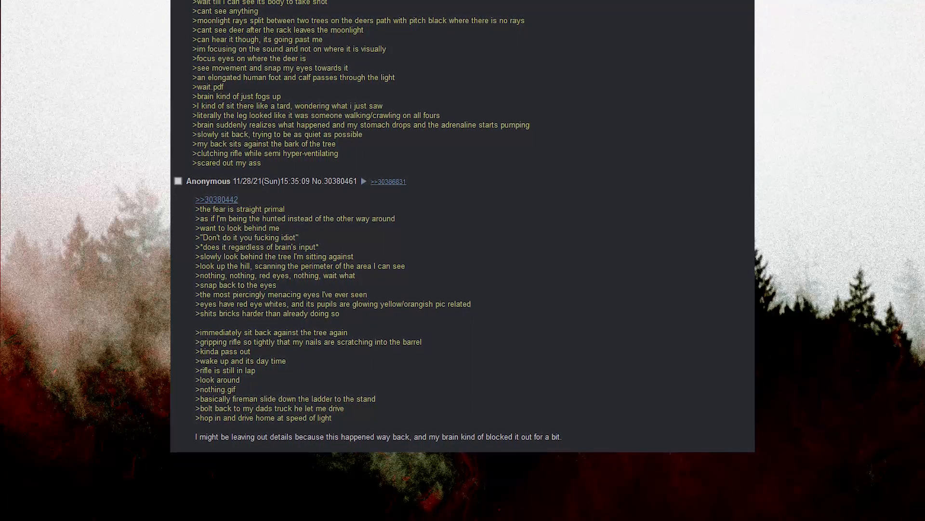
{"action": "scroll", "scroll_direction": "down", "scroll_amount": 3}
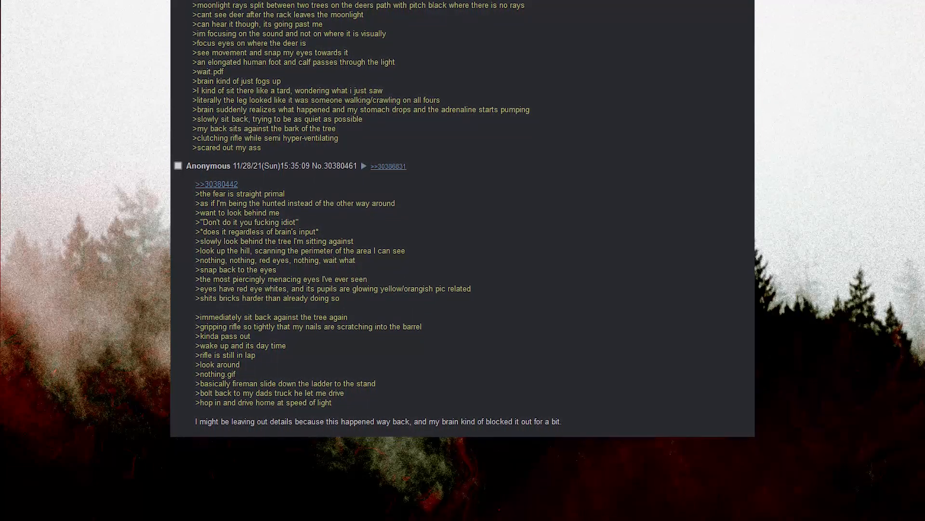
{"action": "scroll", "scroll_direction": "down", "scroll_amount": 3}
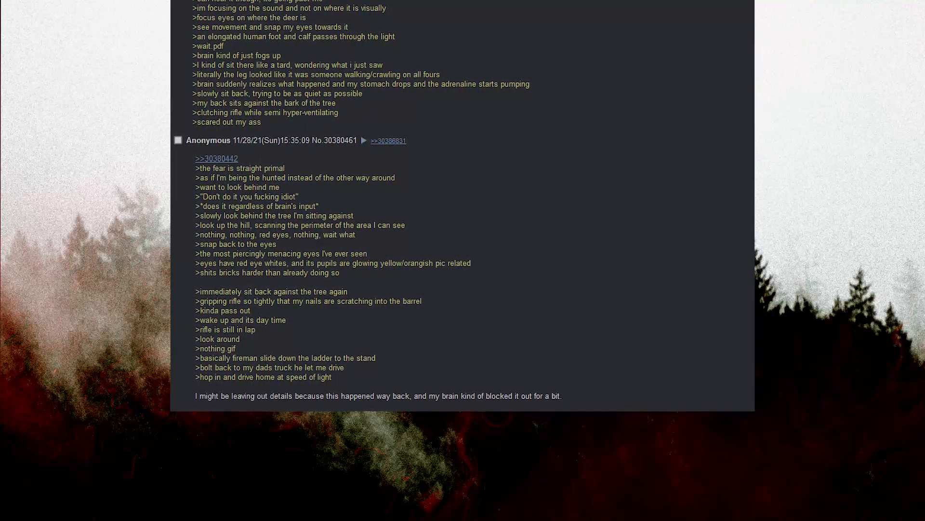
{"action": "scroll", "scroll_direction": "down", "scroll_amount": 3}
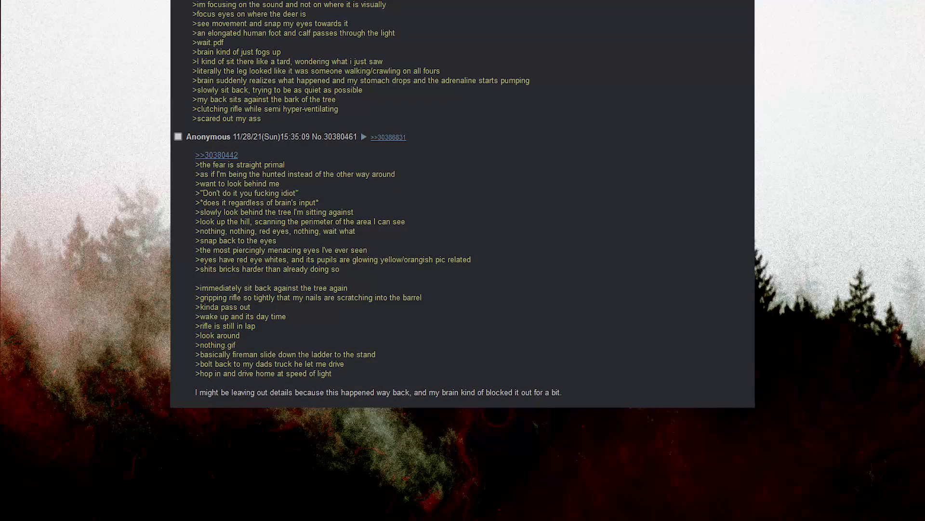